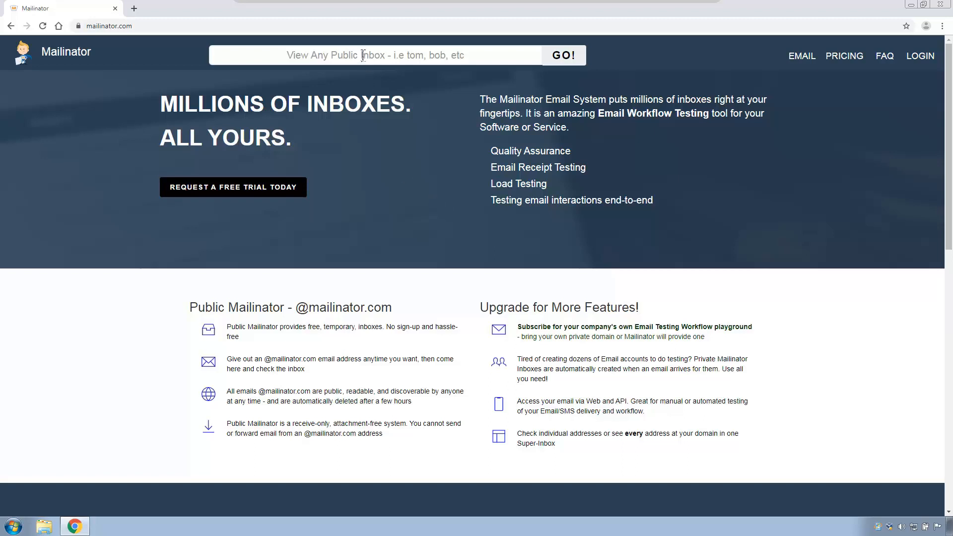
{"action": "left_click", "coordinate": [375, 55]}
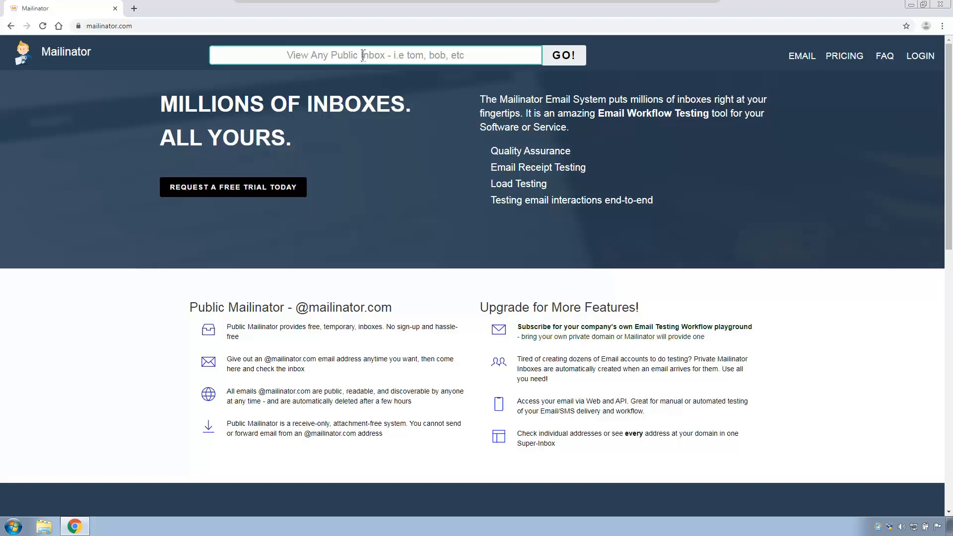
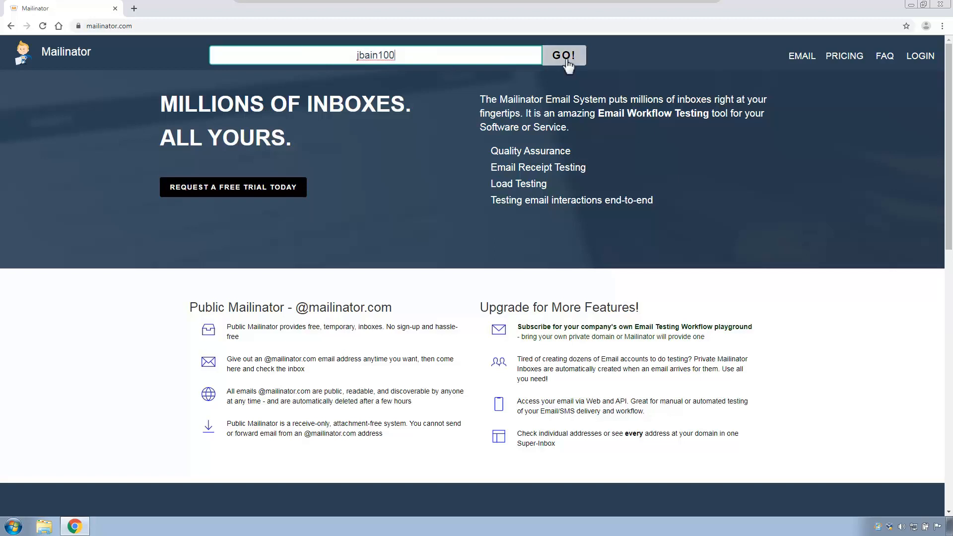
{"action": "left_click", "coordinate": [563, 55]}
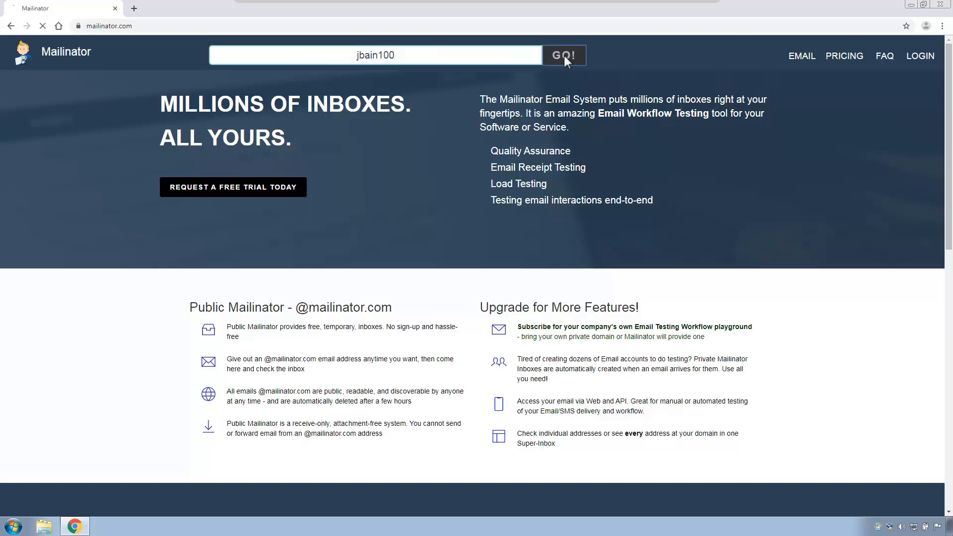
{"action": "left_click", "coordinate": [563, 55]}
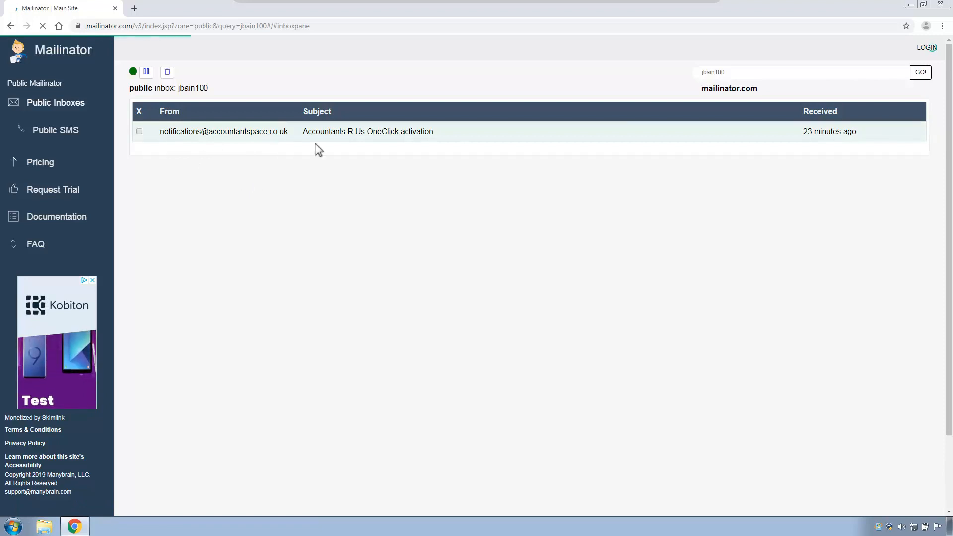
{"action": "left_click", "coordinate": [368, 131]}
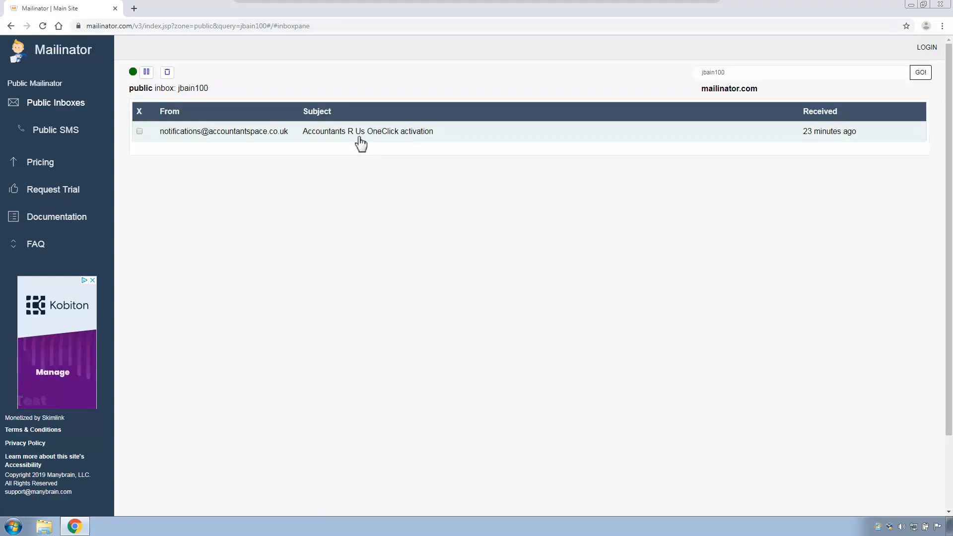
{"action": "mouse_move", "coordinate": [417, 146]}
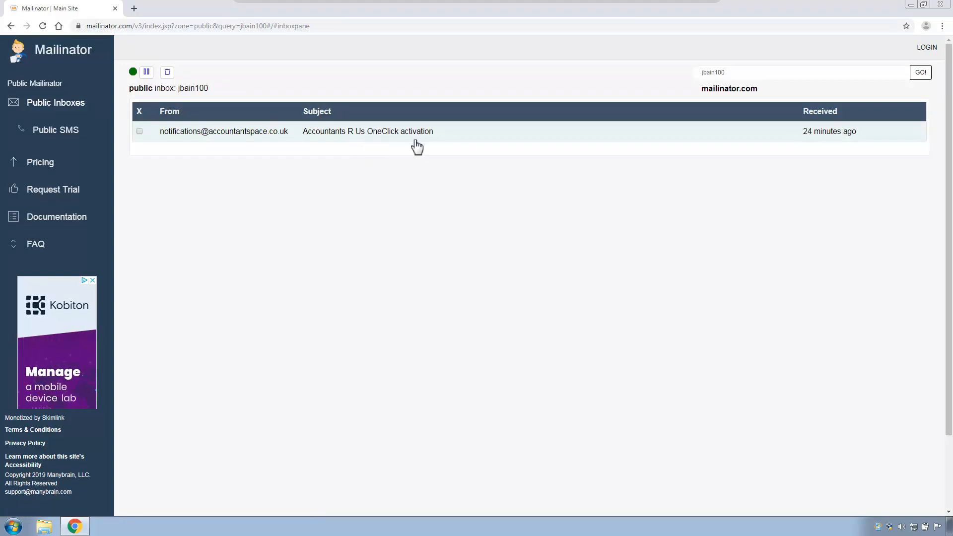
{"action": "mouse_move", "coordinate": [346, 142]}
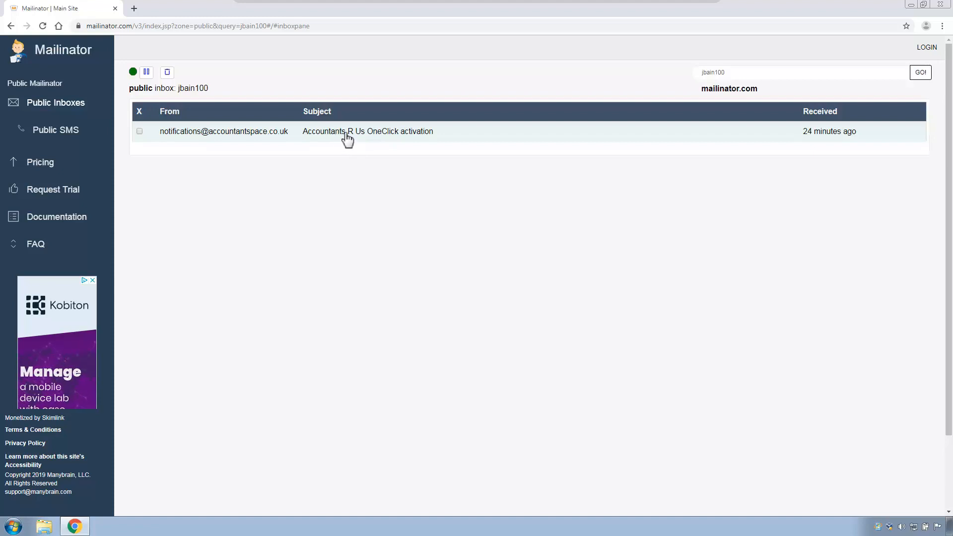
{"action": "left_click", "coordinate": [367, 130]}
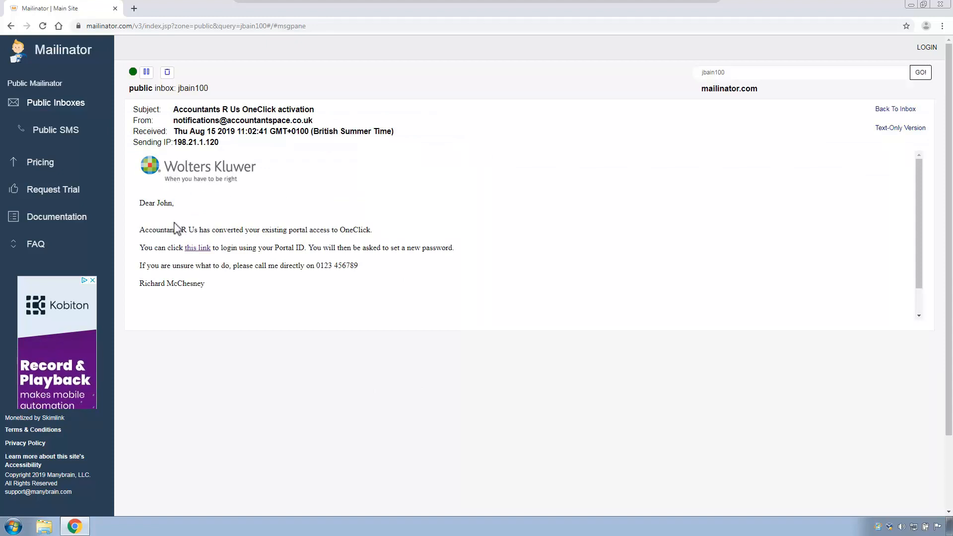
{"action": "mouse_move", "coordinate": [243, 295]}
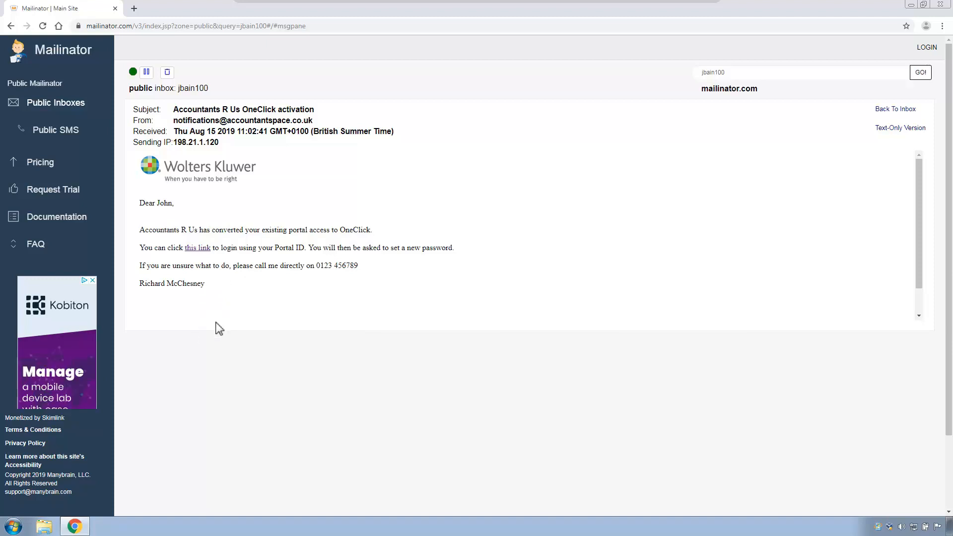
{"action": "mouse_move", "coordinate": [220, 312]}
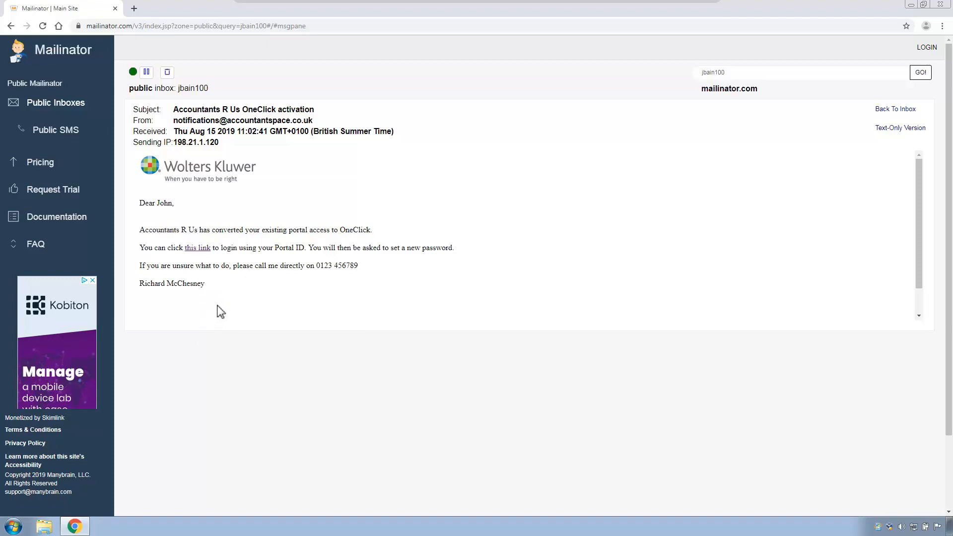
{"action": "mouse_move", "coordinate": [197, 251]}
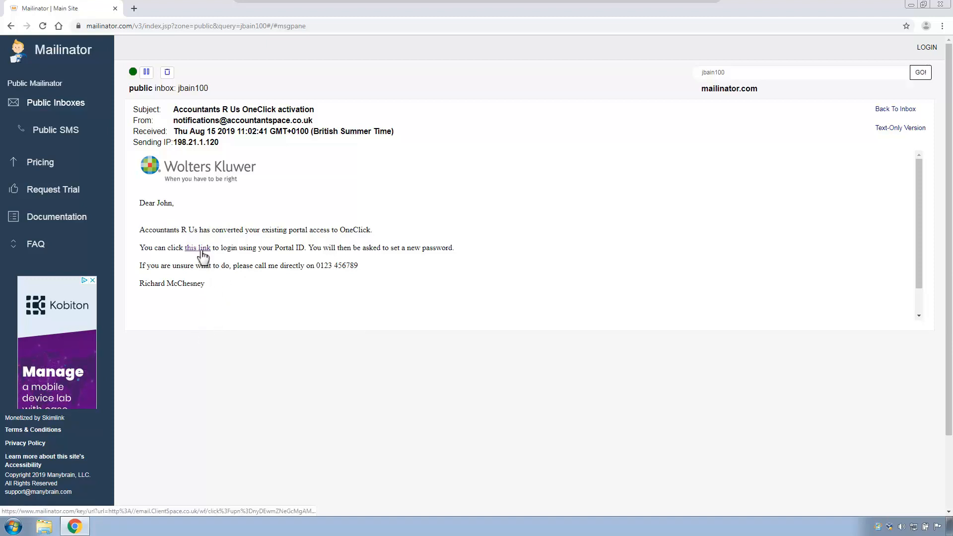
{"action": "mouse_move", "coordinate": [198, 248]}
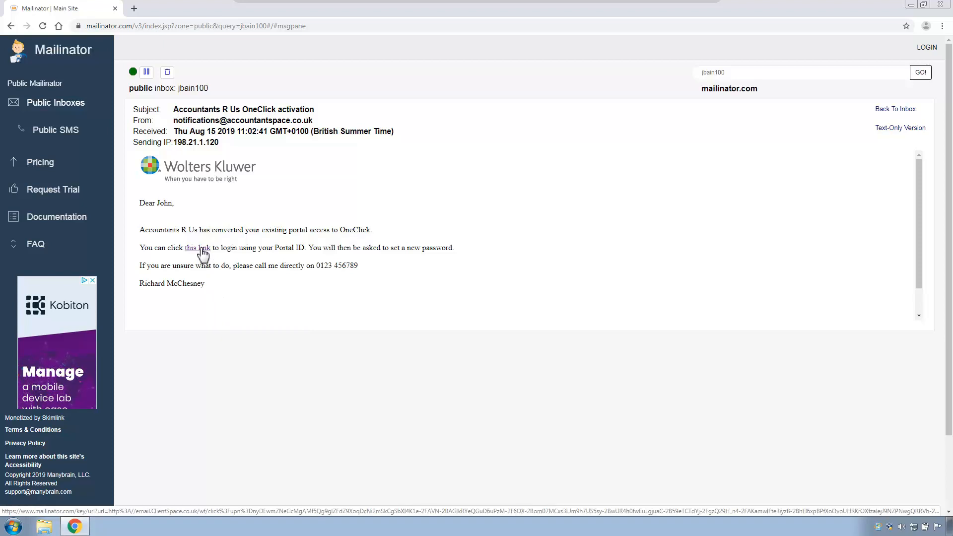
- Follow the email's login link, close Mailinator, and select the Email address field
{"action": "left_click", "coordinate": [196, 248]}
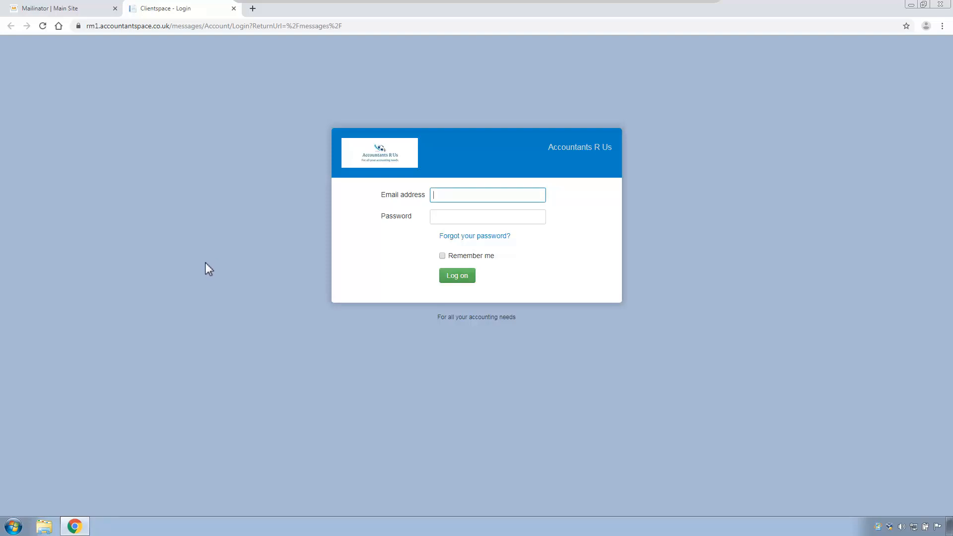
{"action": "mouse_move", "coordinate": [175, 151]}
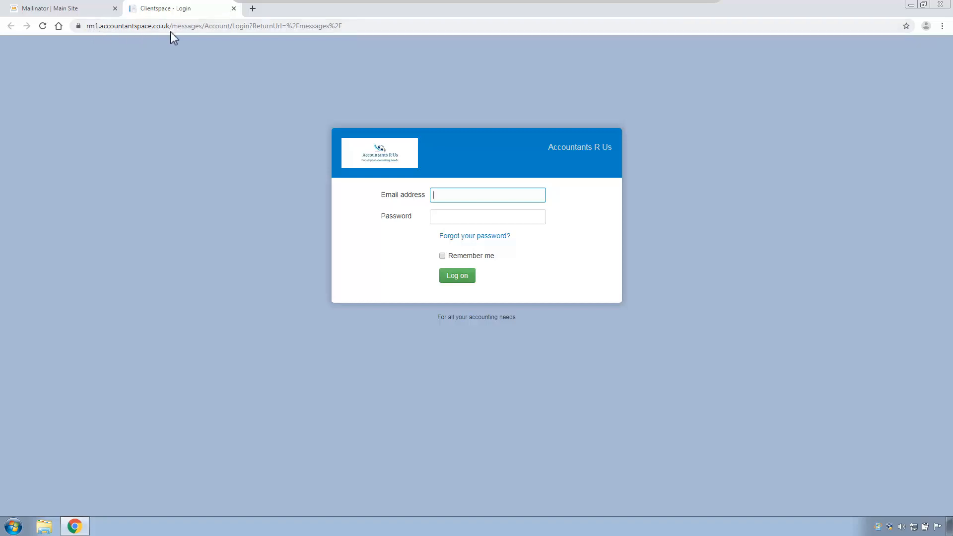
{"action": "mouse_move", "coordinate": [119, 41]}
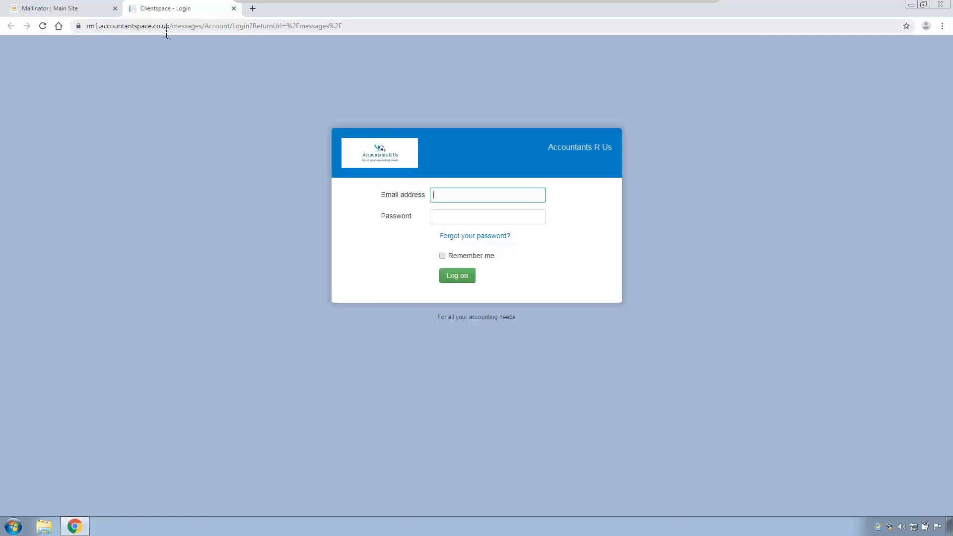
{"action": "mouse_move", "coordinate": [292, 304]}
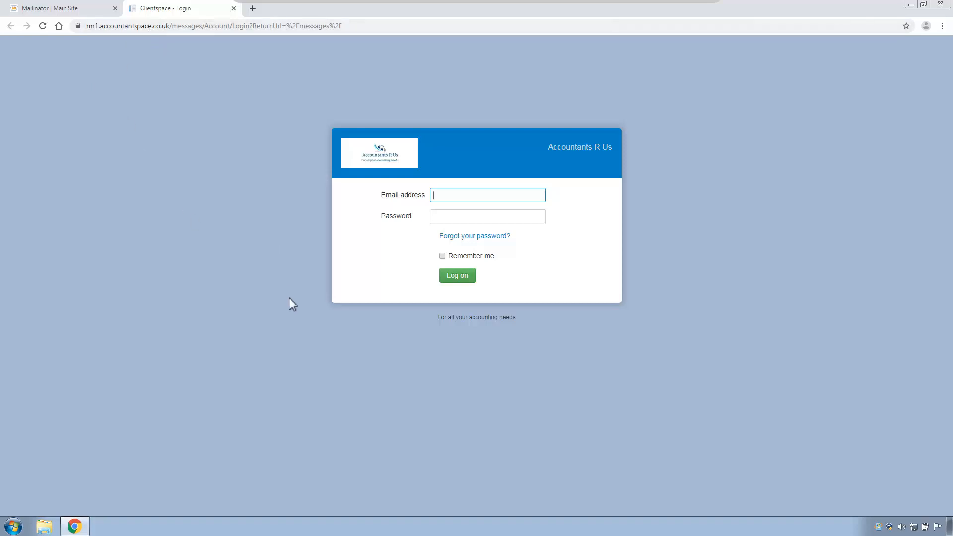
{"action": "mouse_move", "coordinate": [539, 303]}
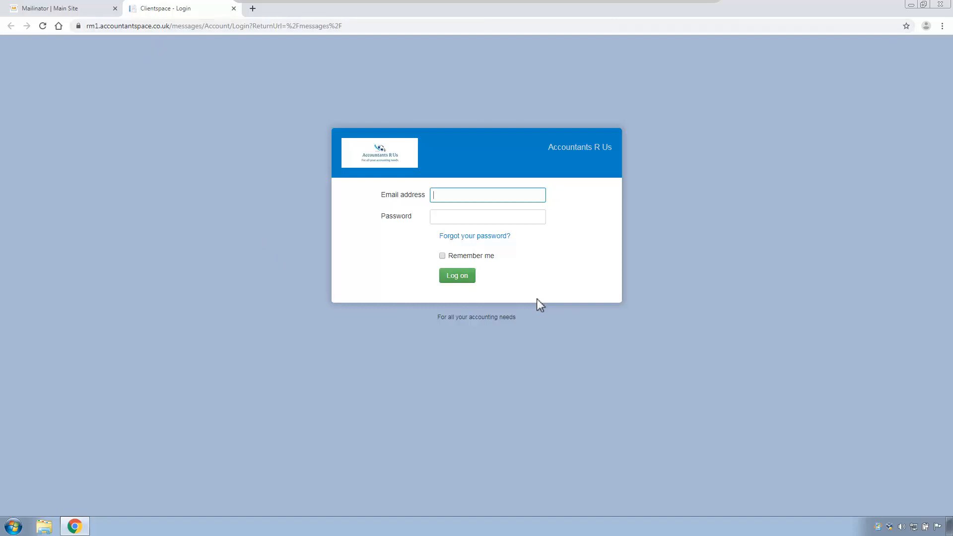
{"action": "mouse_move", "coordinate": [532, 313]}
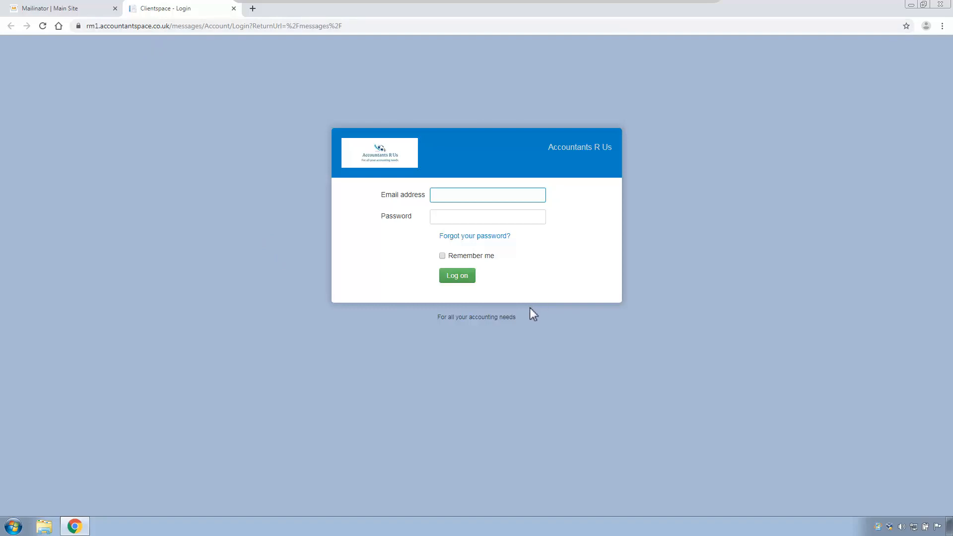
{"action": "left_click", "coordinate": [114, 8]}
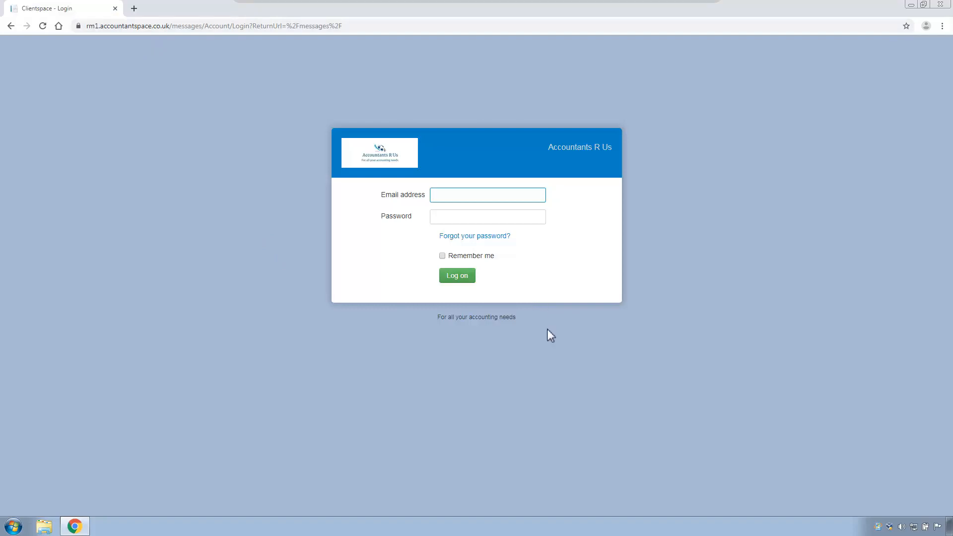
{"action": "left_click", "coordinate": [486, 194]}
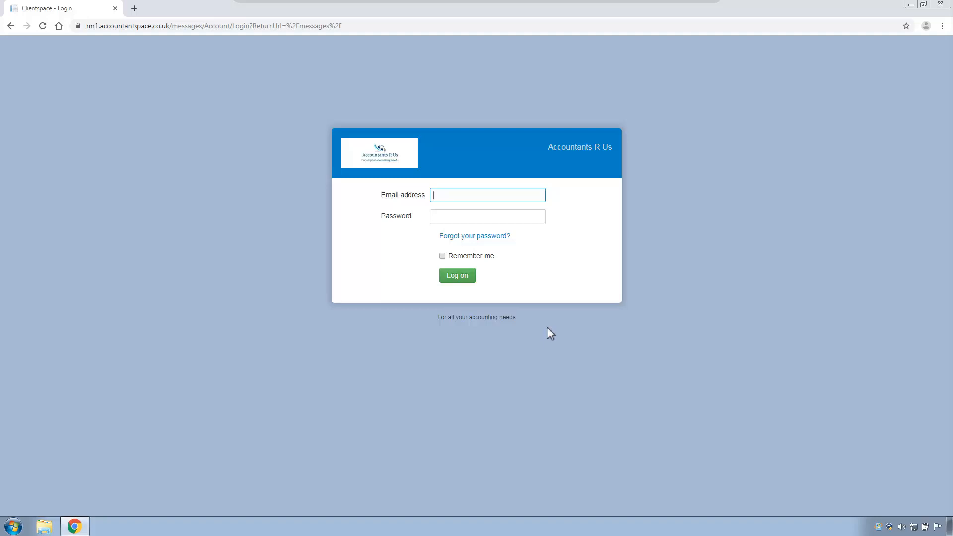
{"action": "mouse_move", "coordinate": [535, 326]}
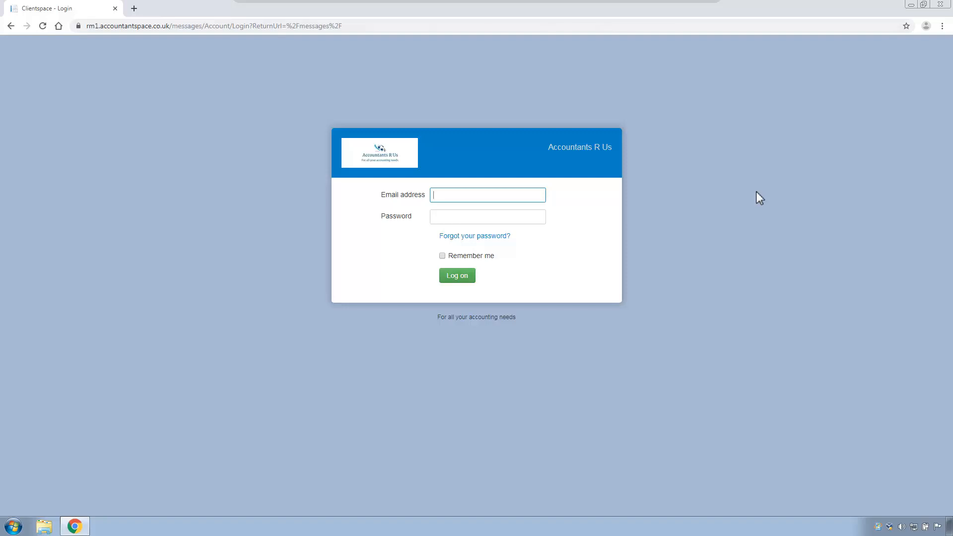
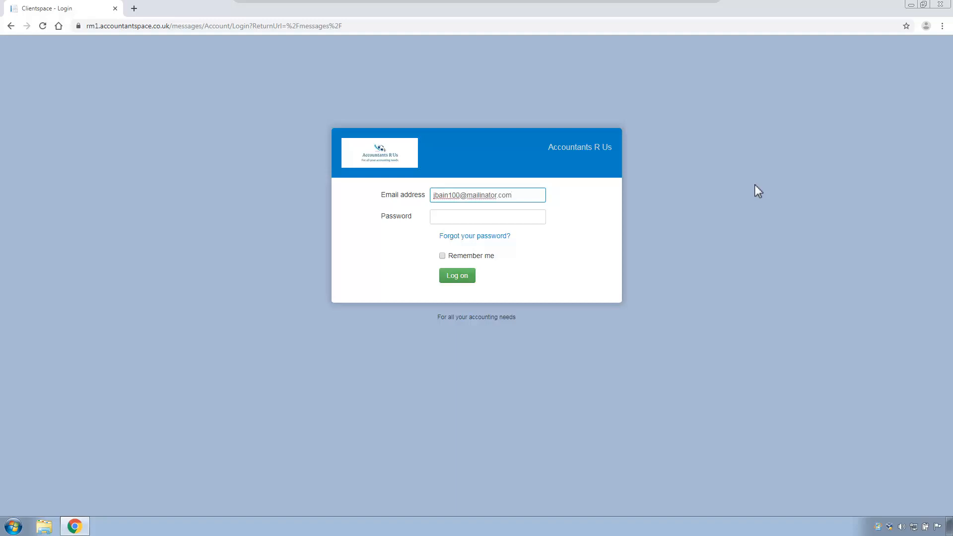
- Log on with the client's jbain Mailinator email address and the emailed temporary password
{"action": "left_click", "coordinate": [487, 217]}
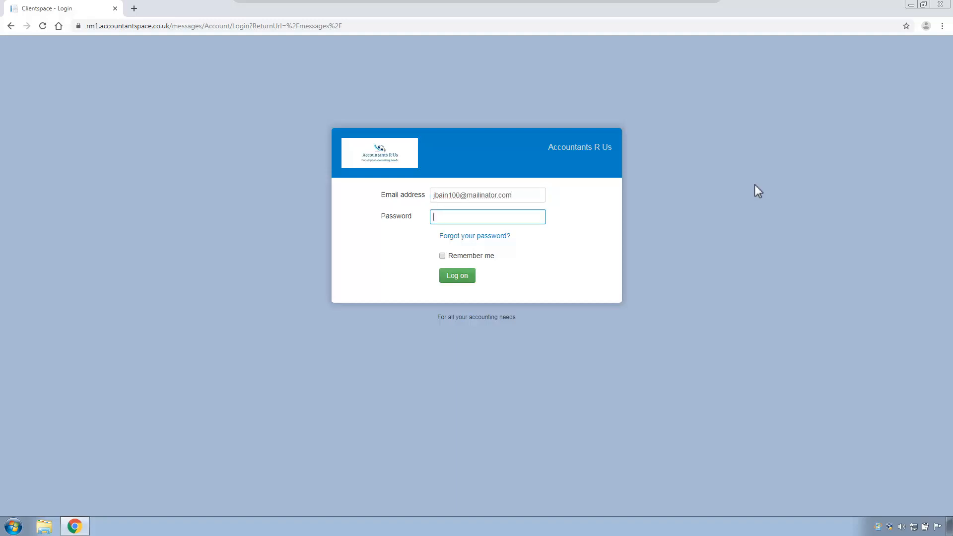
{"action": "type", "text": "••"}
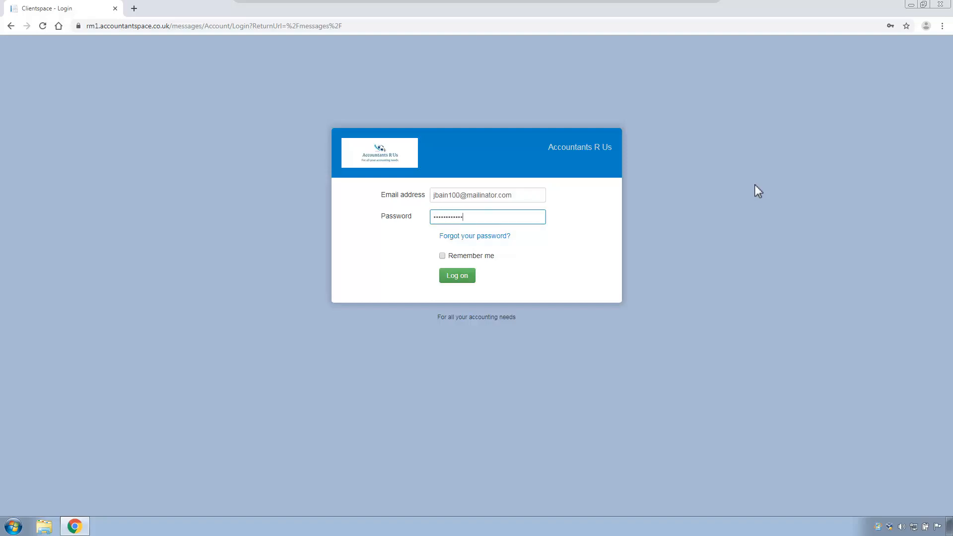
{"action": "left_click", "coordinate": [456, 276]}
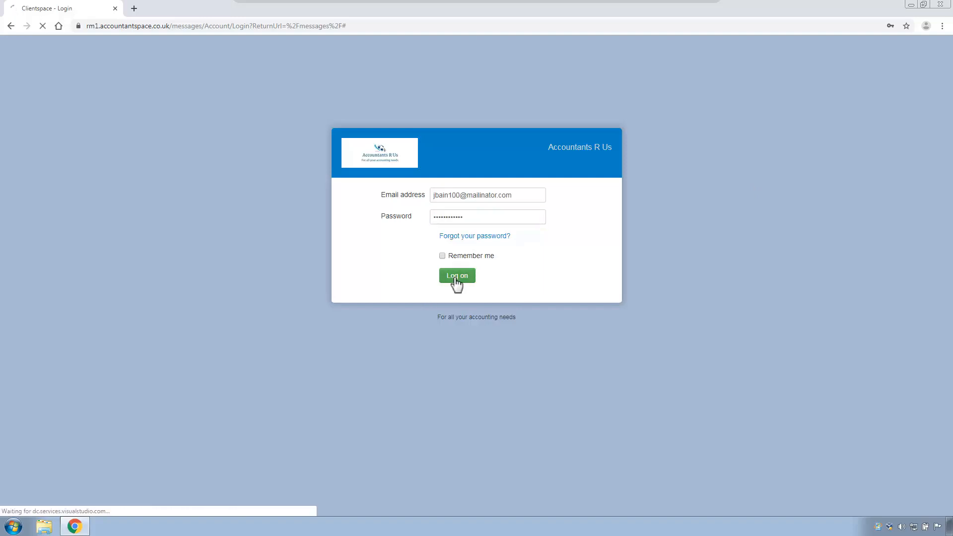
- Submit a new password, which is rejected as previously used
{"action": "left_click", "coordinate": [456, 275]}
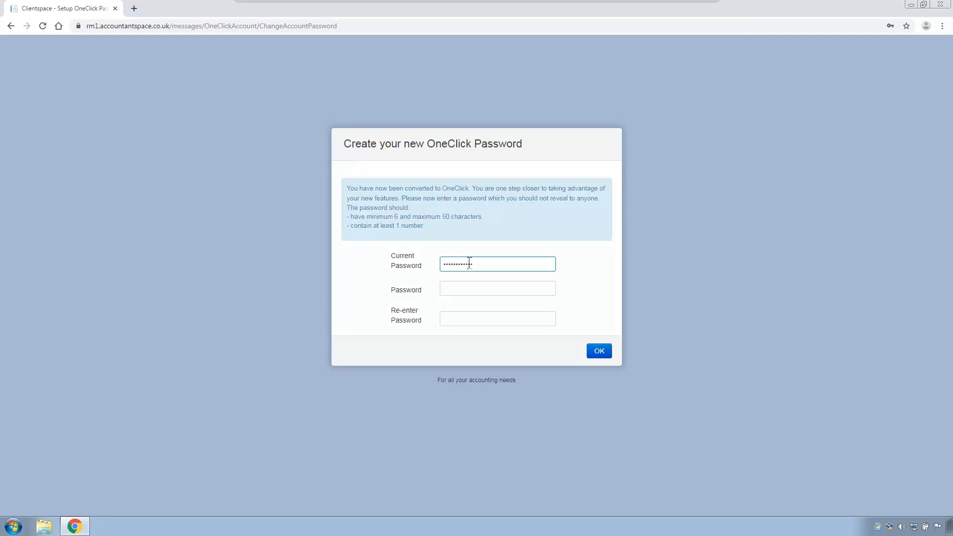
{"action": "left_click", "coordinate": [496, 287]}
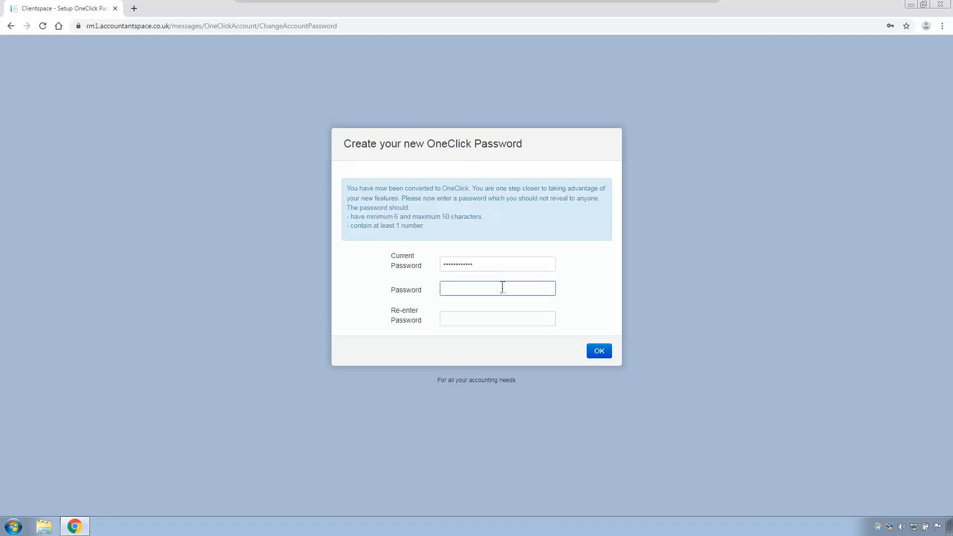
{"action": "left_click", "coordinate": [497, 287]}
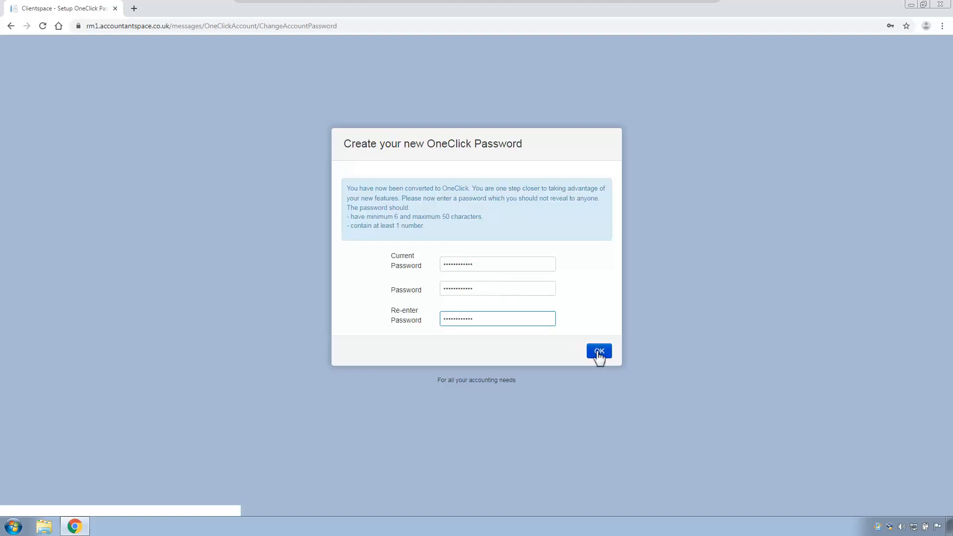
{"action": "left_click", "coordinate": [598, 352]}
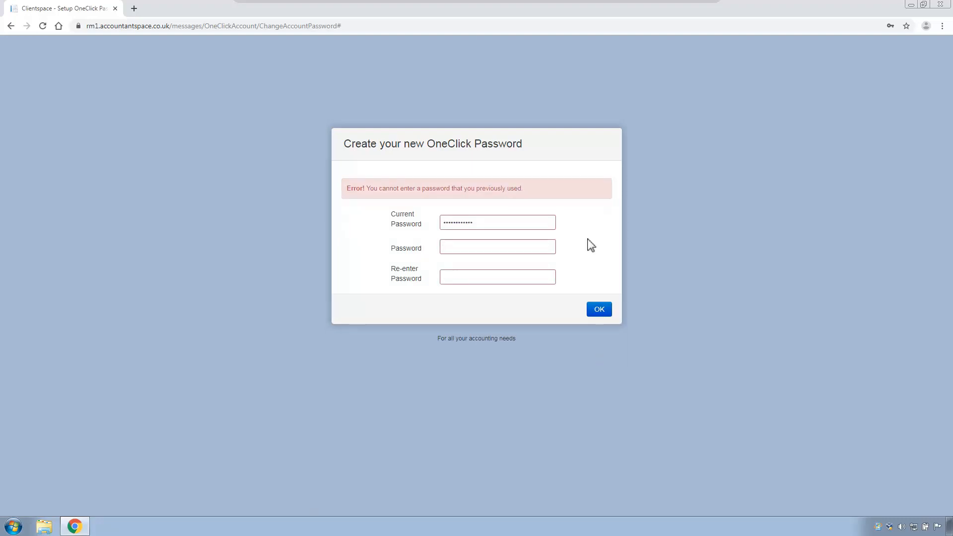
- Enter and confirm a different new password, which is accepted
{"action": "left_click", "coordinate": [496, 246]}
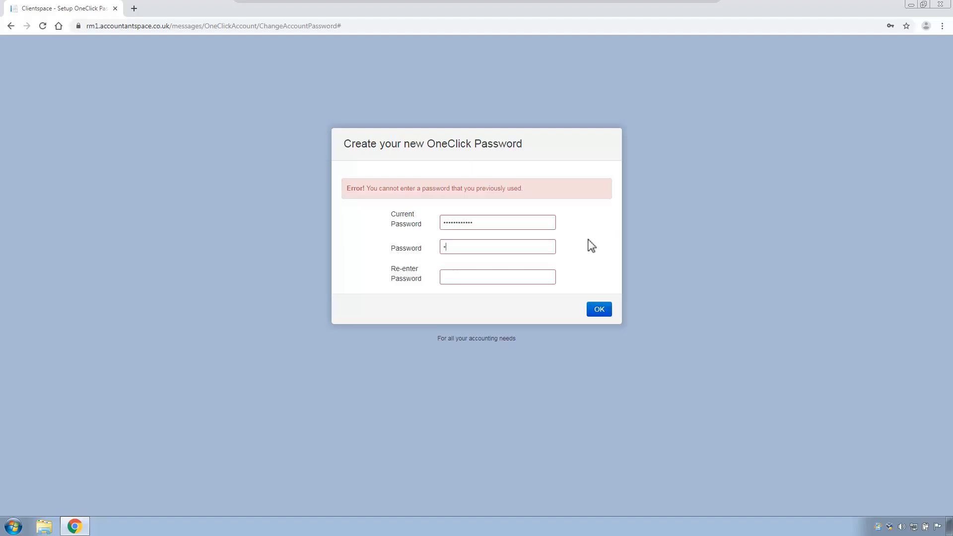
{"action": "type", "text": "*"}
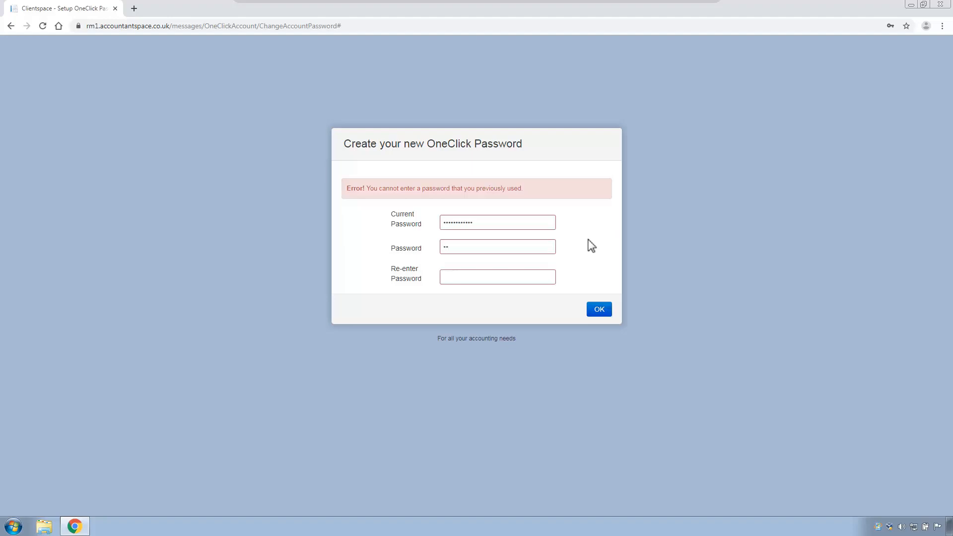
{"action": "type", "text": "password"}
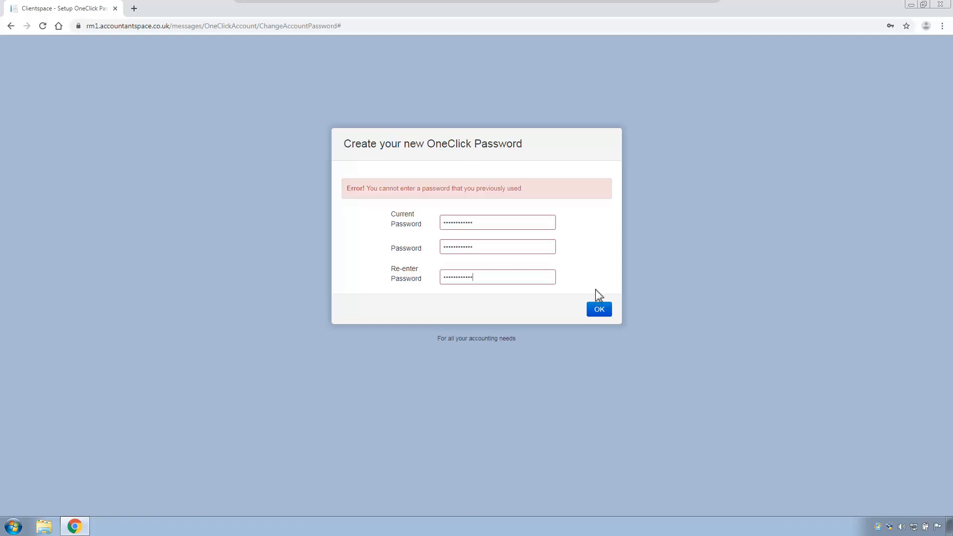
{"action": "left_click", "coordinate": [598, 309]}
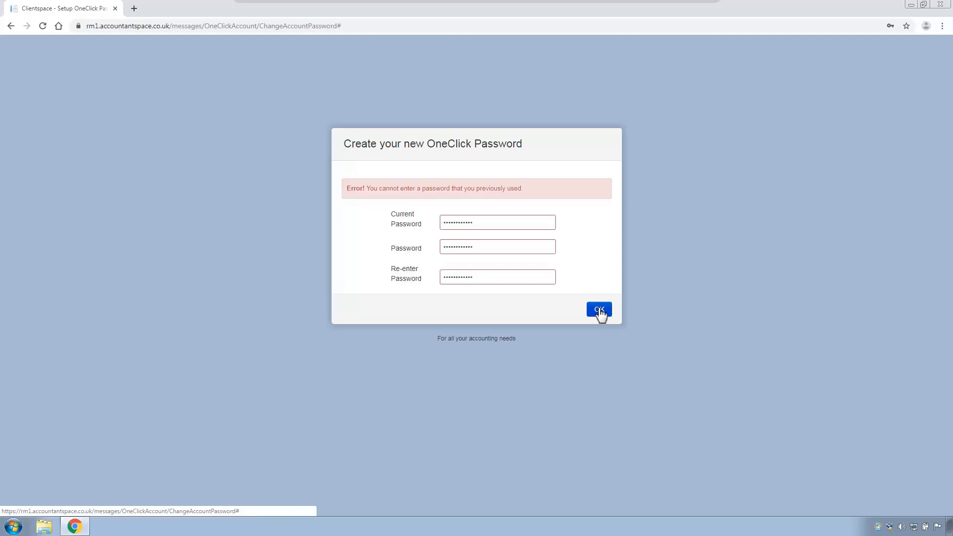
{"action": "left_click", "coordinate": [599, 309]}
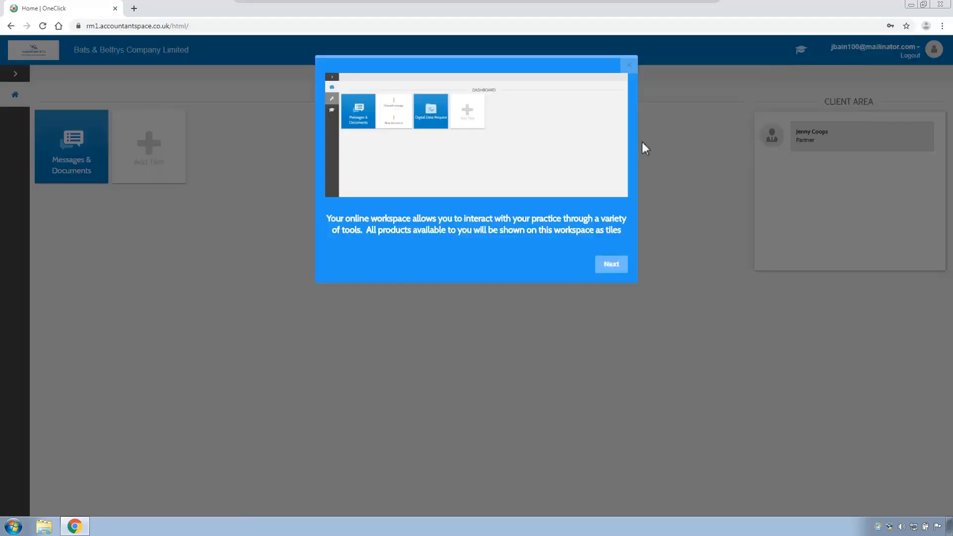
{"action": "mouse_move", "coordinate": [477, 157]}
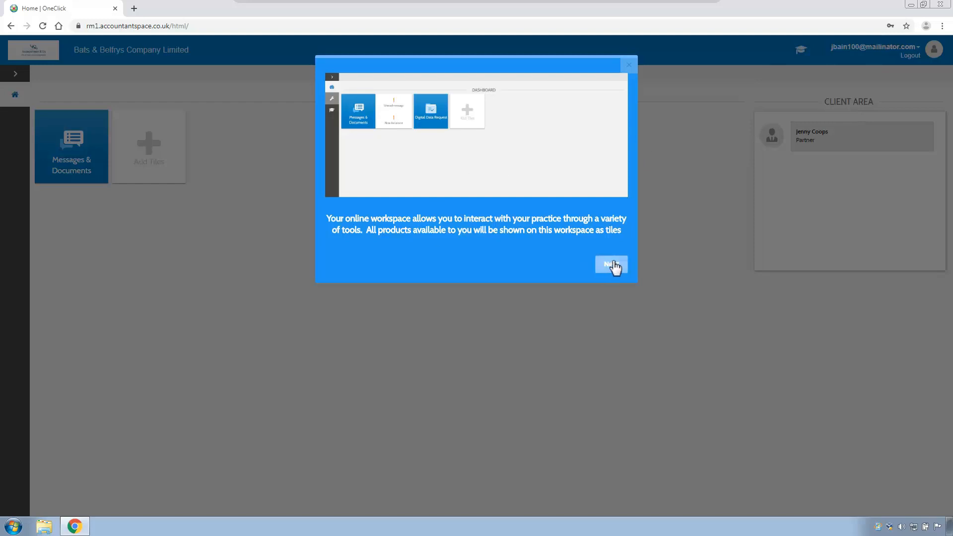
- Step through the welcome tour tips and close them
{"action": "left_click", "coordinate": [610, 266]}
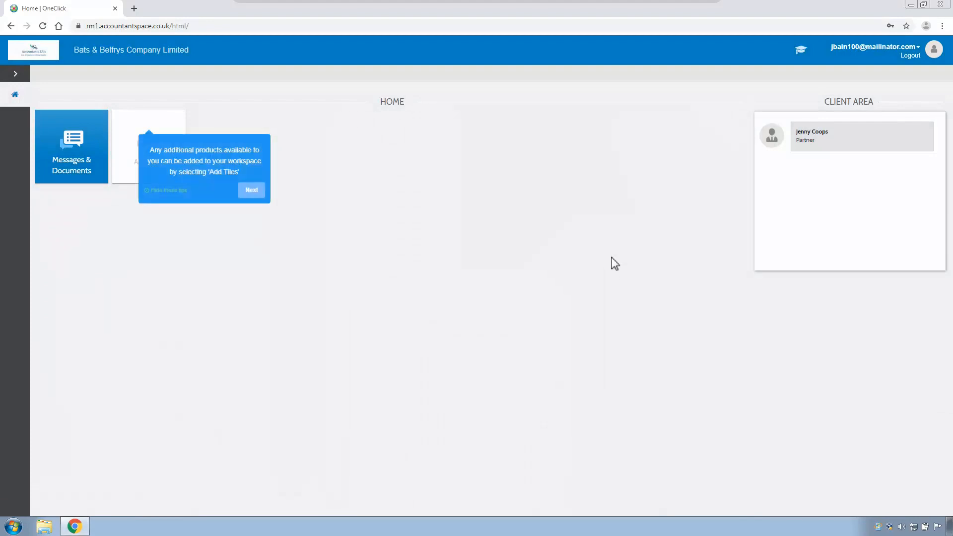
{"action": "left_click", "coordinate": [251, 190]}
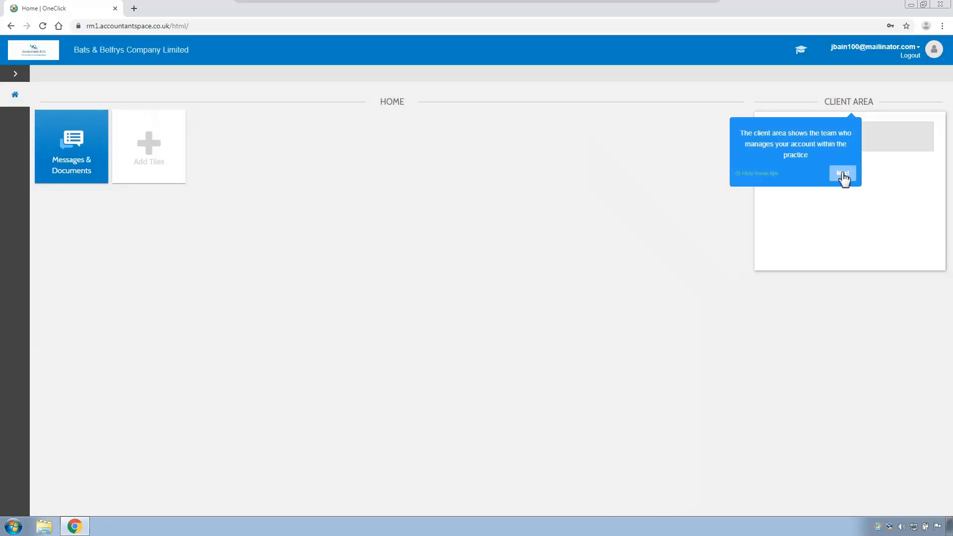
{"action": "left_click", "coordinate": [842, 174]}
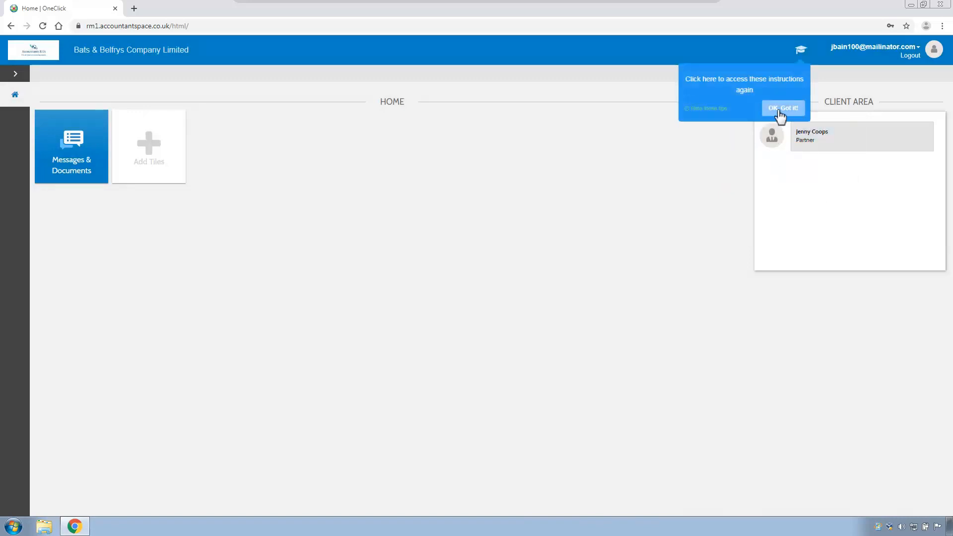
{"action": "left_click", "coordinate": [783, 107]}
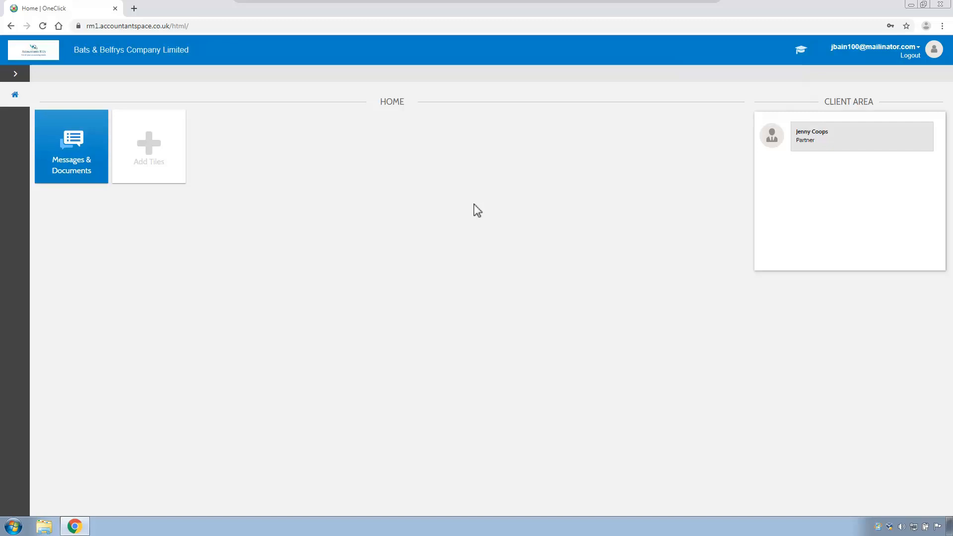
{"action": "mouse_move", "coordinate": [63, 69]}
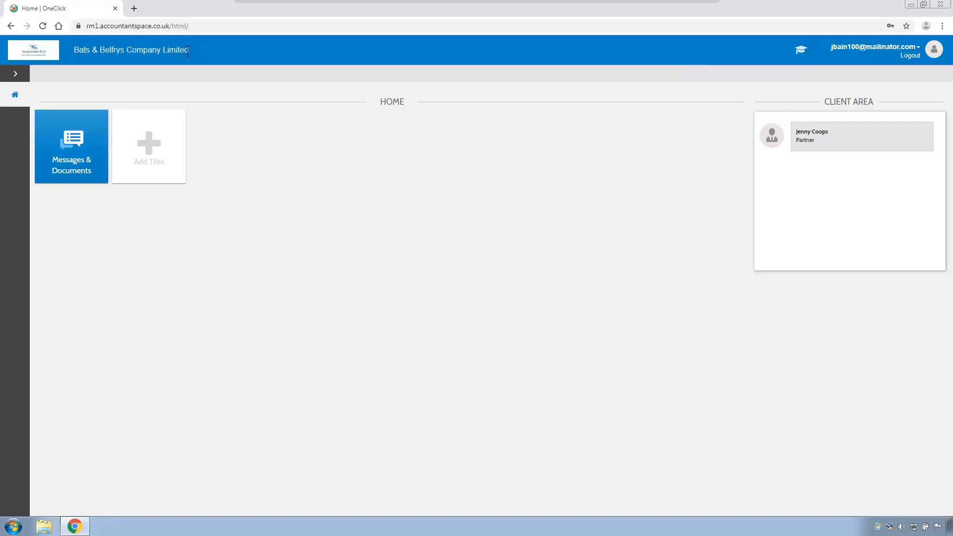
{"action": "mouse_move", "coordinate": [577, 79]}
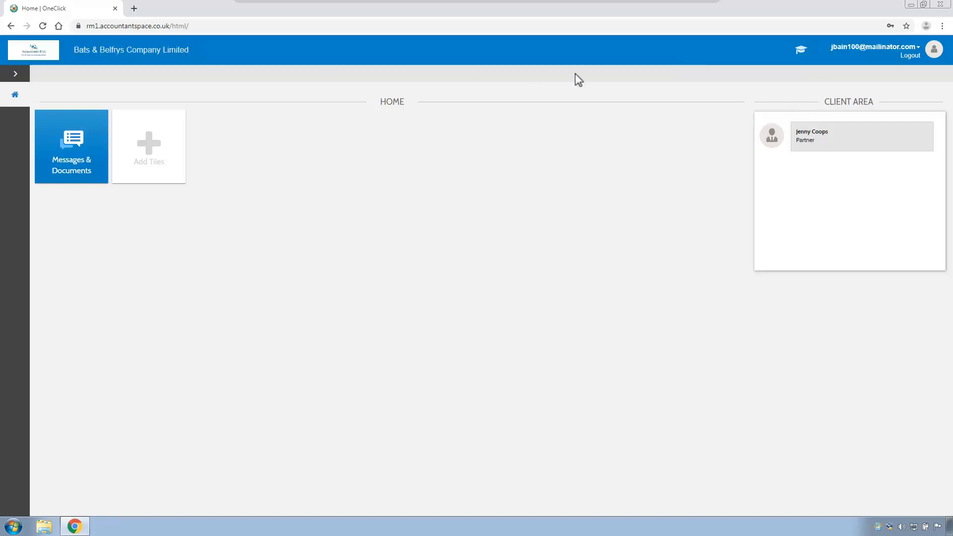
{"action": "mouse_move", "coordinate": [646, 108]}
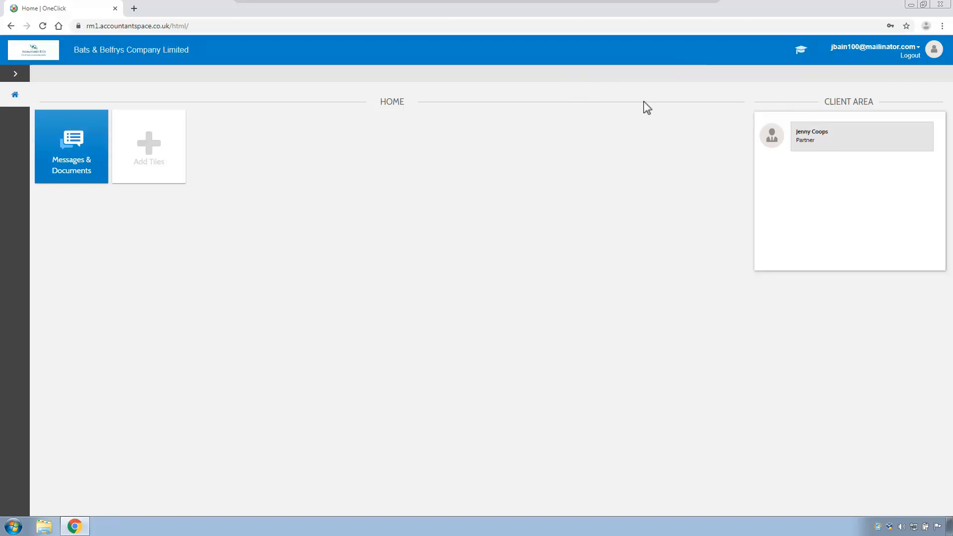
- Switch to the individual client's account and highlight its Assignment Manager role
{"action": "left_click", "coordinate": [874, 47]}
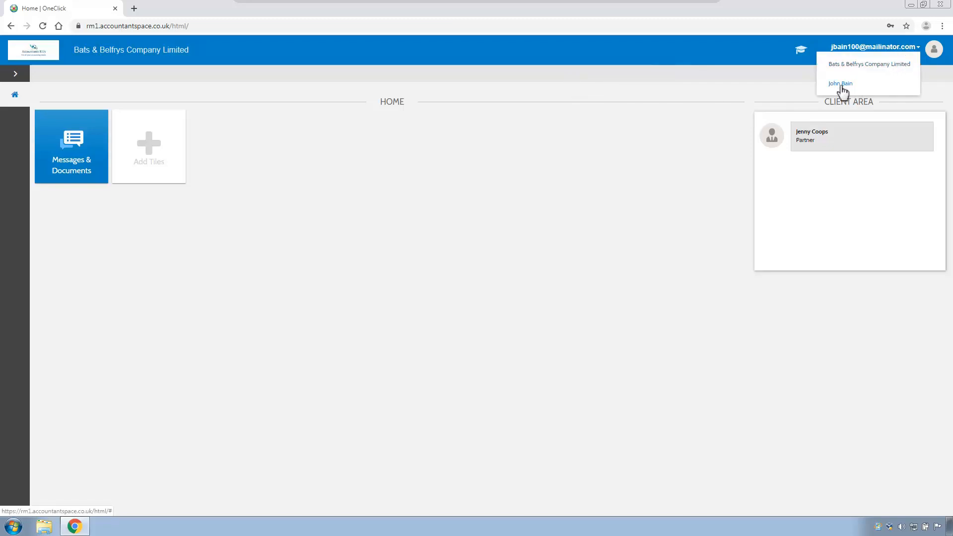
{"action": "left_click", "coordinate": [839, 83]}
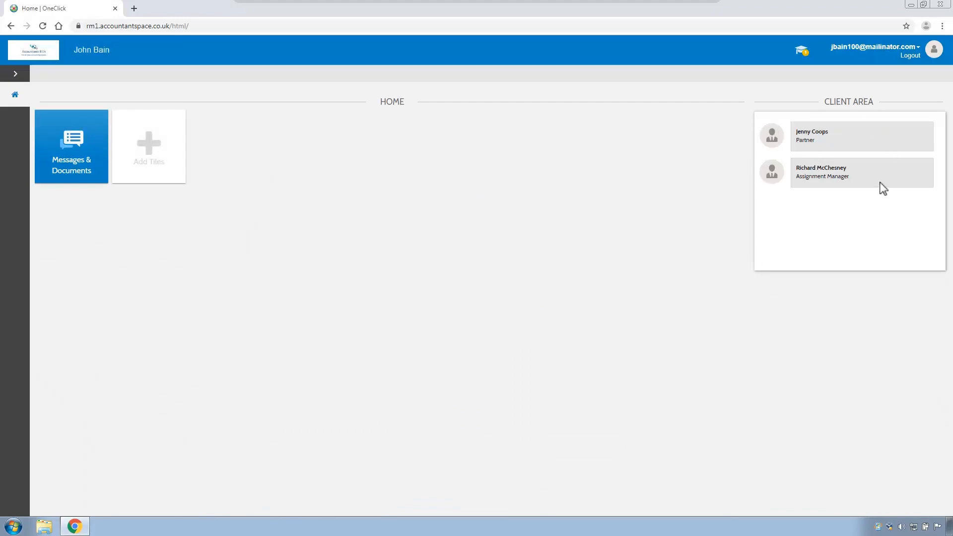
{"action": "mouse_move", "coordinate": [883, 154]}
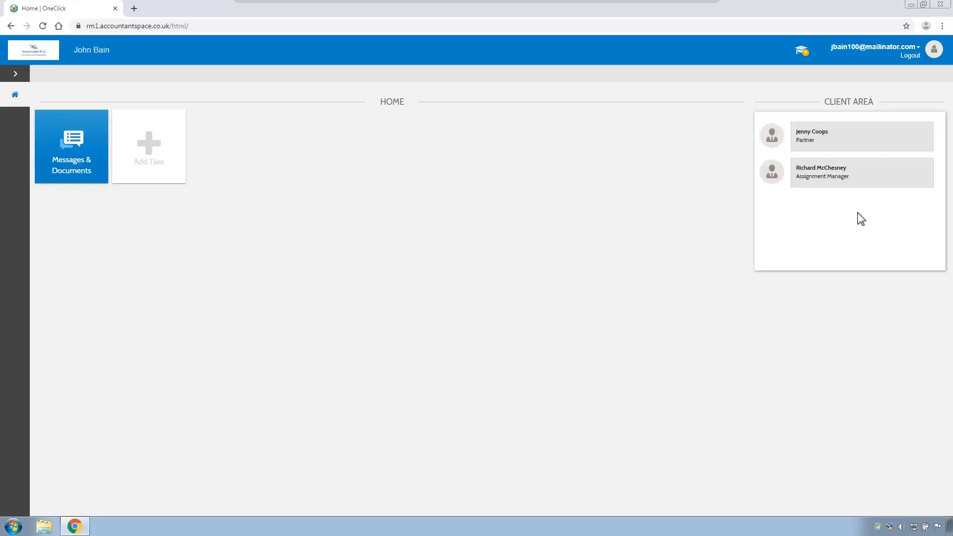
{"action": "mouse_move", "coordinate": [871, 145]}
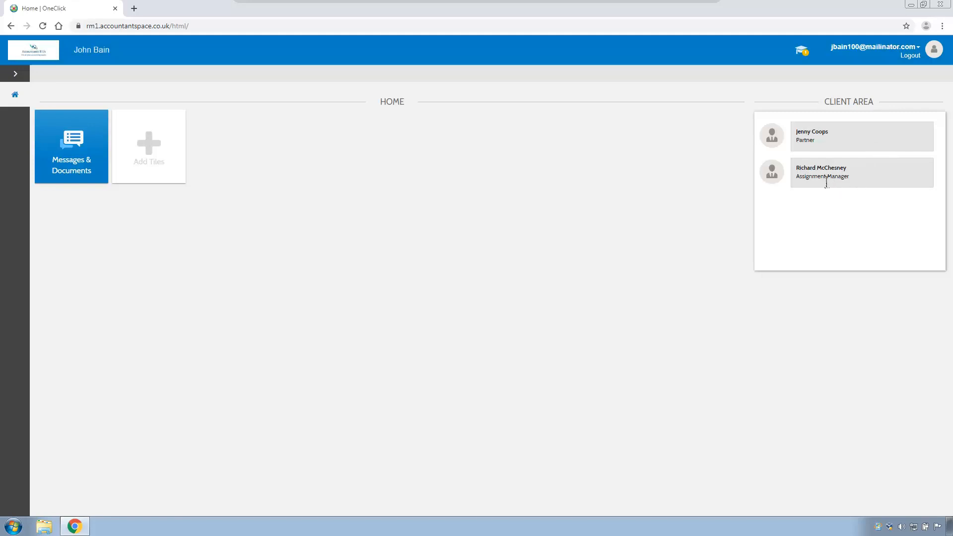
{"action": "mouse_move", "coordinate": [845, 208]}
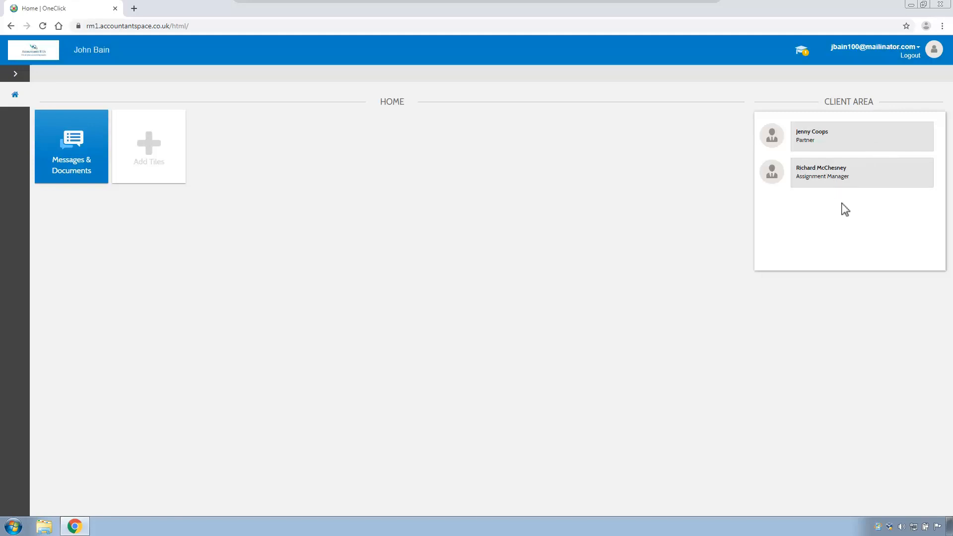
{"action": "mouse_move", "coordinate": [798, 183]}
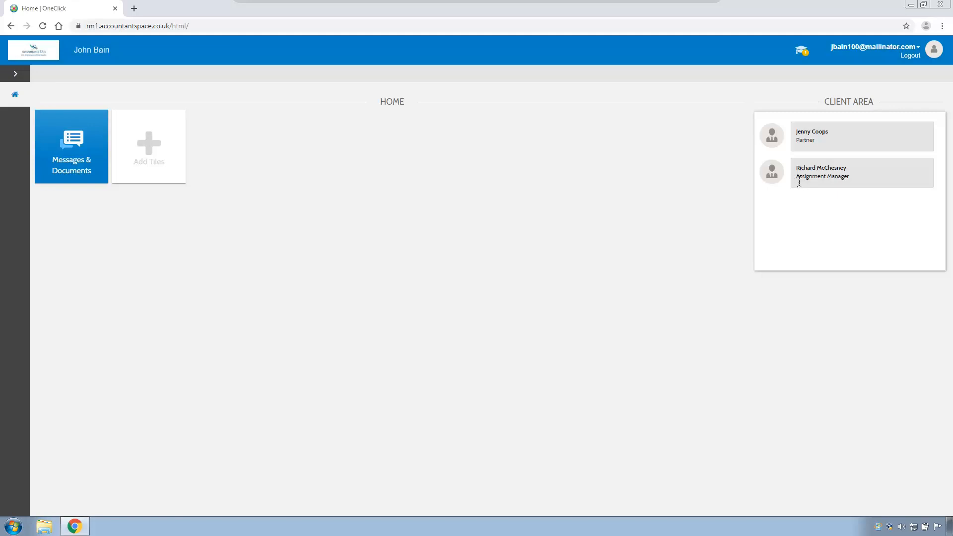
{"action": "double_click", "coordinate": [826, 176]}
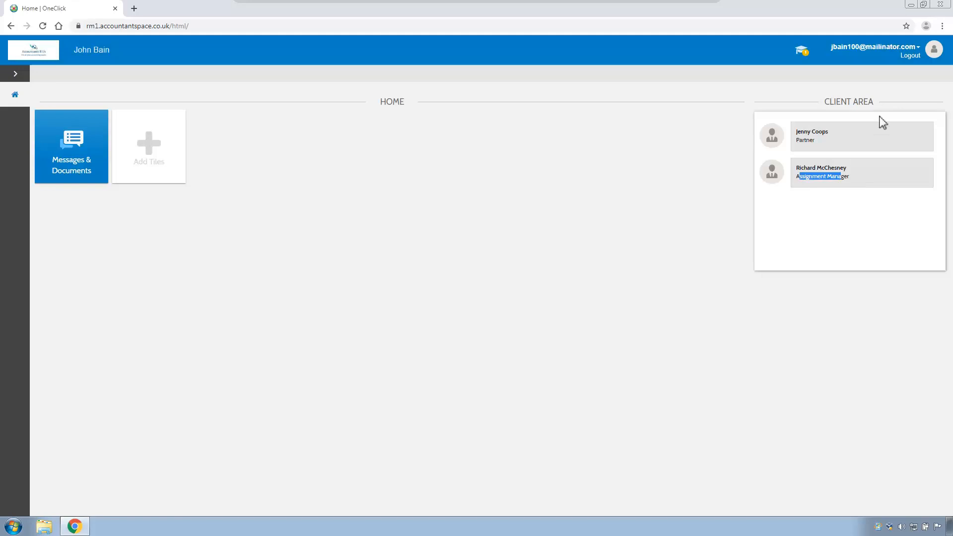
- Switch to Bats & Belfrys Company Limited and open Messages & Documents
{"action": "left_click", "coordinate": [873, 47]}
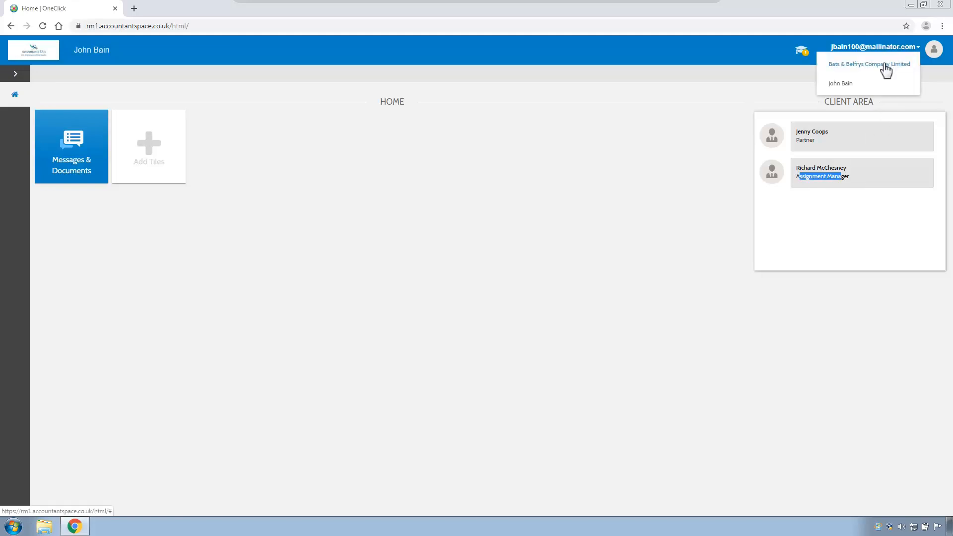
{"action": "left_click", "coordinate": [868, 64]}
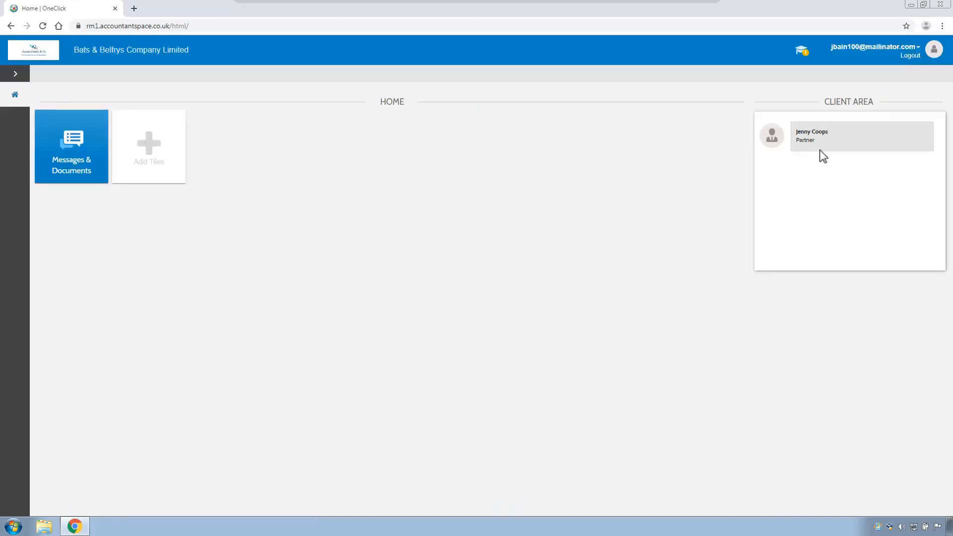
{"action": "mouse_move", "coordinate": [814, 162]}
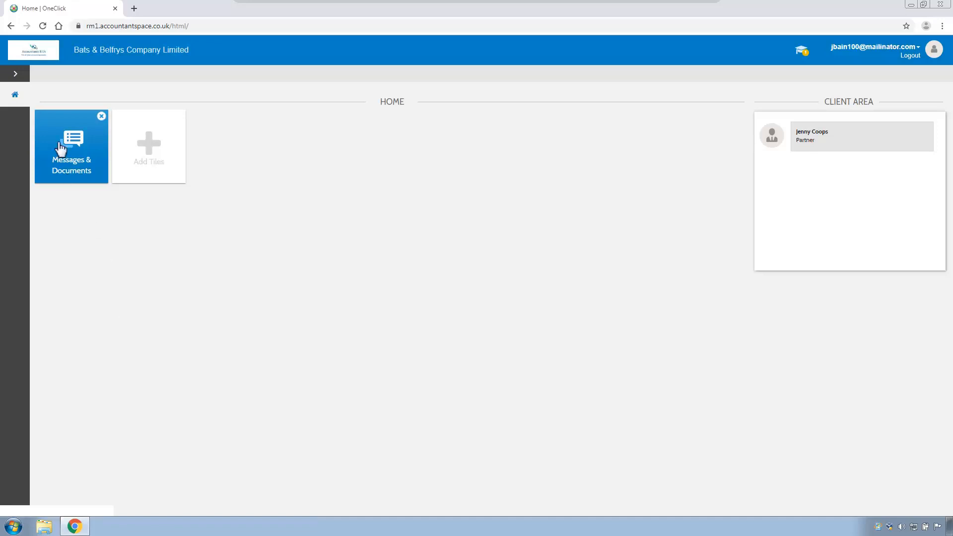
{"action": "left_click", "coordinate": [71, 143]}
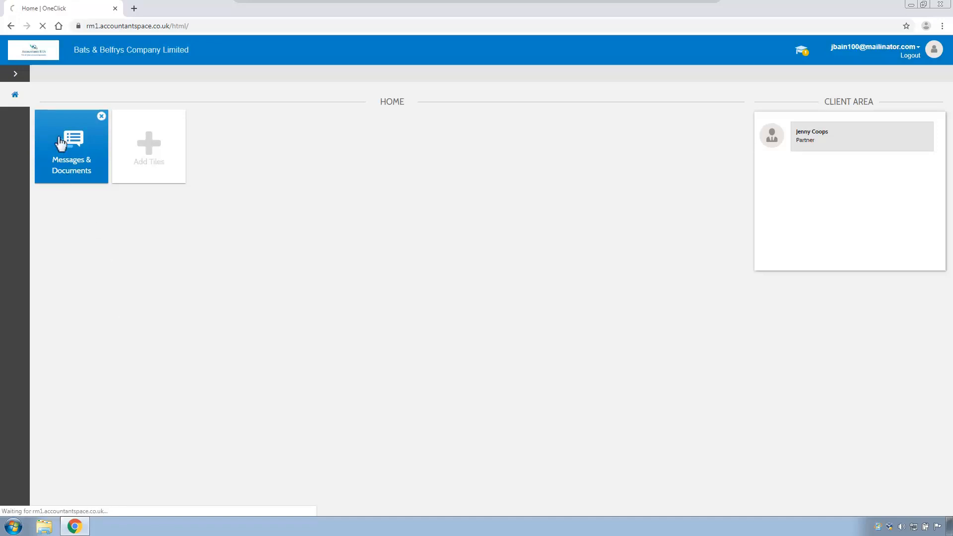
{"action": "left_click", "coordinate": [71, 146]}
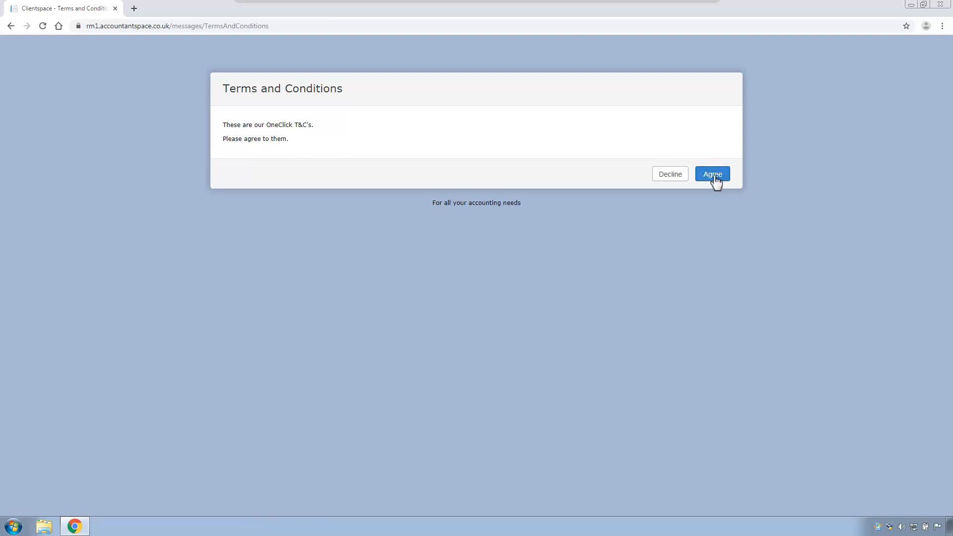
{"action": "left_click", "coordinate": [711, 173]}
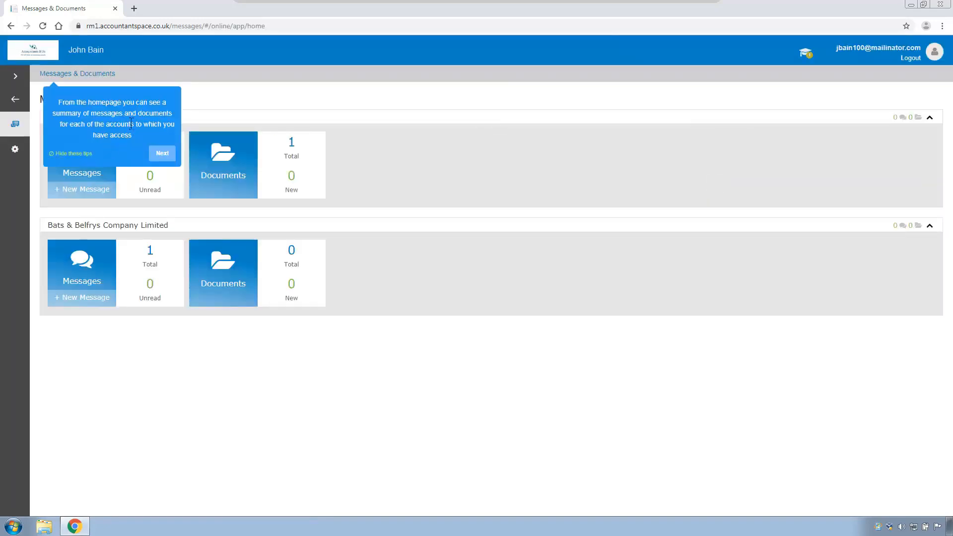
{"action": "left_click", "coordinate": [162, 153]}
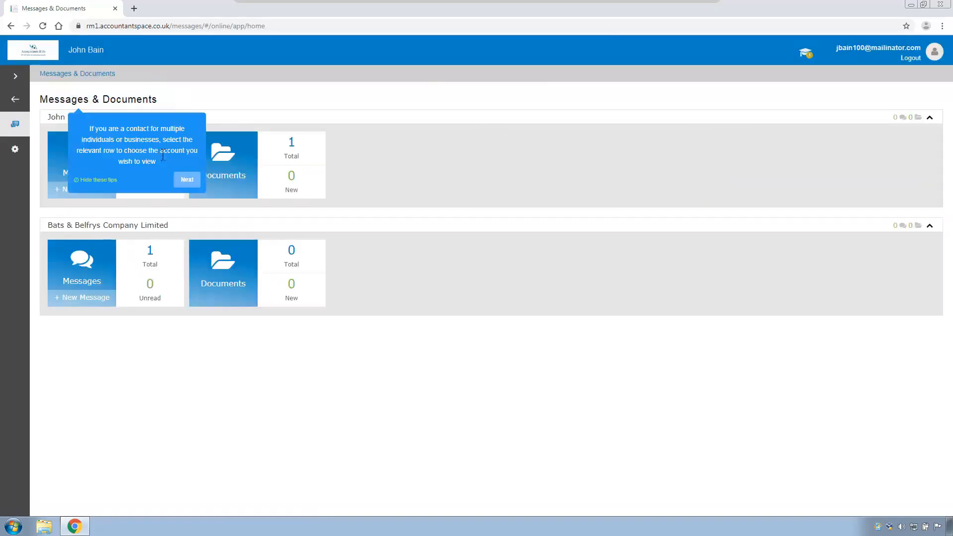
{"action": "left_click", "coordinate": [187, 179]}
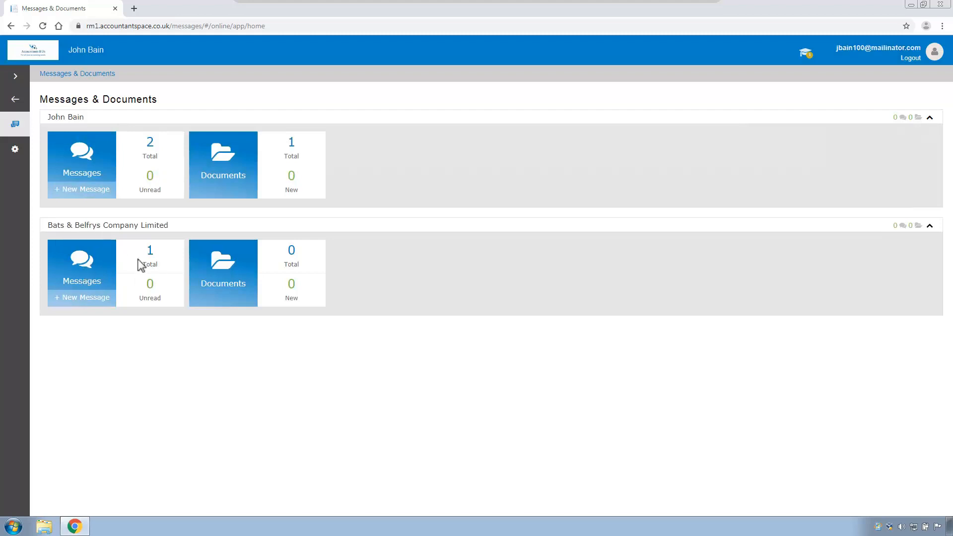
{"action": "mouse_move", "coordinate": [144, 203]}
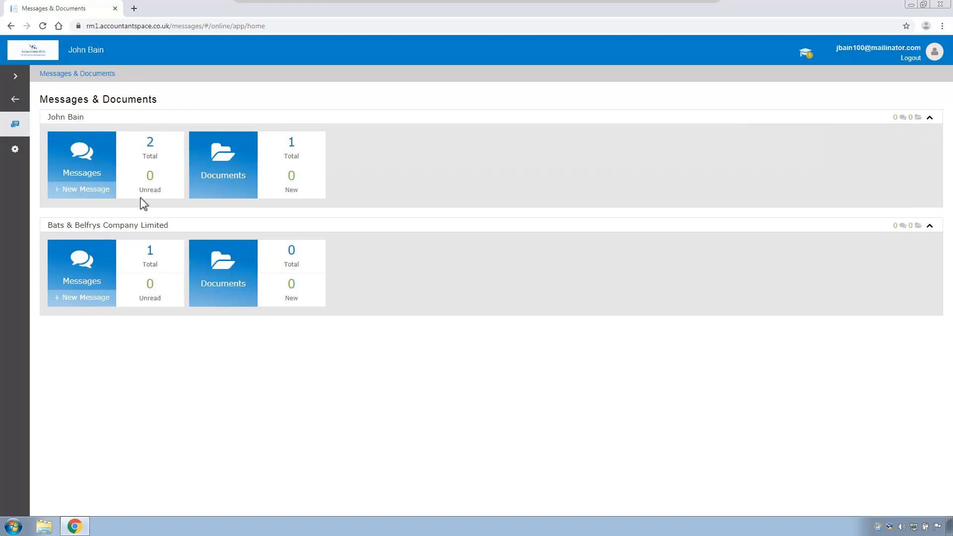
{"action": "mouse_move", "coordinate": [172, 311]}
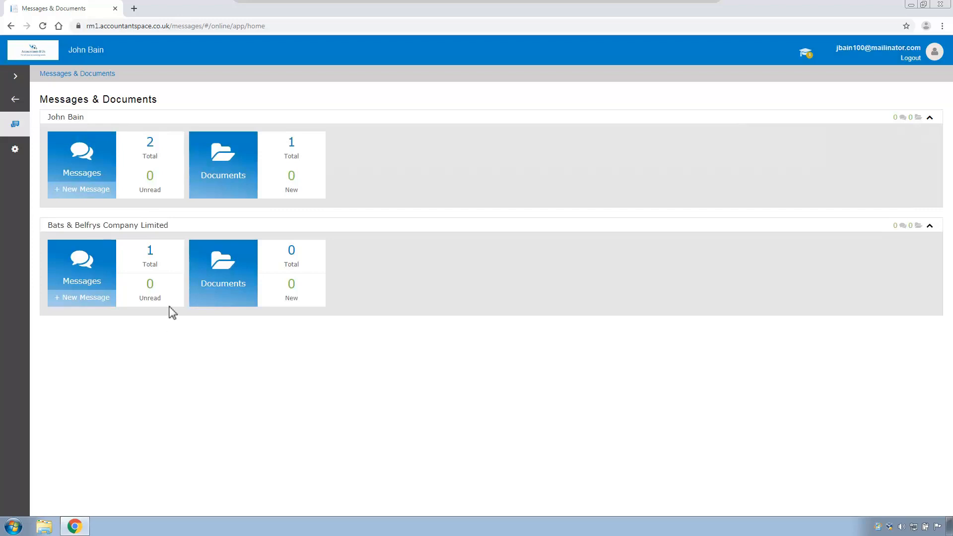
{"action": "mouse_move", "coordinate": [928, 189]}
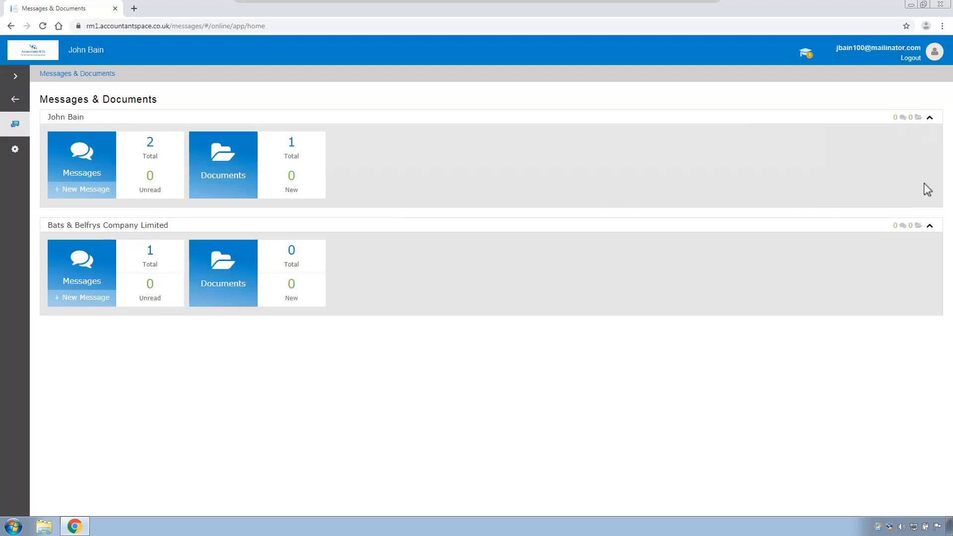
{"action": "mouse_move", "coordinate": [937, 392]}
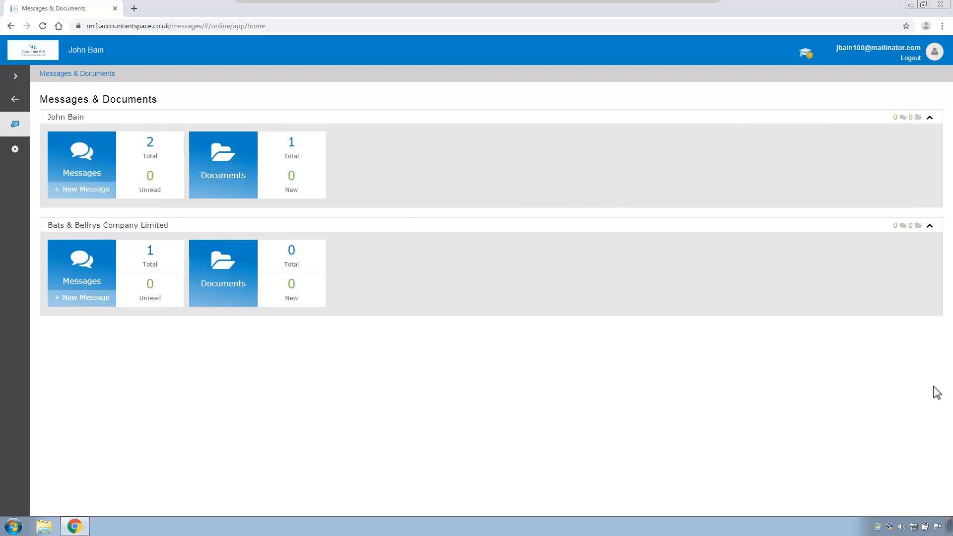
{"action": "left_click", "coordinate": [929, 225]}
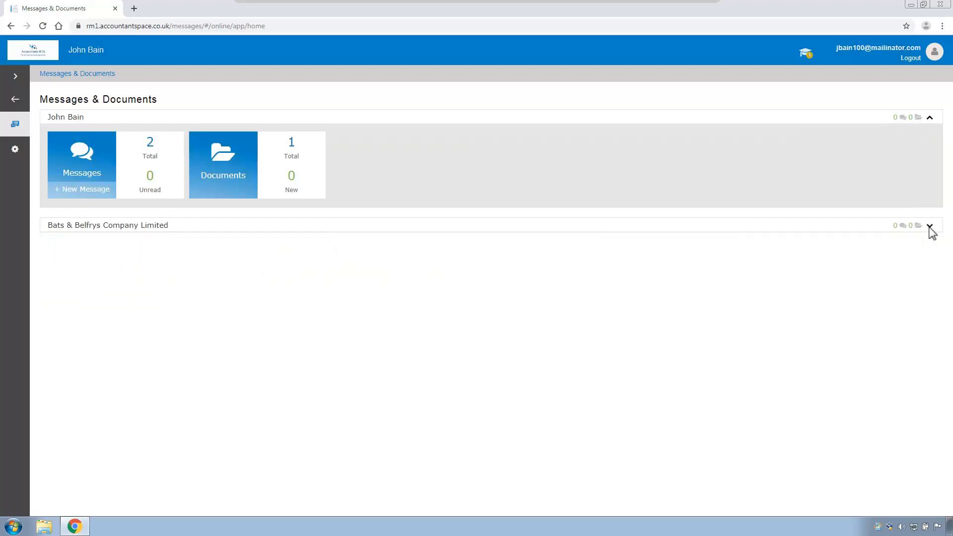
{"action": "left_click", "coordinate": [928, 116]}
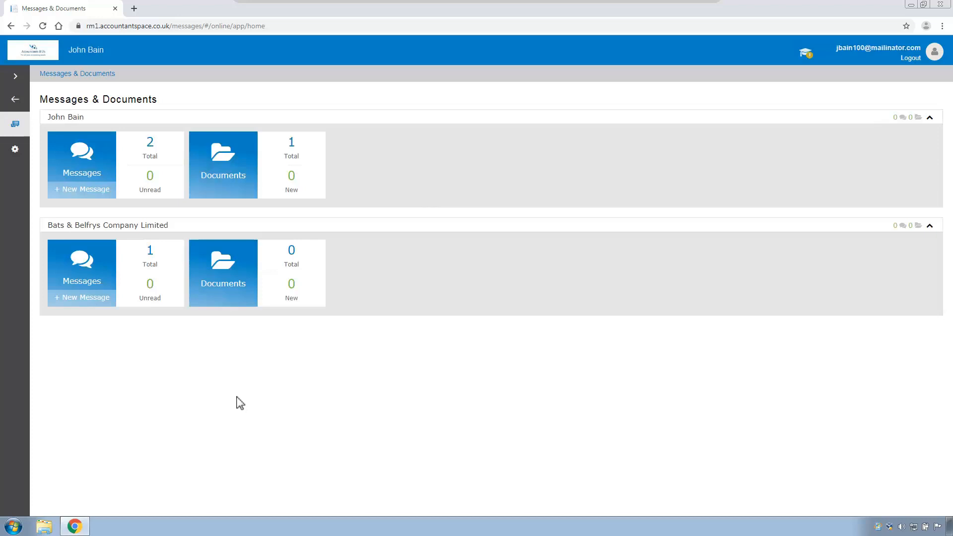
{"action": "mouse_move", "coordinate": [270, 405]}
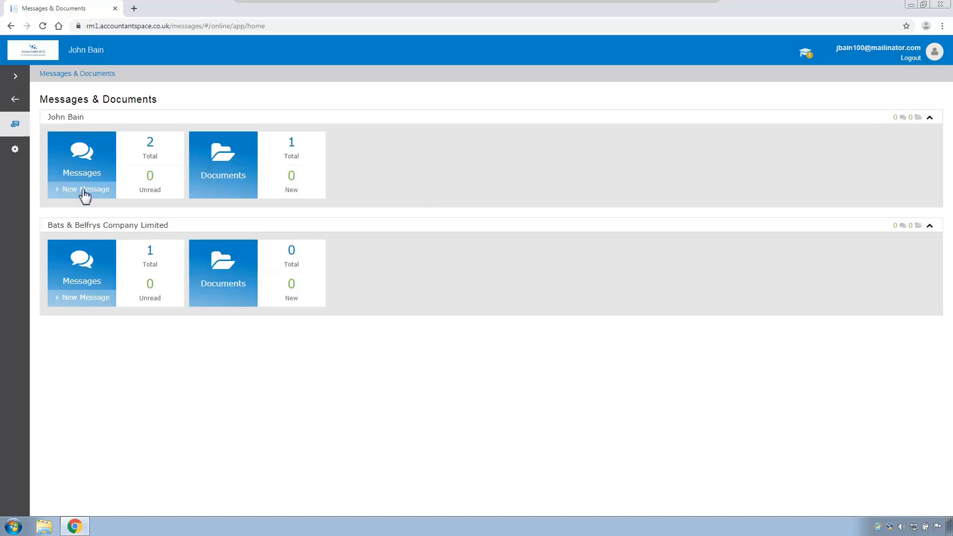
- Compose a new message 'test' in bold, green, larger text with subject 'Test'
{"action": "left_click", "coordinate": [81, 189]}
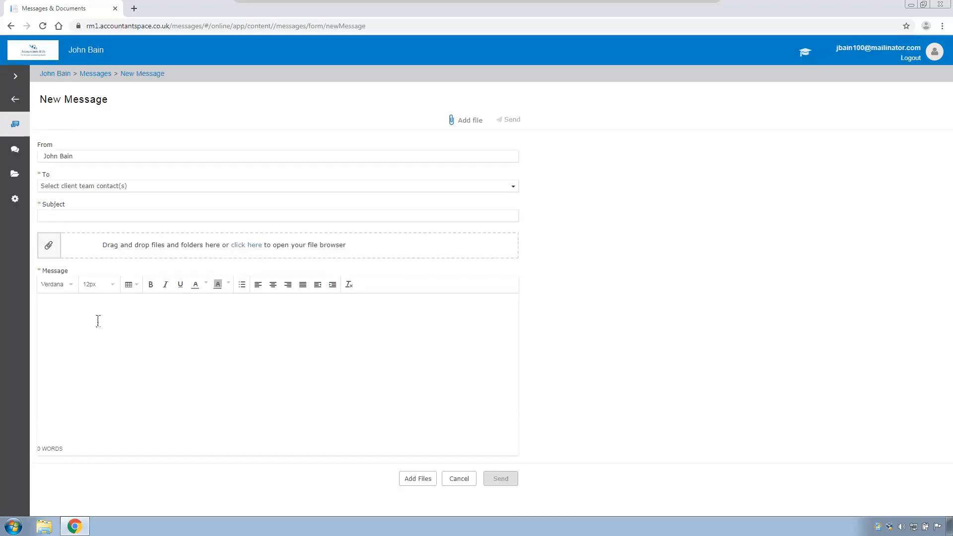
{"action": "type", "text": "test"}
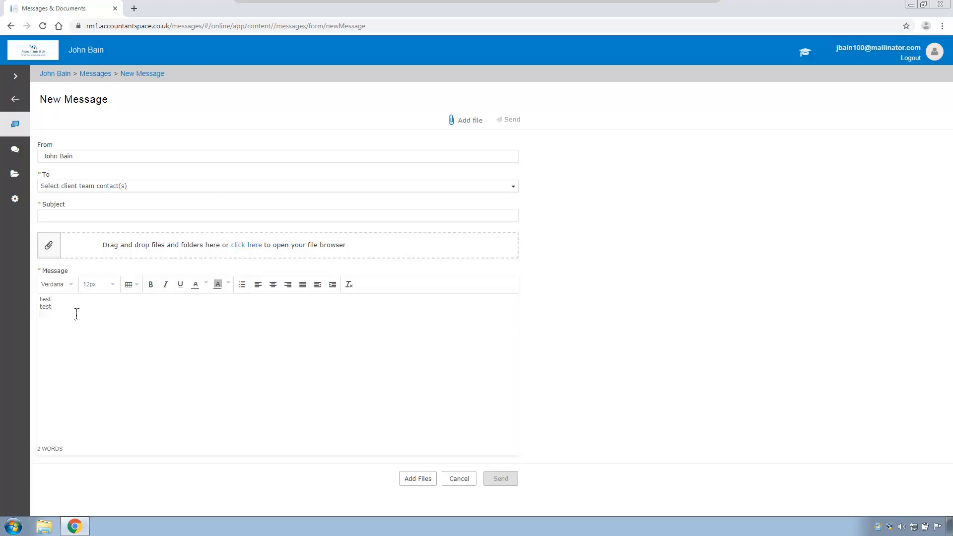
{"action": "left_click_drag", "start_coordinate": [39, 298], "coordinate": [52, 306]}
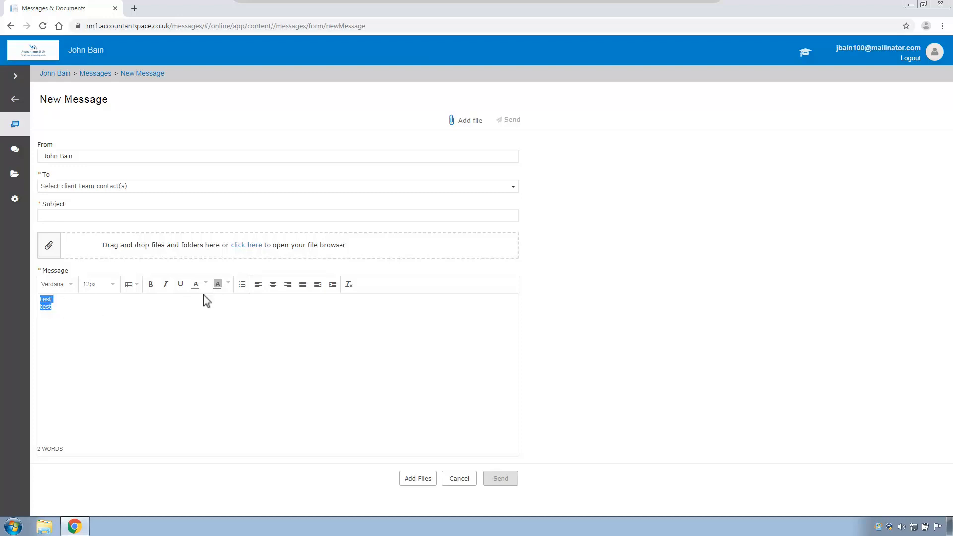
{"action": "left_click", "coordinate": [206, 284]}
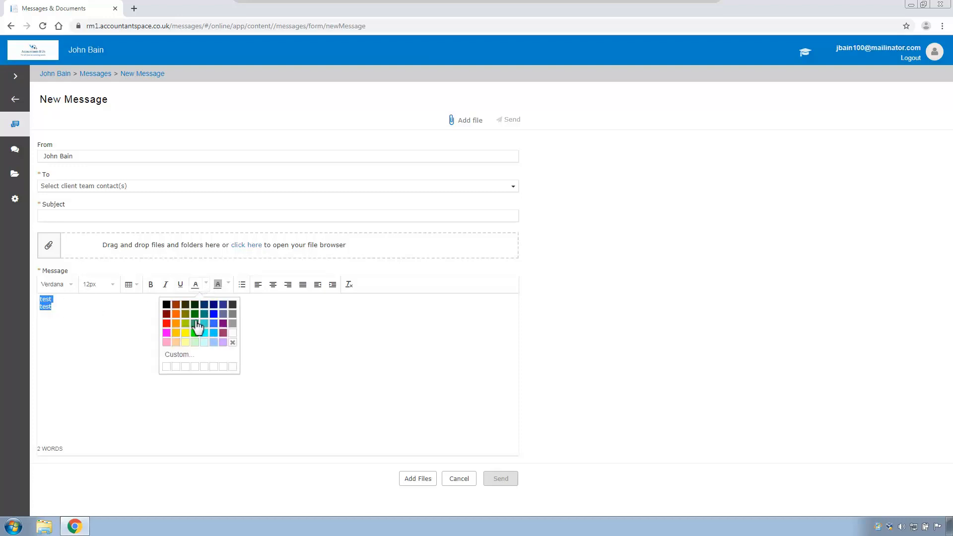
{"action": "left_click", "coordinate": [196, 322]}
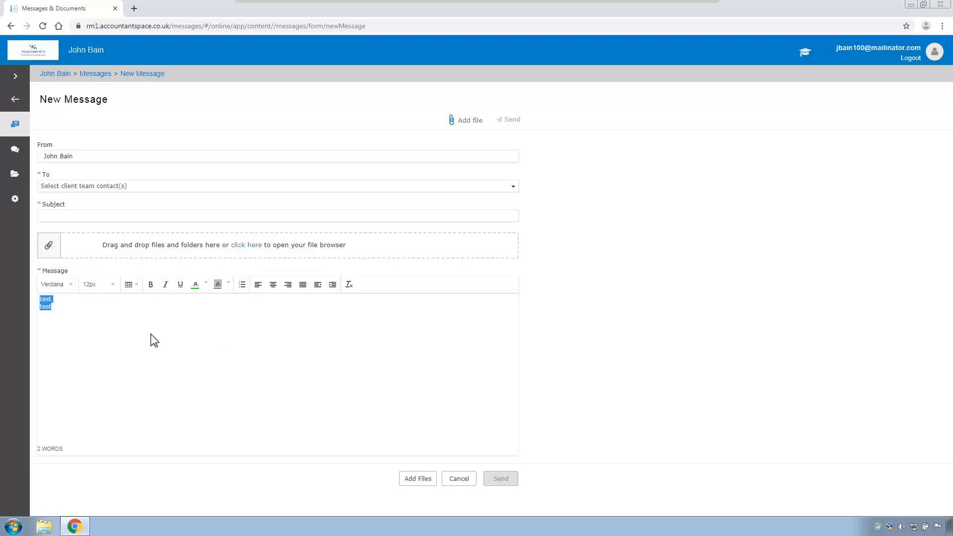
{"action": "mouse_move", "coordinate": [157, 296]}
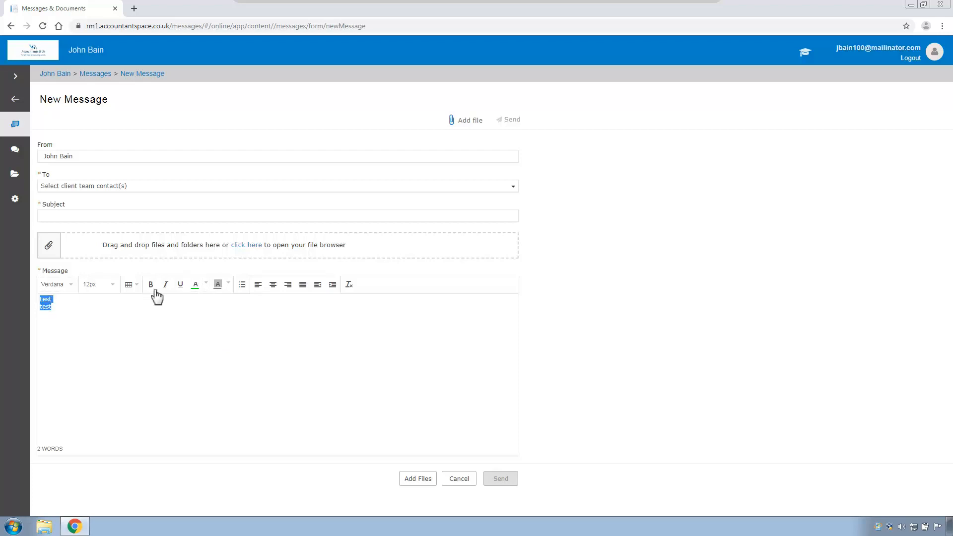
{"action": "left_click", "coordinate": [150, 283]}
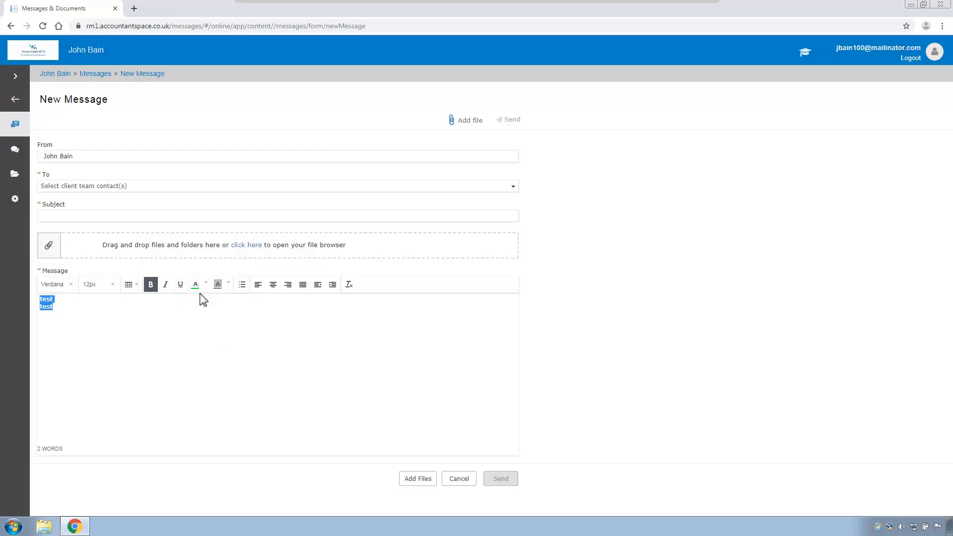
{"action": "mouse_move", "coordinate": [112, 288]}
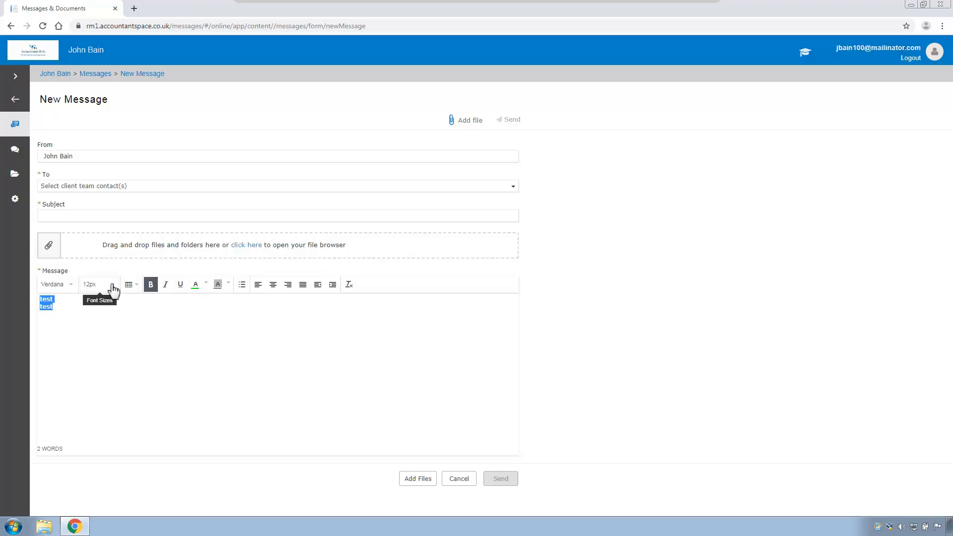
{"action": "left_click", "coordinate": [88, 283]}
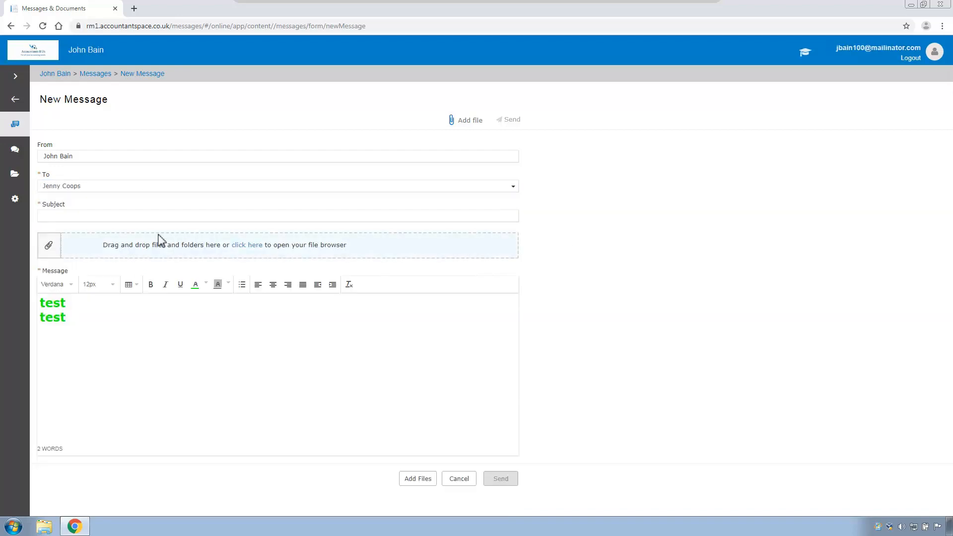
{"action": "left_click", "coordinate": [277, 215]}
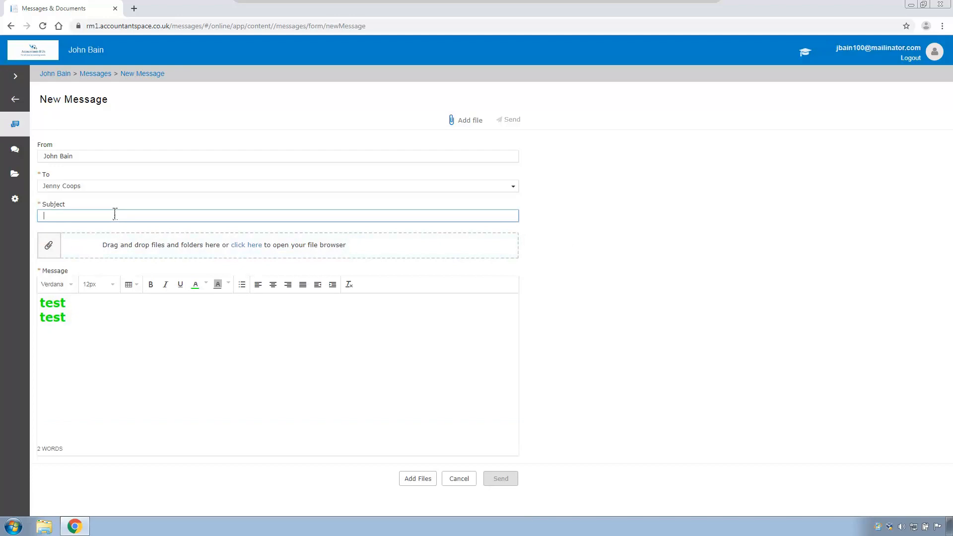
{"action": "type", "text": "Test"}
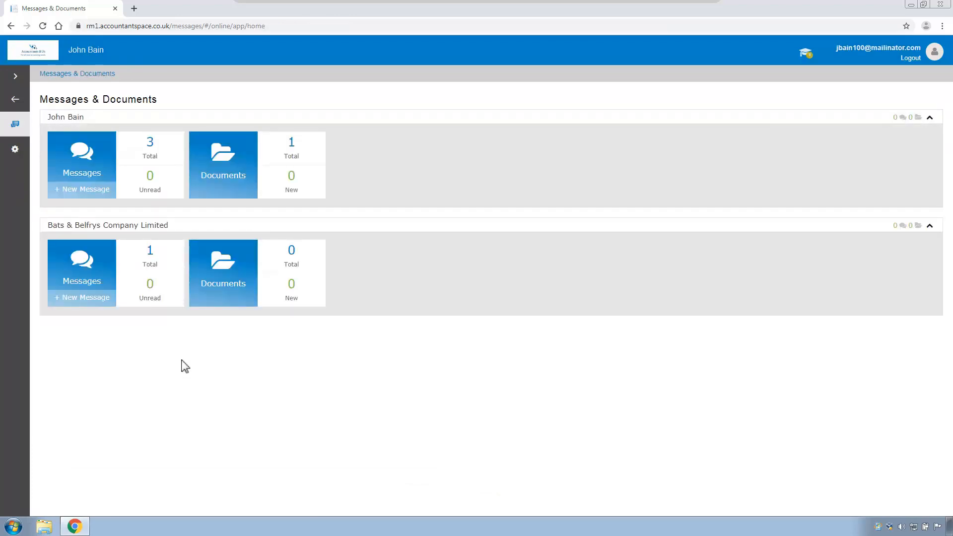
{"action": "mouse_move", "coordinate": [14, 98]}
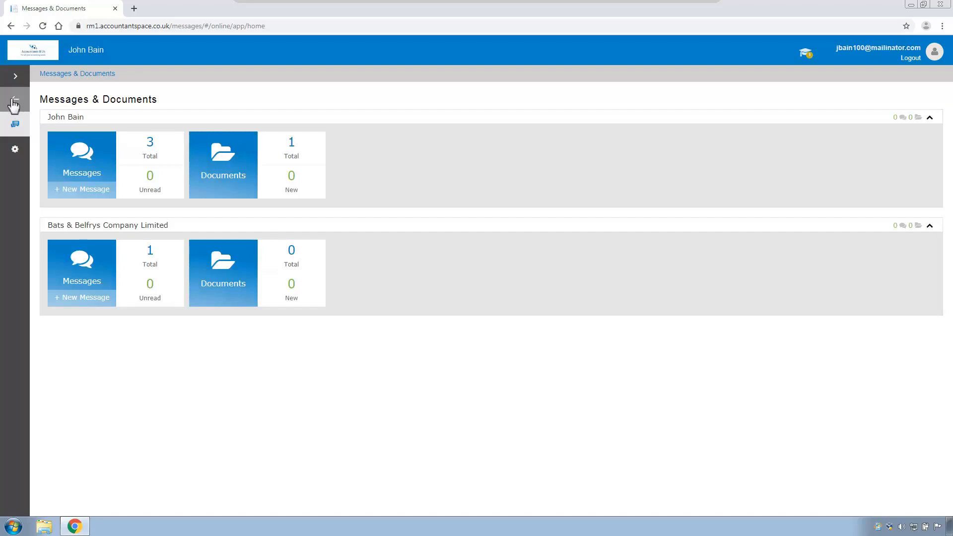
- Use the sidebar back arrow to reach the Bats & Belfrys Company Limited home page
{"action": "left_click", "coordinate": [15, 95]}
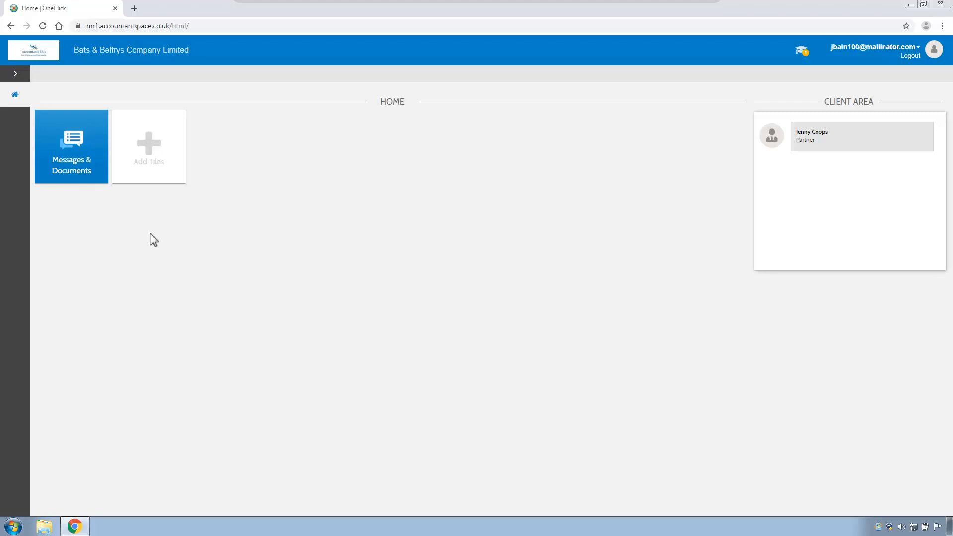
{"action": "mouse_move", "coordinate": [199, 236]}
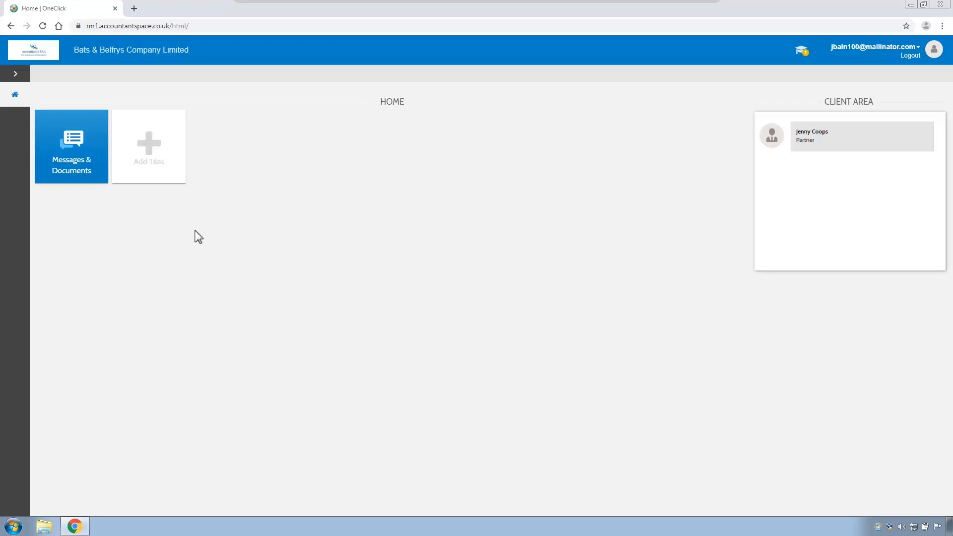
{"action": "mouse_move", "coordinate": [200, 238]}
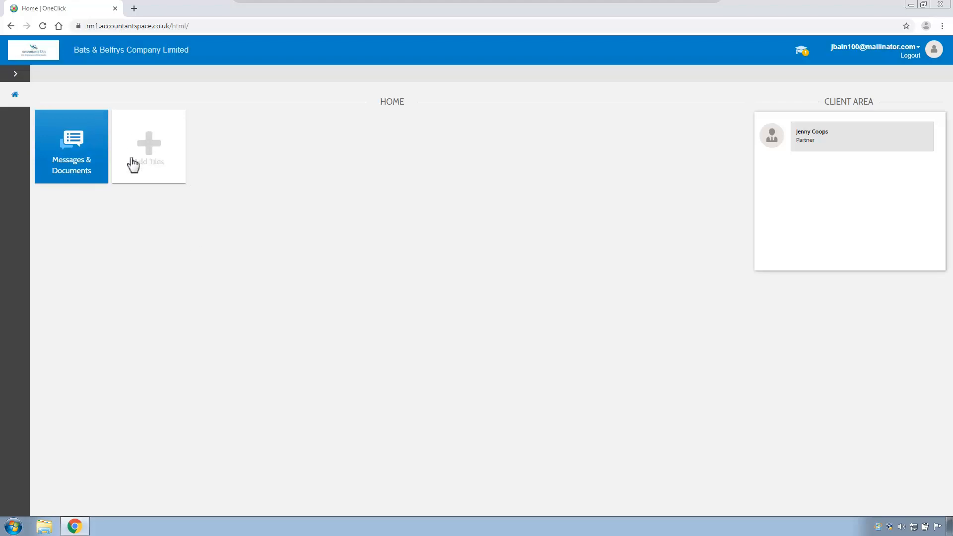
{"action": "mouse_move", "coordinate": [134, 237]}
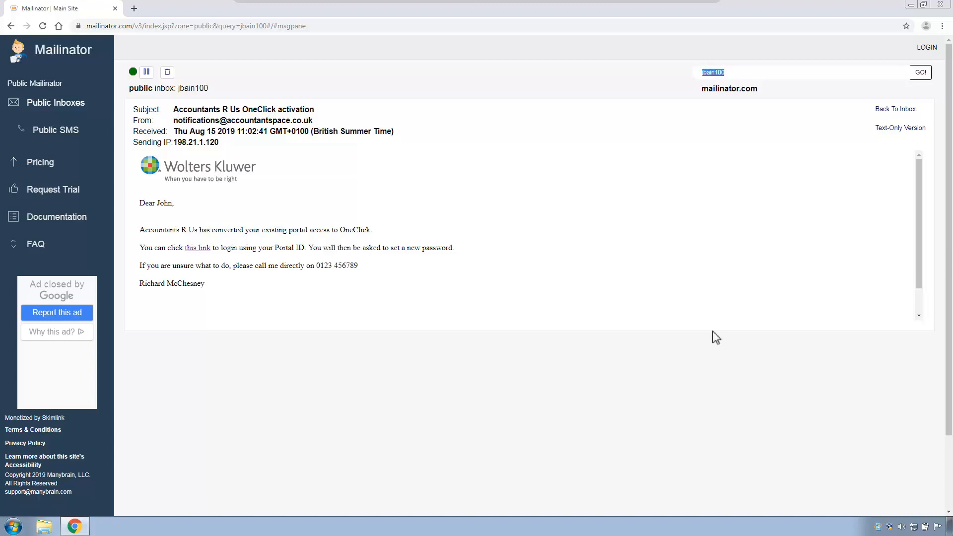
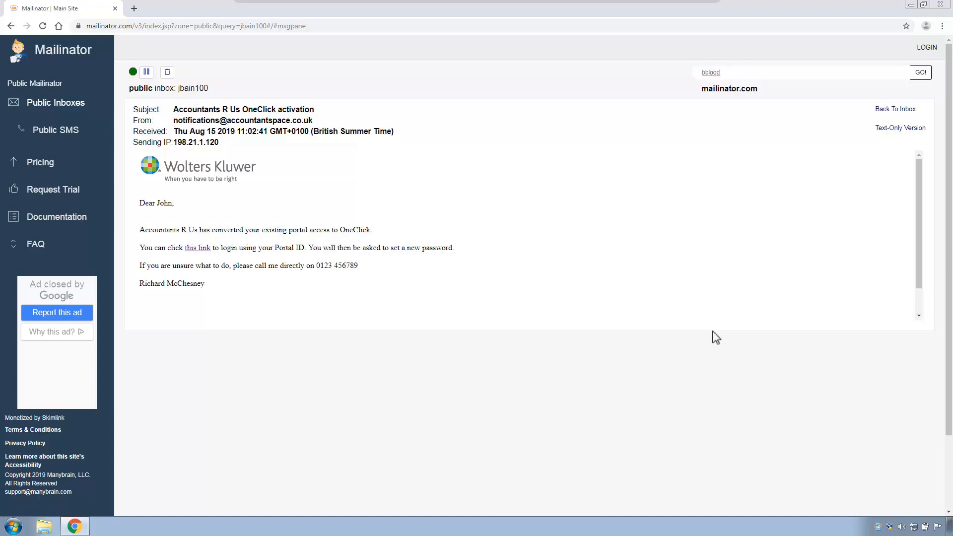
- Load the next client's inbox, open its OneClick activation email, and follow 'this link'
{"action": "left_click", "coordinate": [919, 72]}
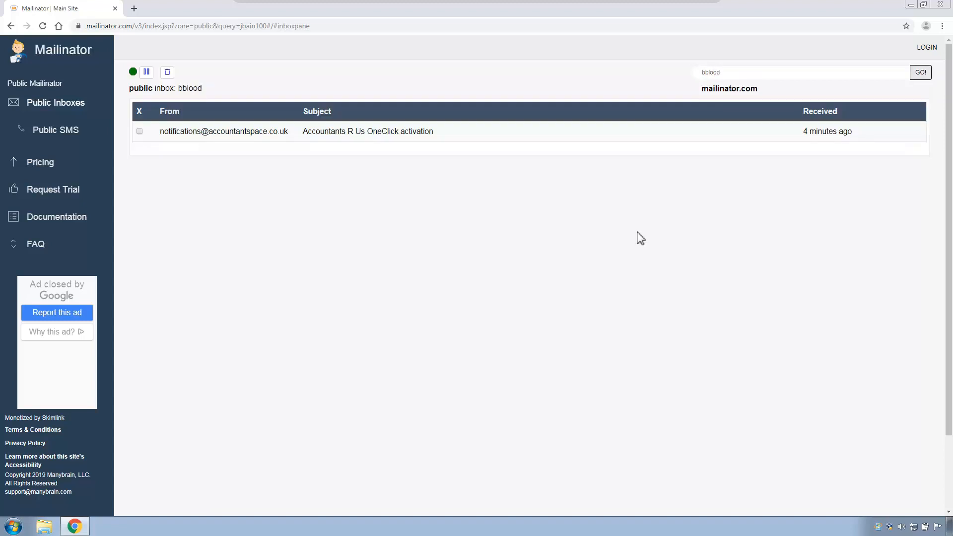
{"action": "mouse_move", "coordinate": [360, 134]}
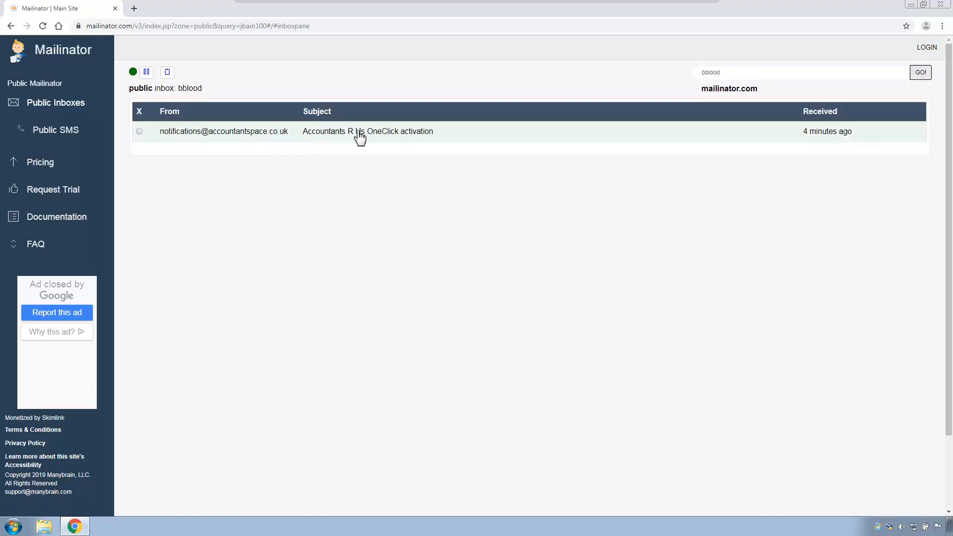
{"action": "left_click", "coordinate": [367, 130]}
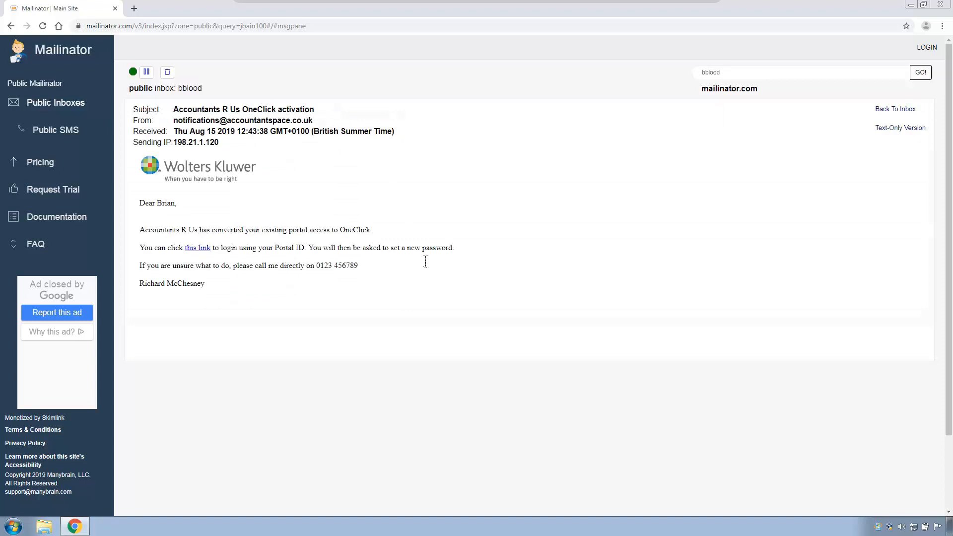
{"action": "mouse_move", "coordinate": [197, 247]}
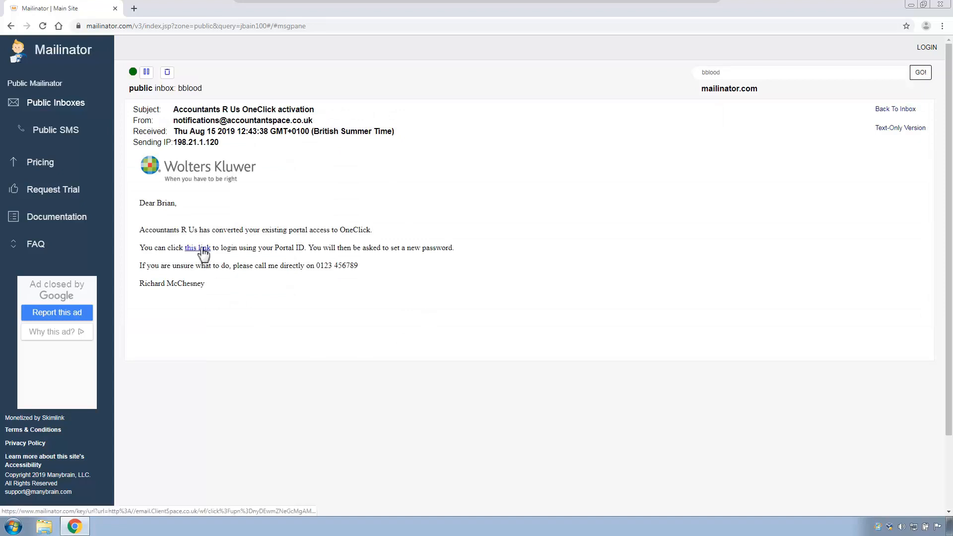
{"action": "left_click", "coordinate": [194, 247]}
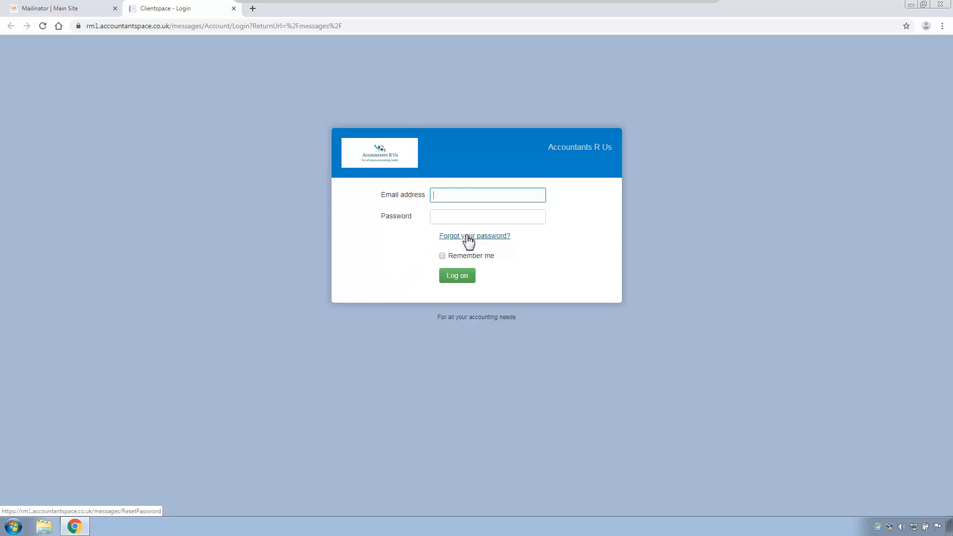
{"action": "left_click", "coordinate": [475, 236]}
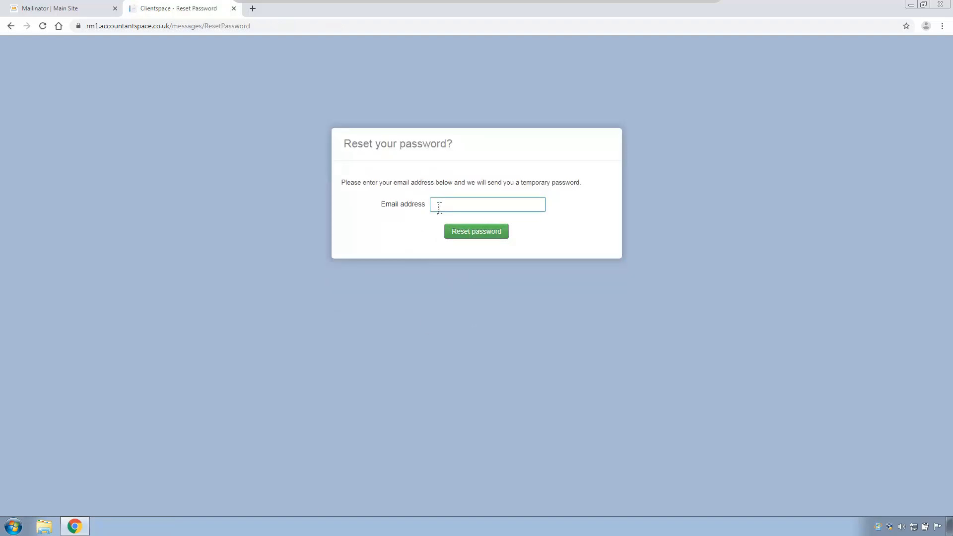
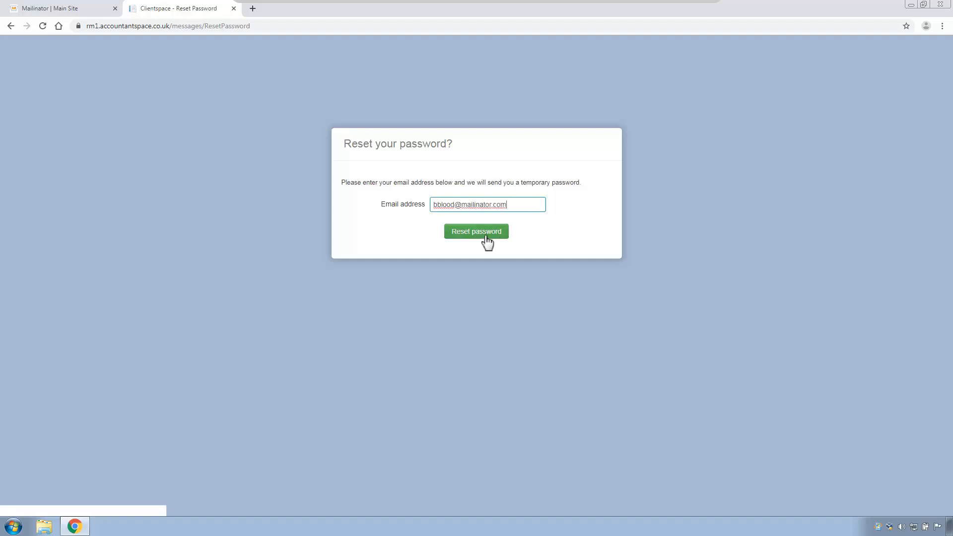
{"action": "left_click", "coordinate": [475, 230]}
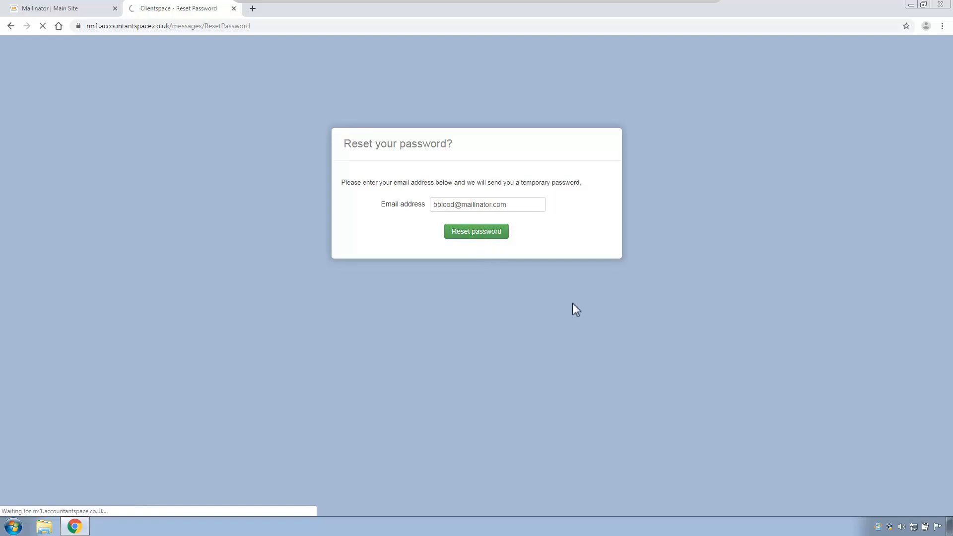
{"action": "left_click", "coordinate": [475, 231]}
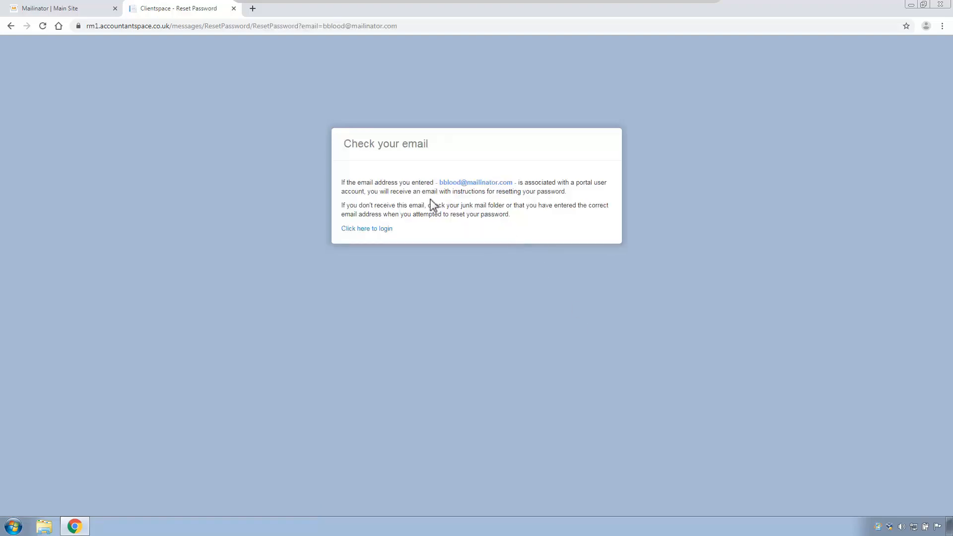
{"action": "mouse_move", "coordinate": [453, 219]}
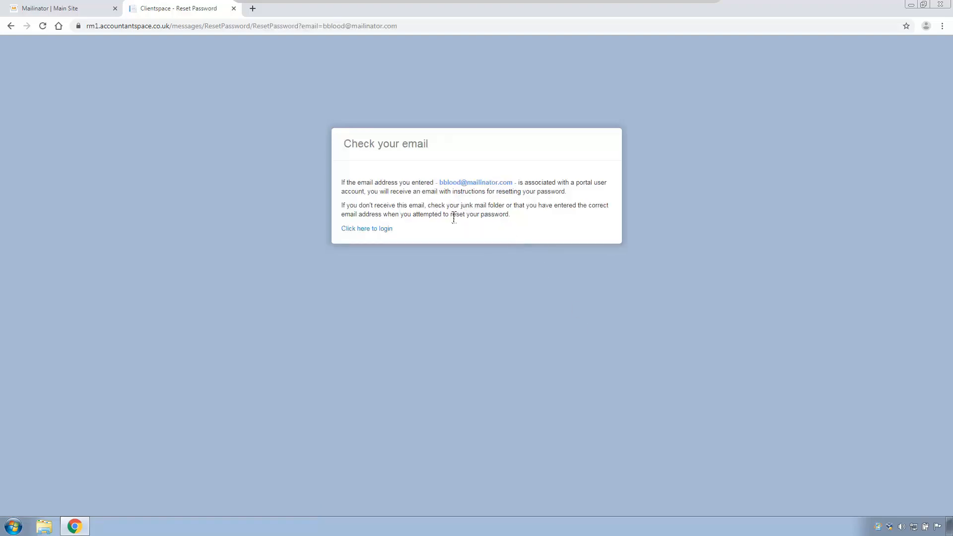
{"action": "mouse_move", "coordinate": [473, 244]}
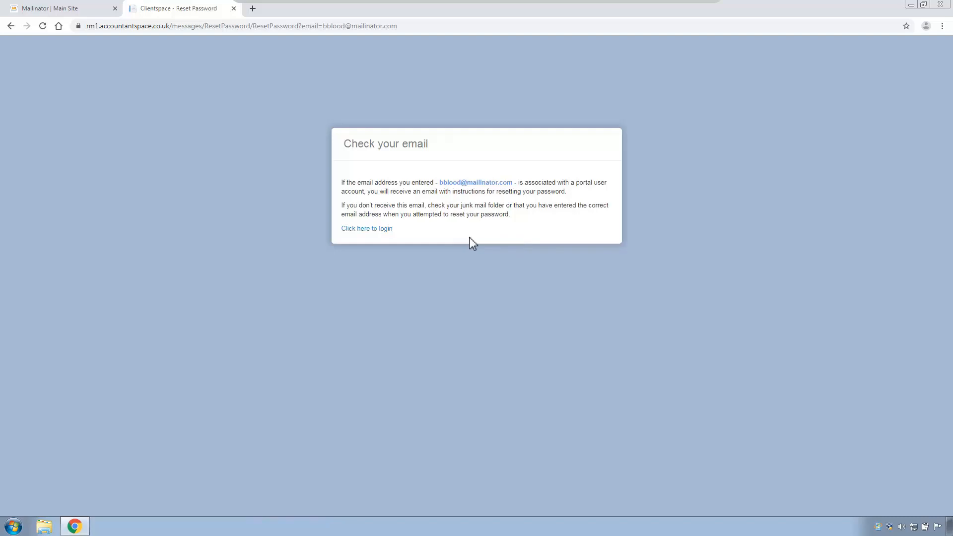
- Open the client's password-reset email, select the temporary password, and follow its login link
{"action": "left_click", "coordinate": [49, 8]}
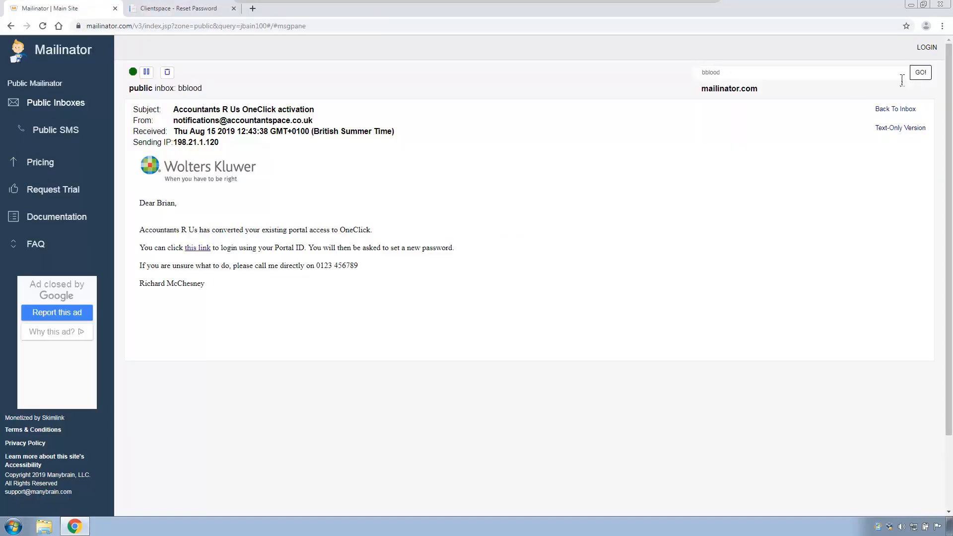
{"action": "left_click", "coordinate": [919, 73]}
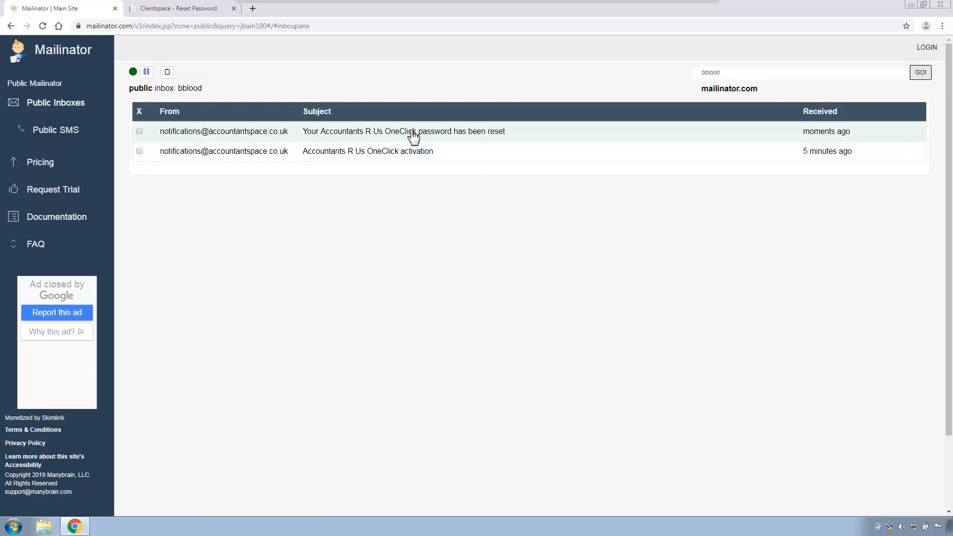
{"action": "left_click", "coordinate": [403, 131]}
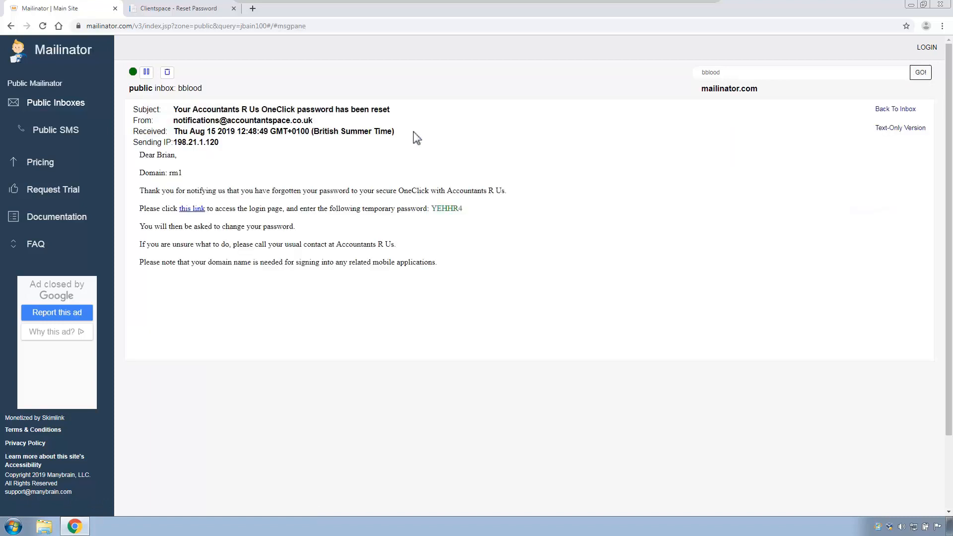
{"action": "mouse_move", "coordinate": [179, 219]}
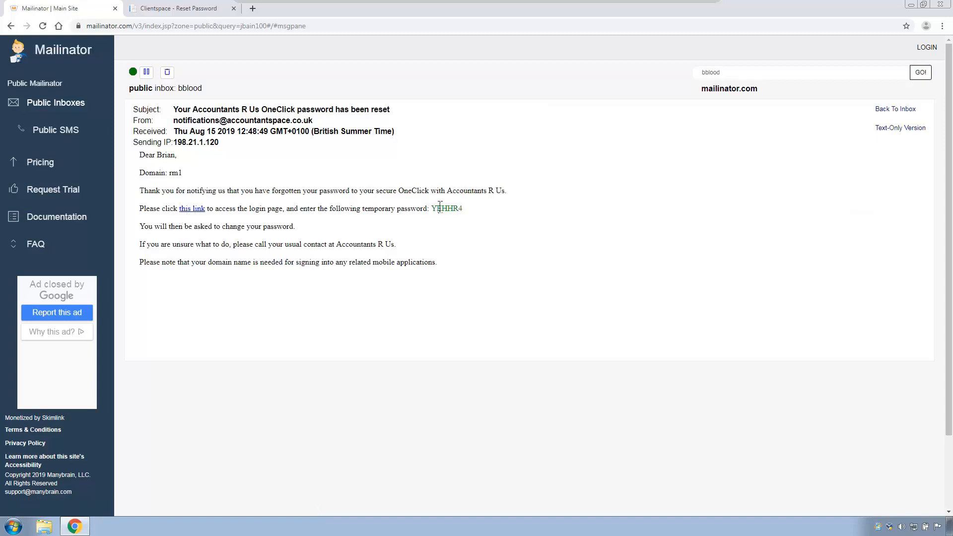
{"action": "double_click", "coordinate": [446, 208]}
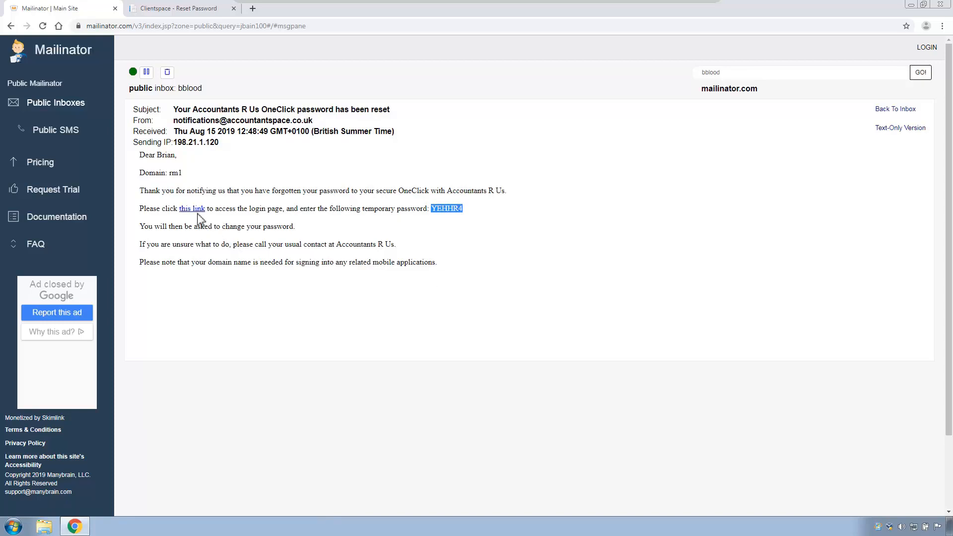
{"action": "left_click", "coordinate": [192, 209]}
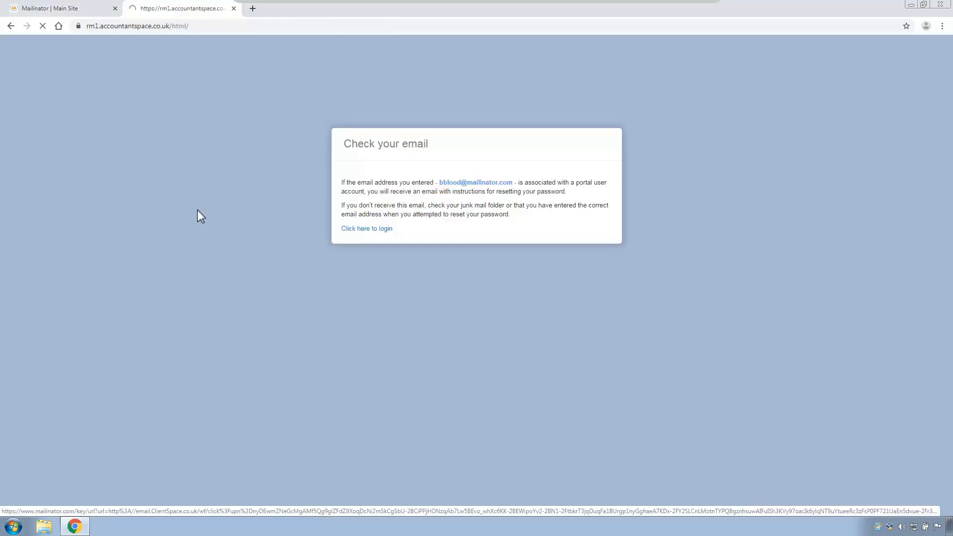
{"action": "left_click", "coordinate": [367, 228]}
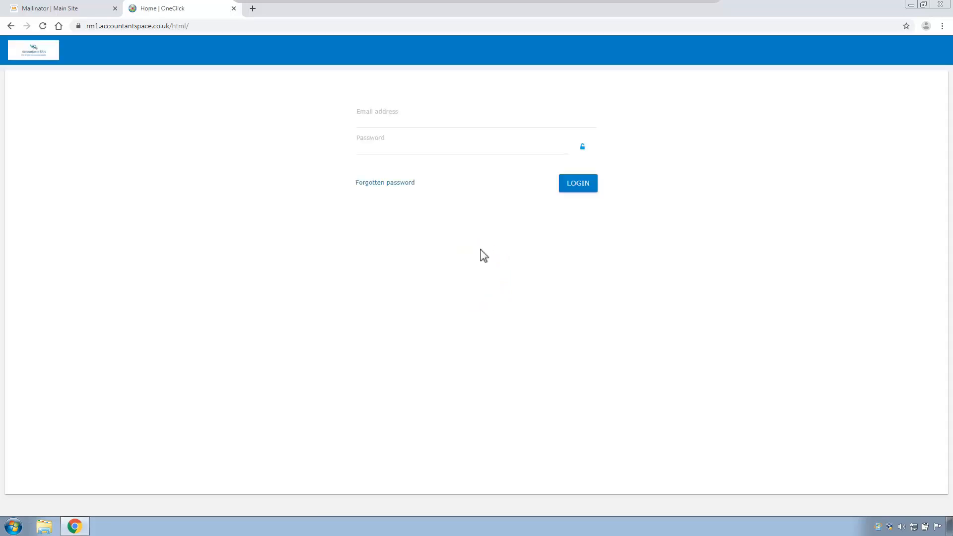
{"action": "mouse_move", "coordinate": [401, 115]}
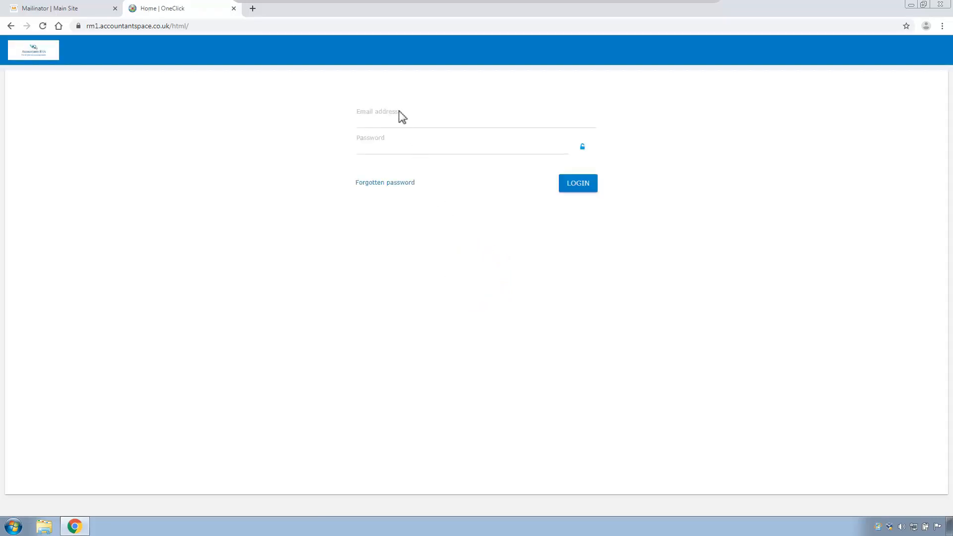
{"action": "left_click", "coordinate": [425, 119]}
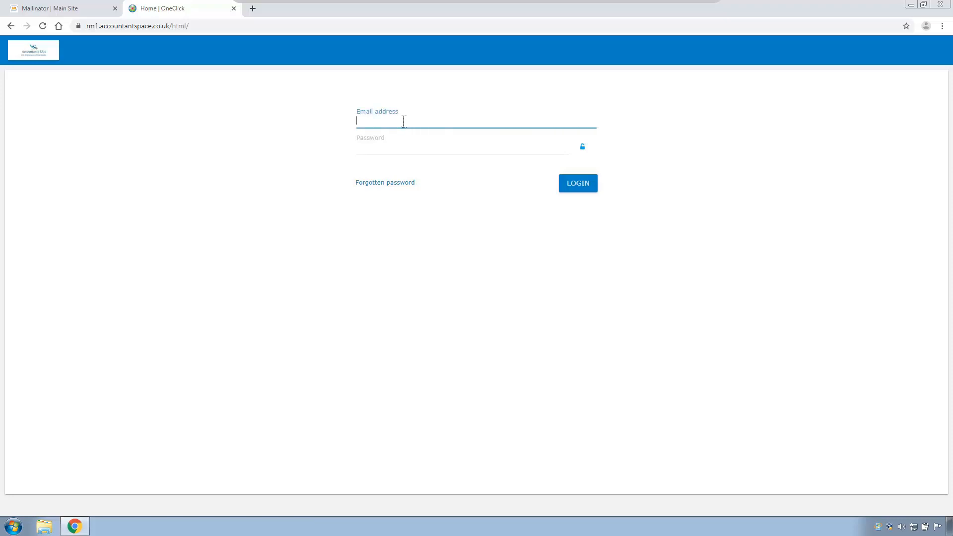
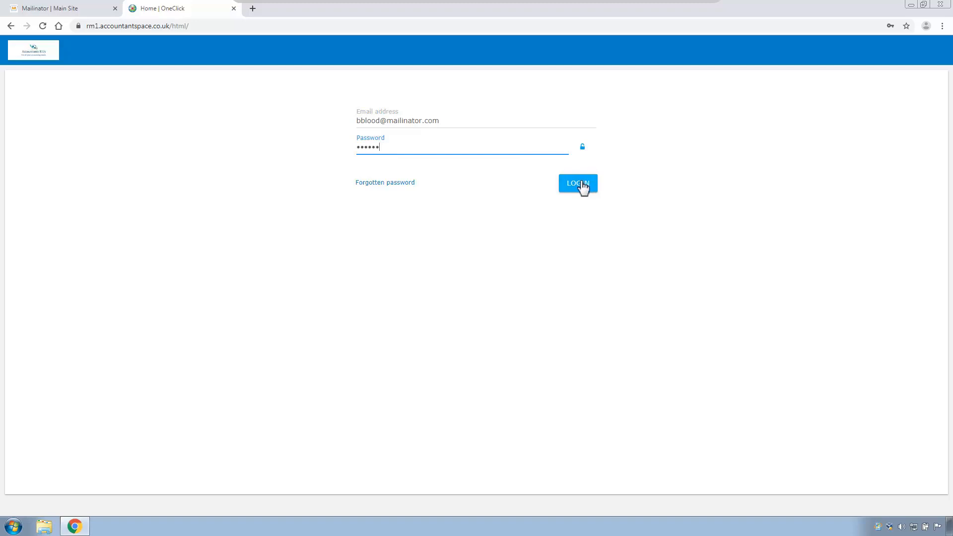
{"action": "left_click", "coordinate": [577, 183]}
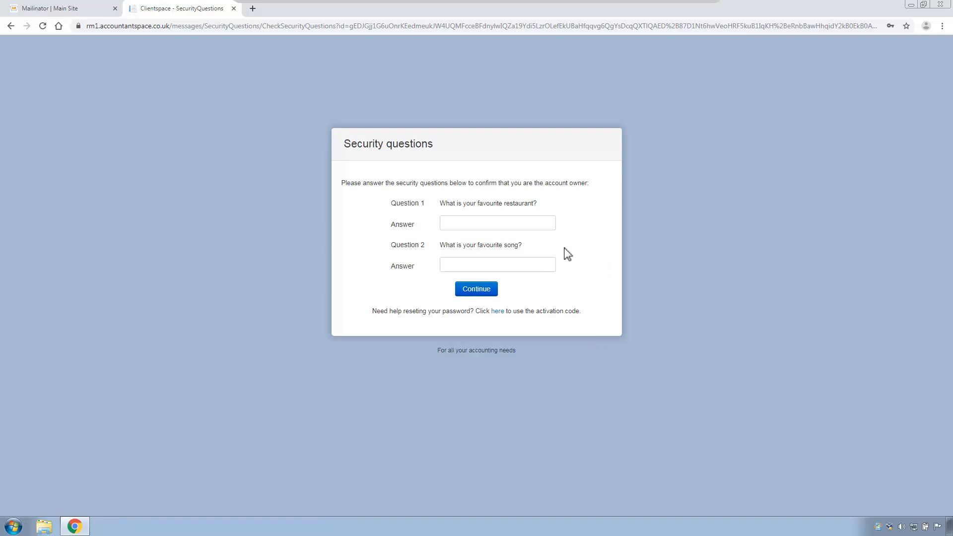
{"action": "mouse_move", "coordinate": [547, 247]}
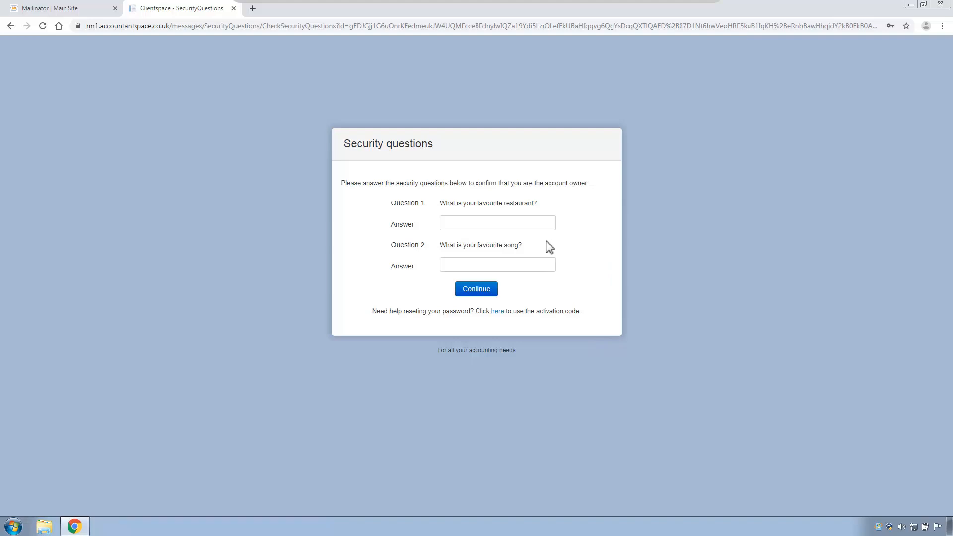
{"action": "mouse_move", "coordinate": [490, 236]}
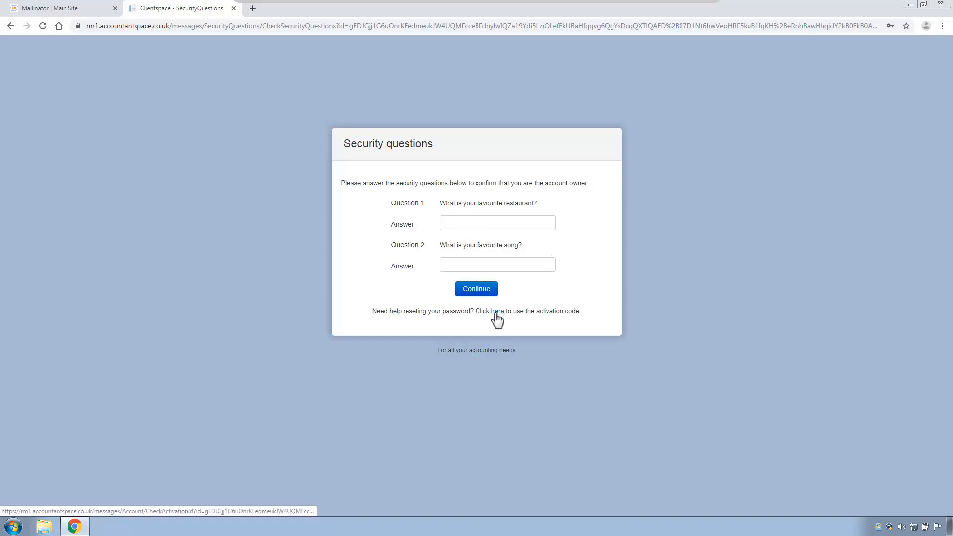
{"action": "mouse_move", "coordinate": [500, 322]}
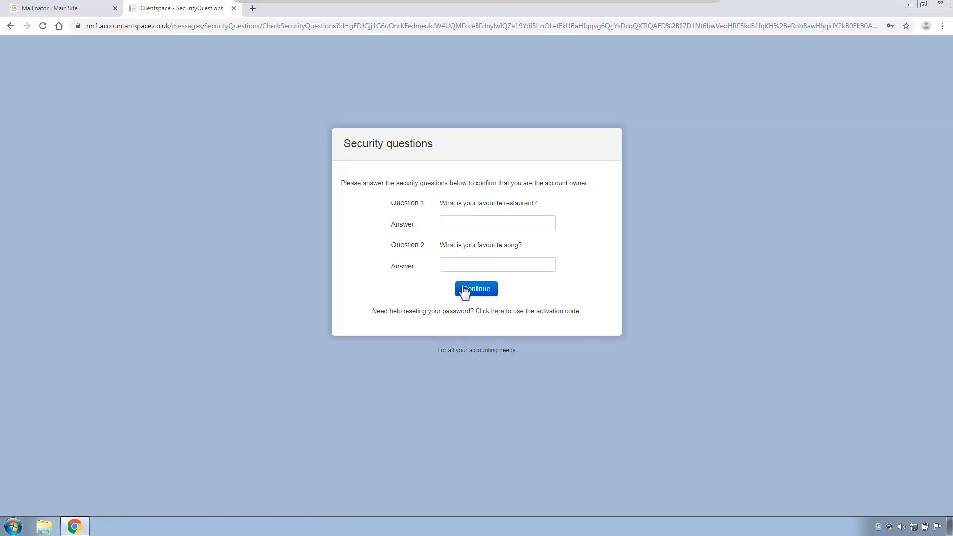
{"action": "mouse_move", "coordinate": [614, 251]}
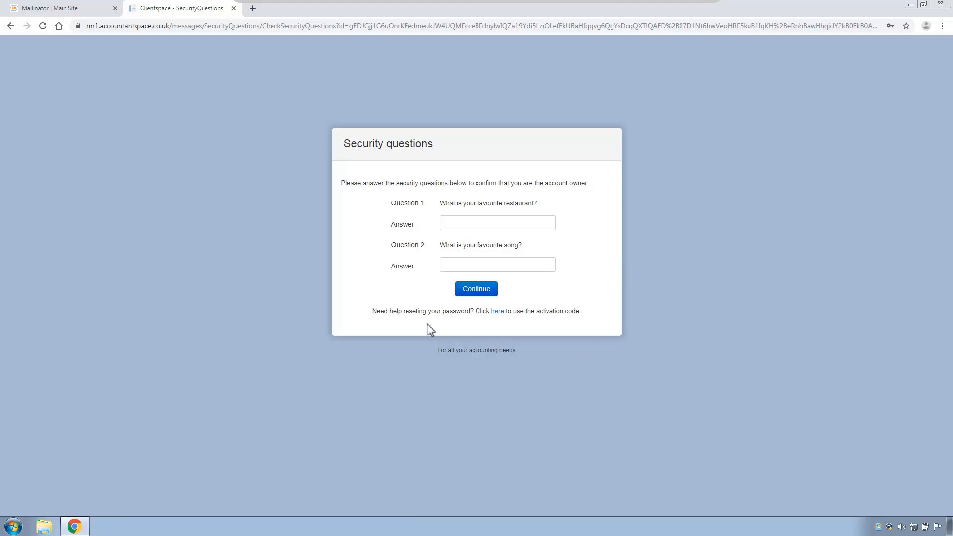
{"action": "mouse_move", "coordinate": [485, 317]}
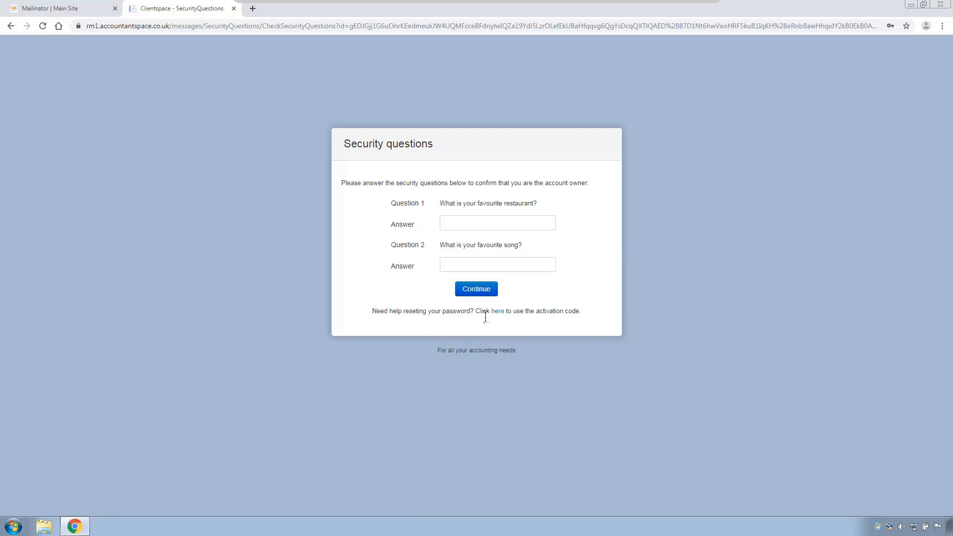
{"action": "mouse_move", "coordinate": [497, 311]}
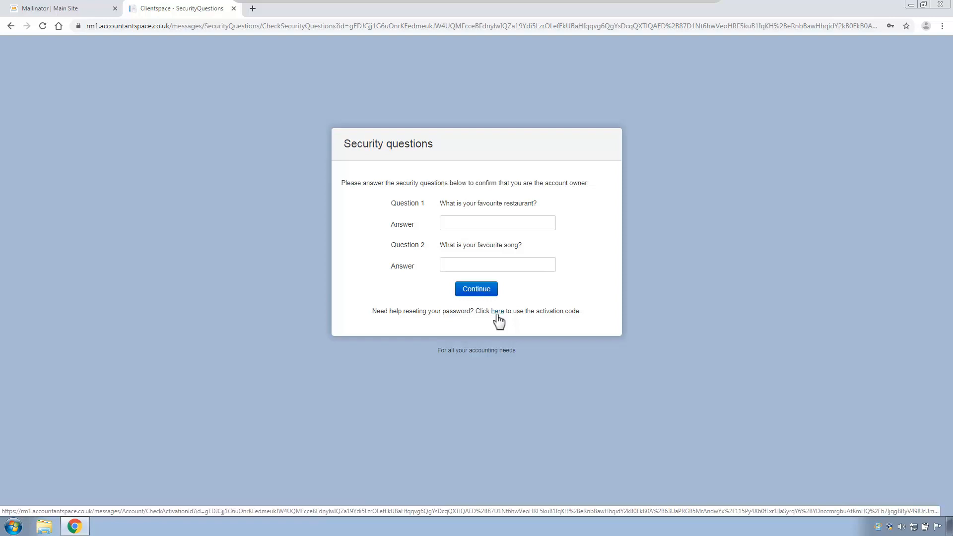
- Choose the 'here' link to use the activation code instead of security questions
{"action": "left_click", "coordinate": [497, 311]}
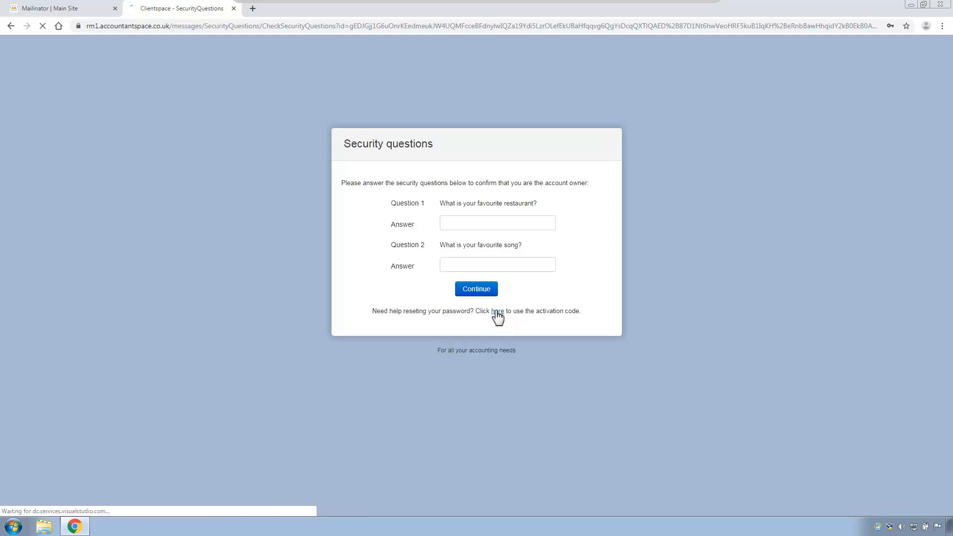
{"action": "left_click", "coordinate": [495, 311]}
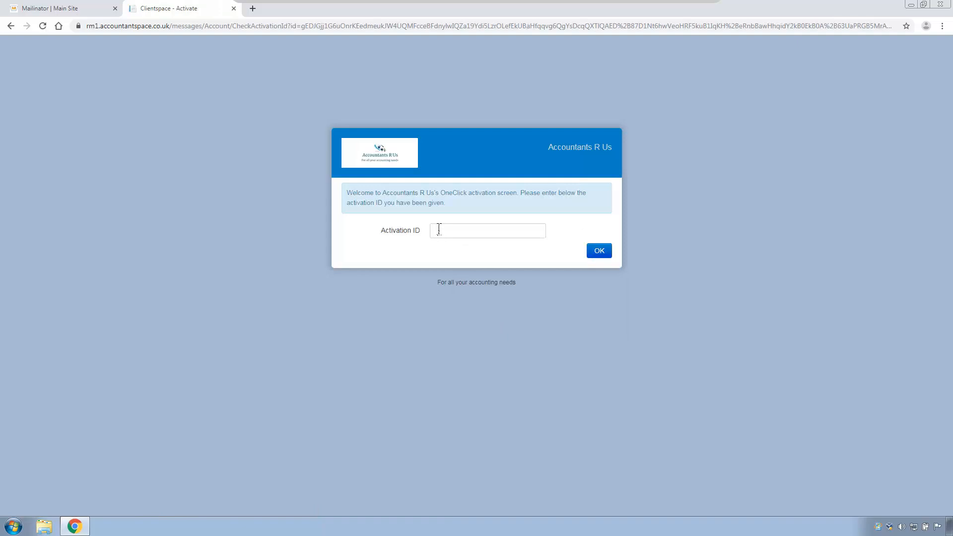
{"action": "left_click", "coordinate": [486, 231]}
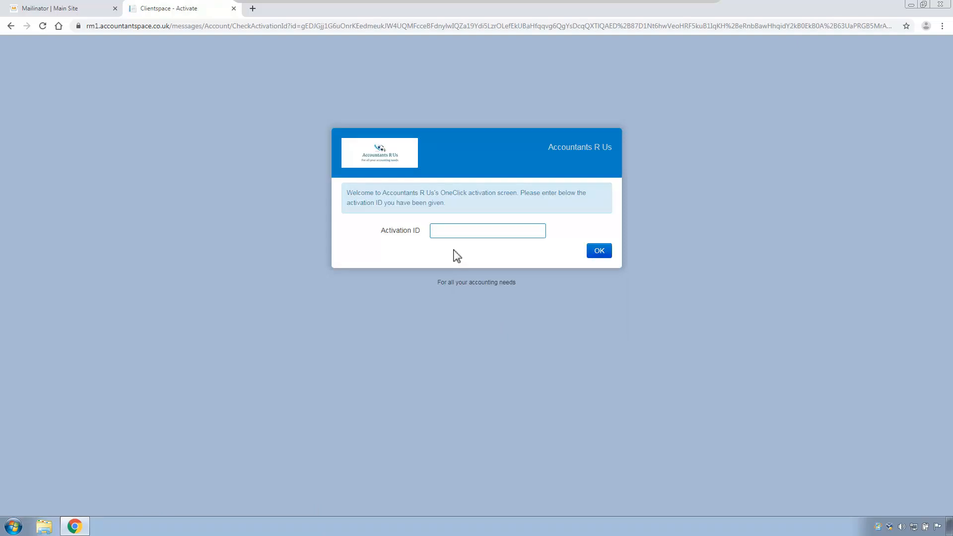
{"action": "left_click", "coordinate": [487, 230]}
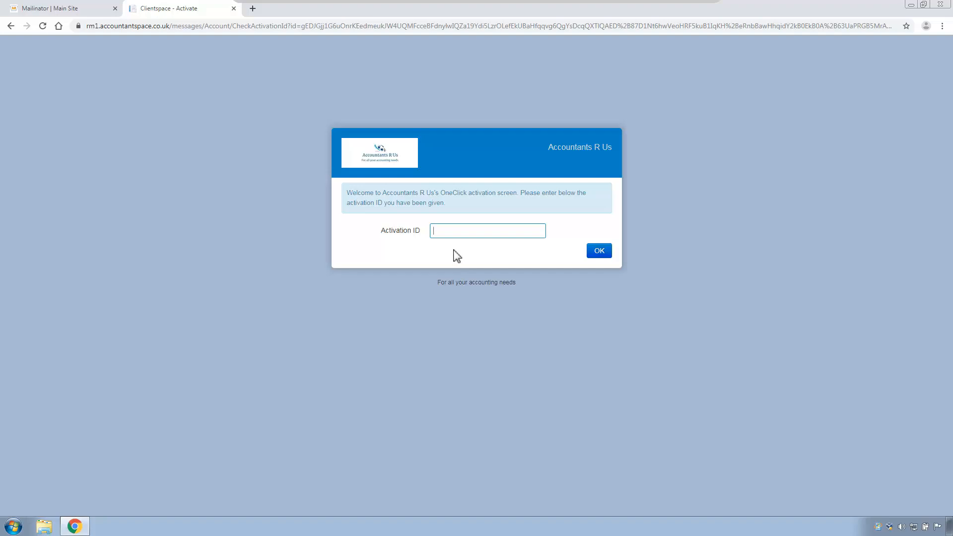
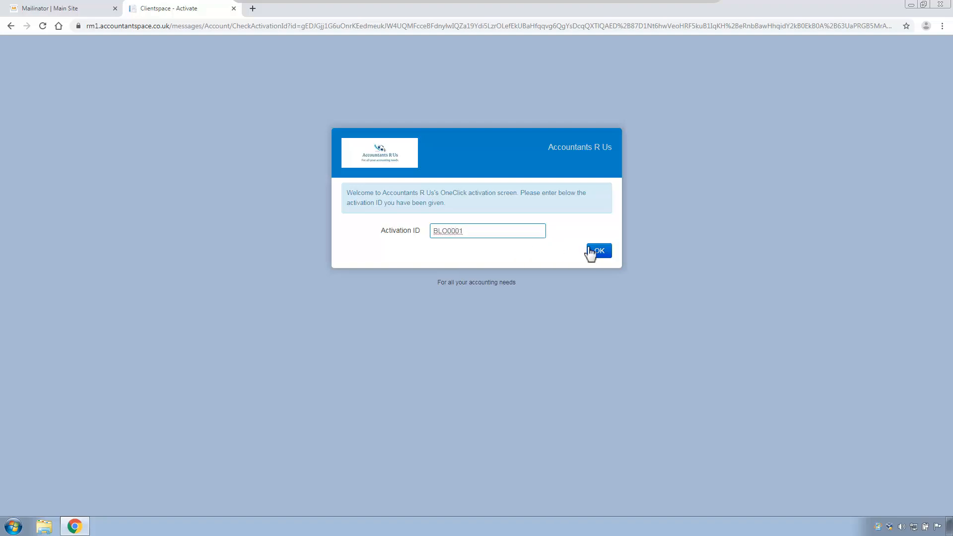
{"action": "left_click", "coordinate": [598, 251]}
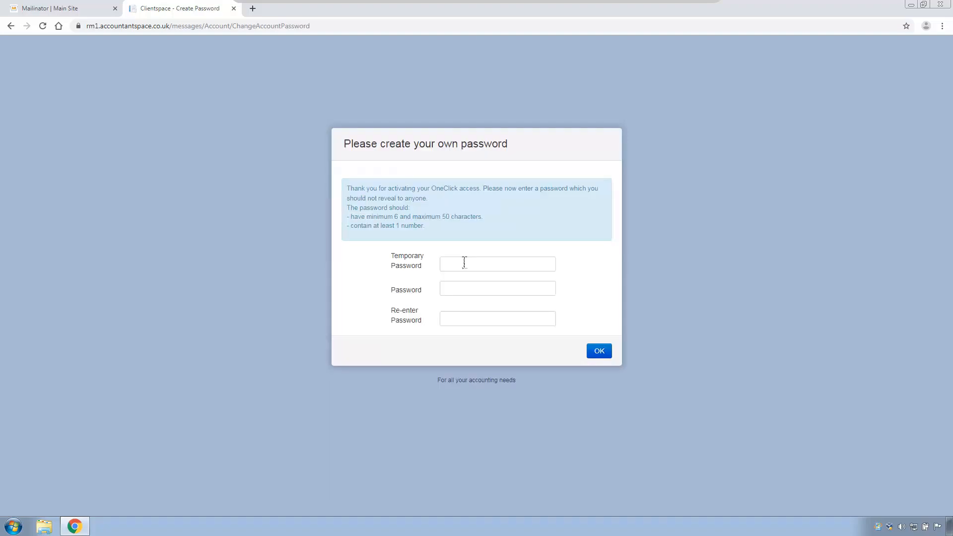
- Enter the temporary password and new password twice, fix the confirmation error, and submit
{"action": "left_click", "coordinate": [497, 264]}
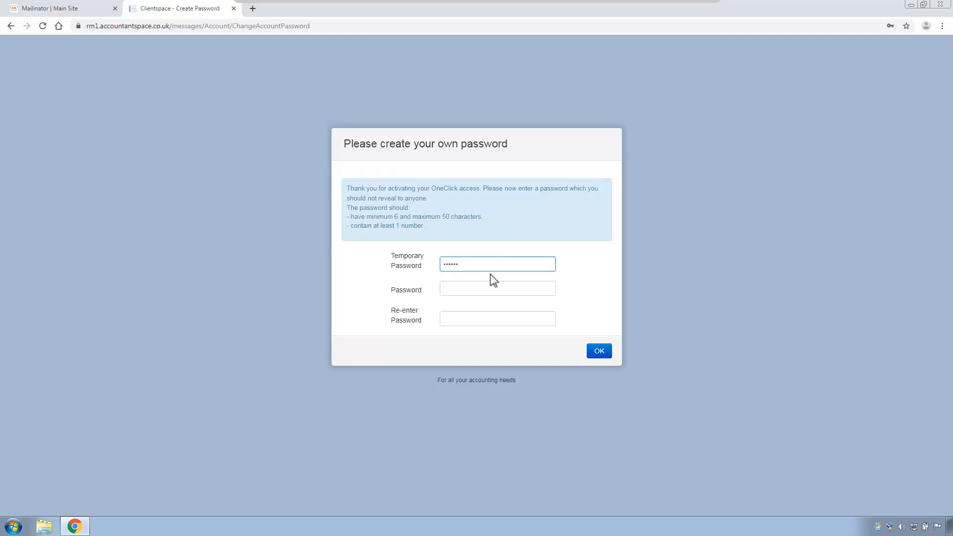
{"action": "left_click", "coordinate": [496, 288]}
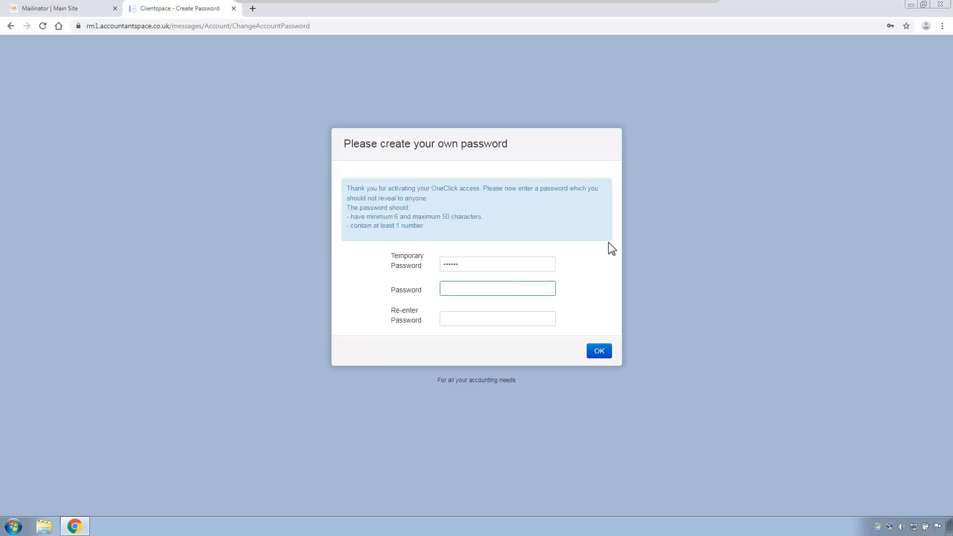
{"action": "left_click", "coordinate": [496, 288]}
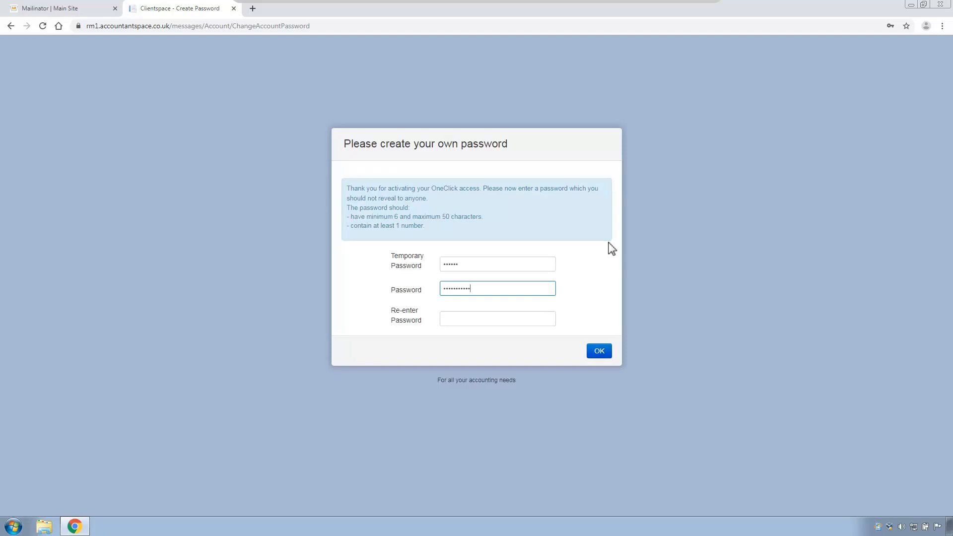
{"action": "left_click", "coordinate": [496, 318]}
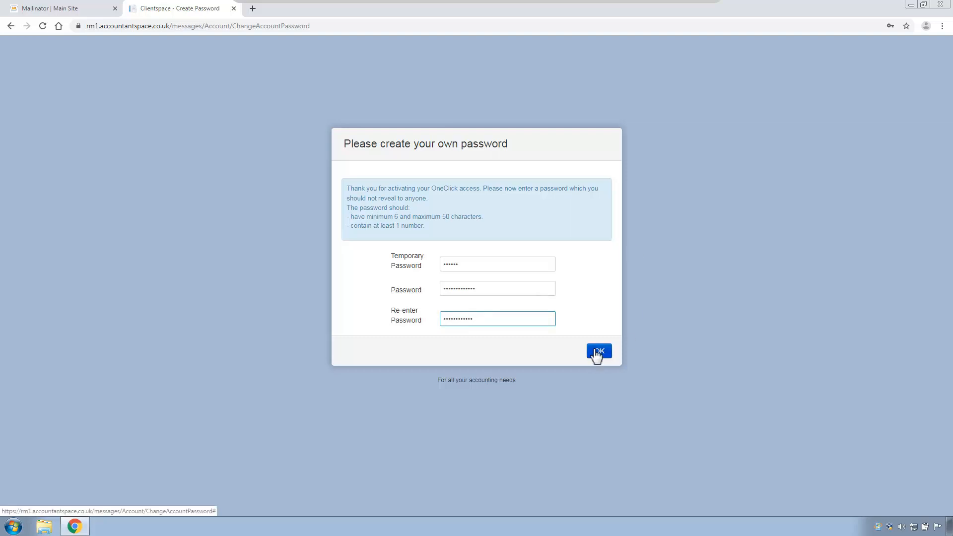
{"action": "left_click", "coordinate": [598, 351]}
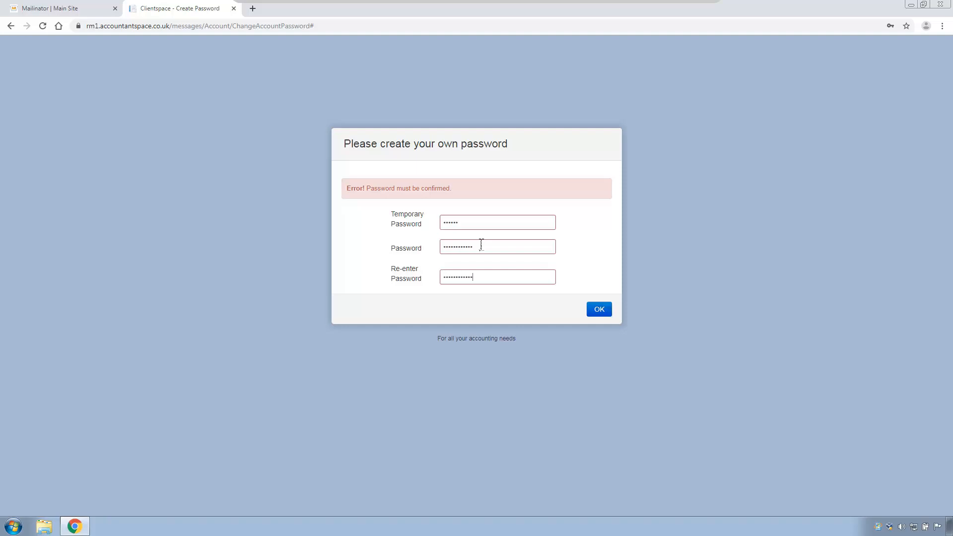
{"action": "left_click", "coordinate": [598, 309]}
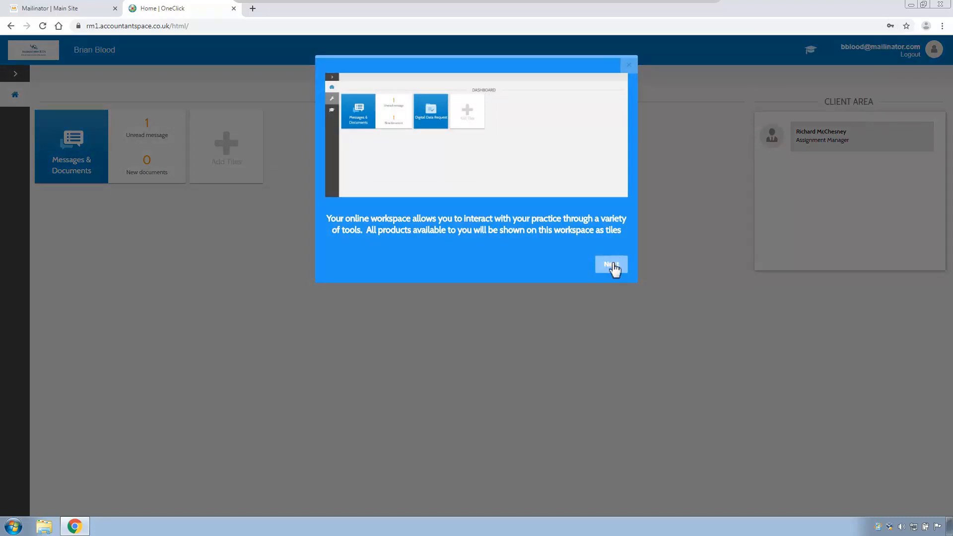
{"action": "mouse_move", "coordinate": [629, 67]}
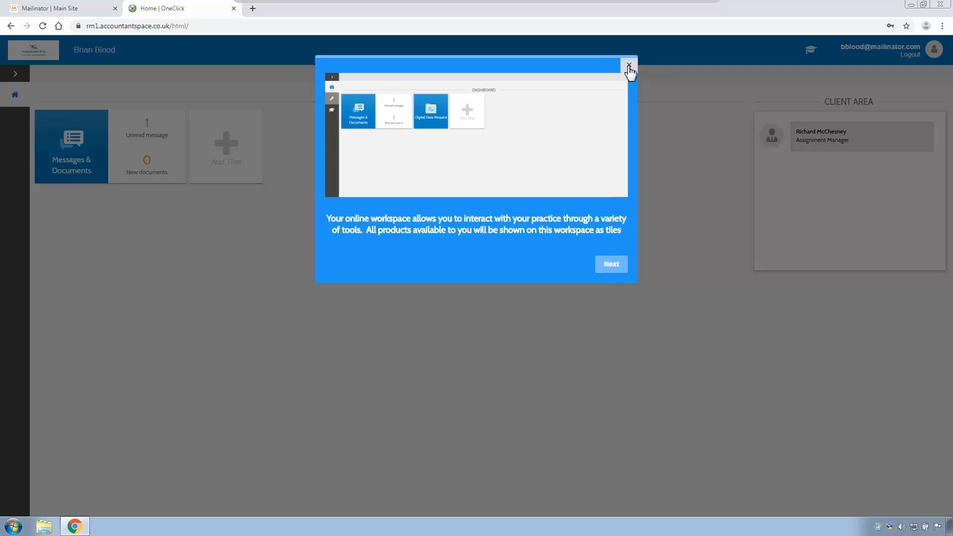
- Close the welcome tour popup on the client's OneClick home page
{"action": "left_click", "coordinate": [628, 65]}
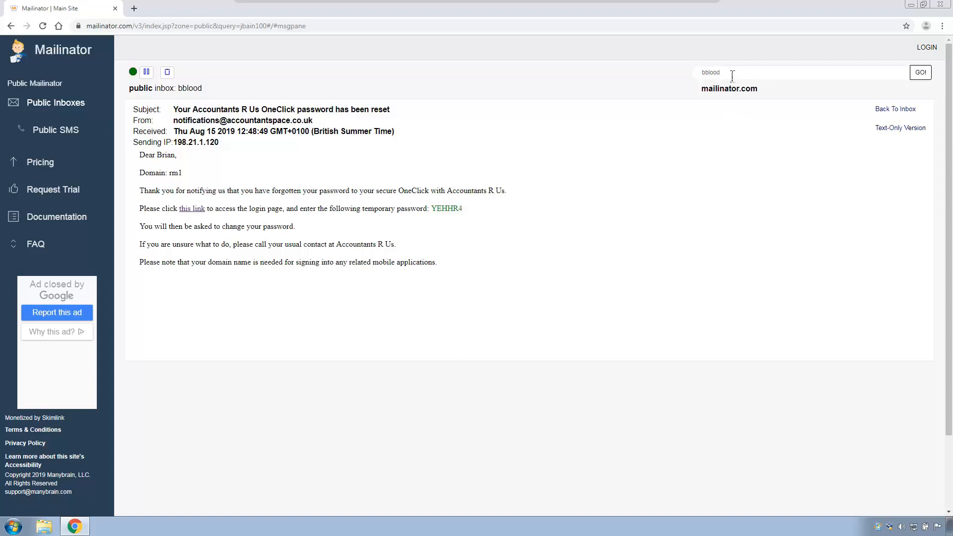
{"action": "left_click", "coordinate": [790, 72]}
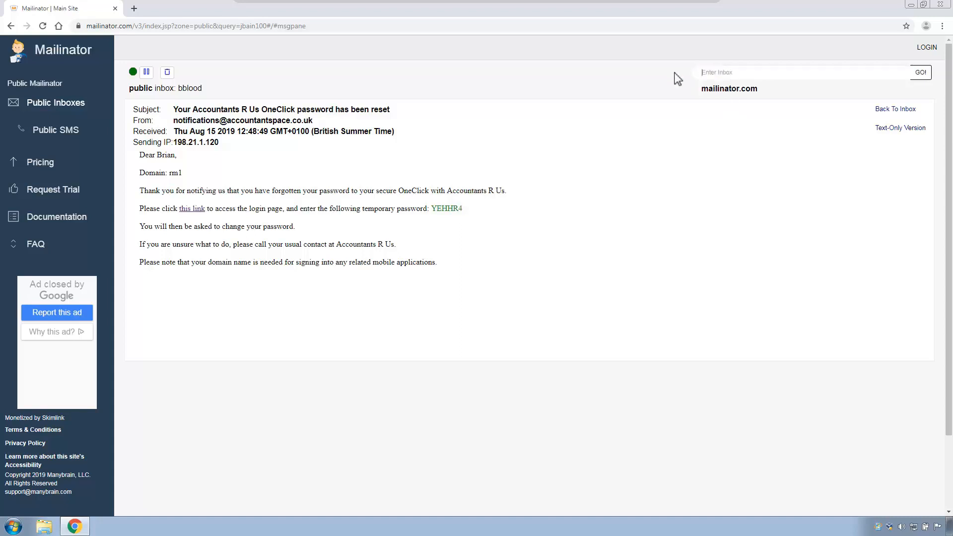
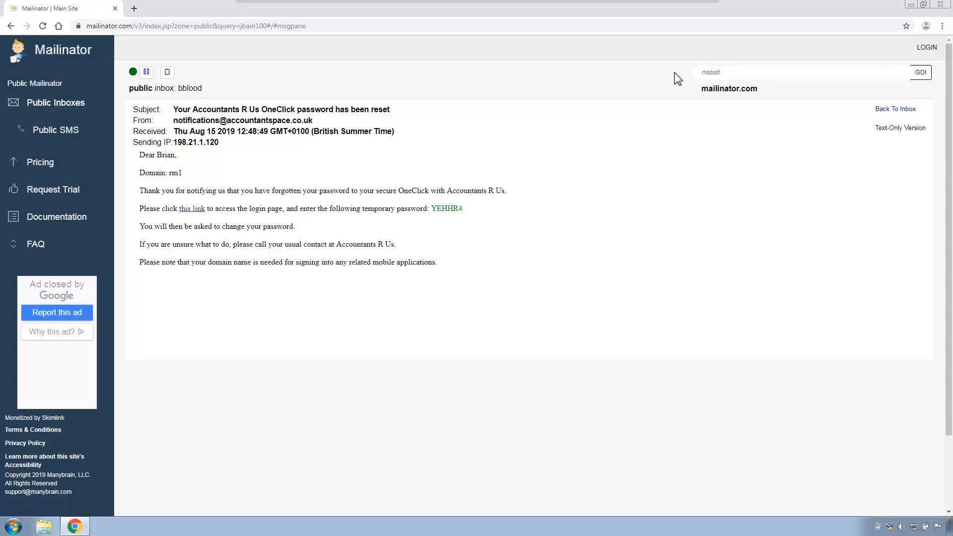
{"action": "left_click", "coordinate": [919, 72]}
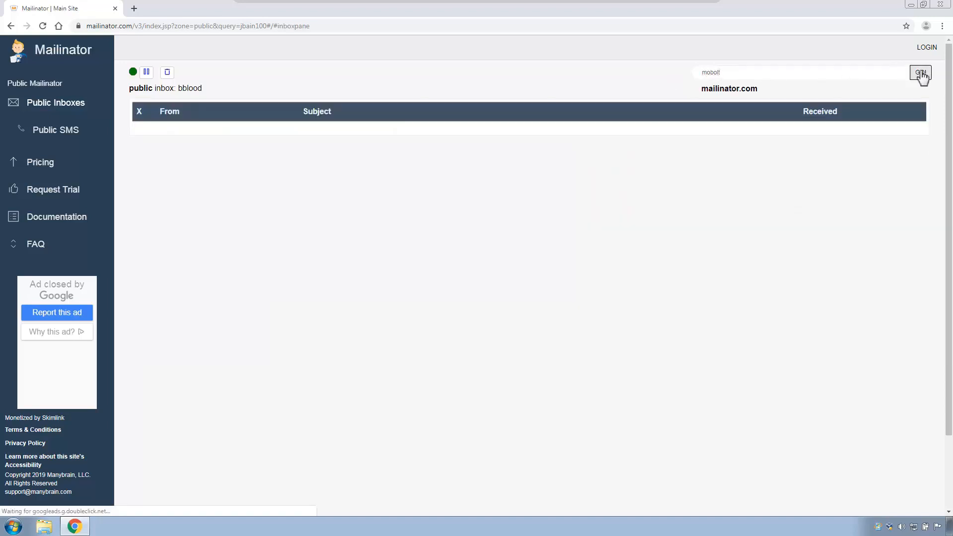
{"action": "left_click", "coordinate": [919, 72]}
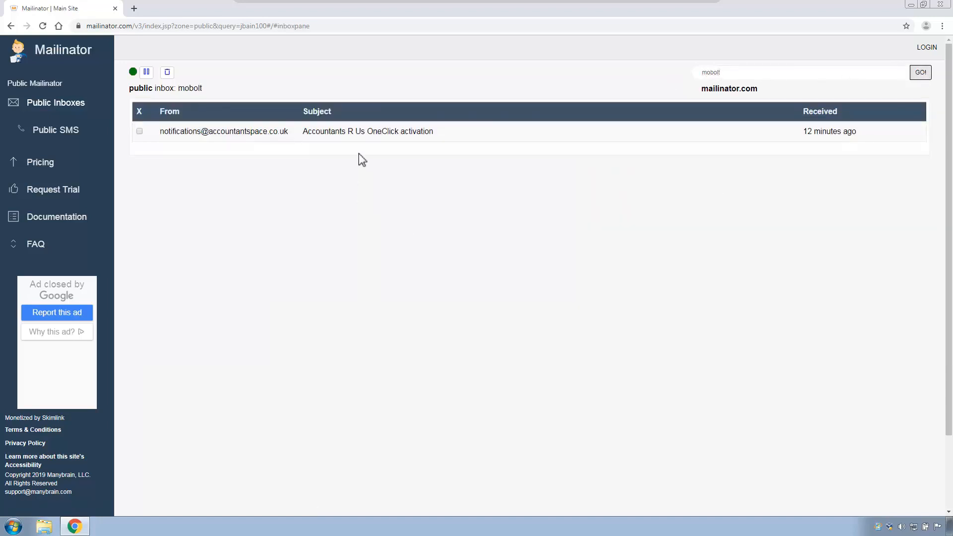
{"action": "mouse_move", "coordinate": [362, 131]}
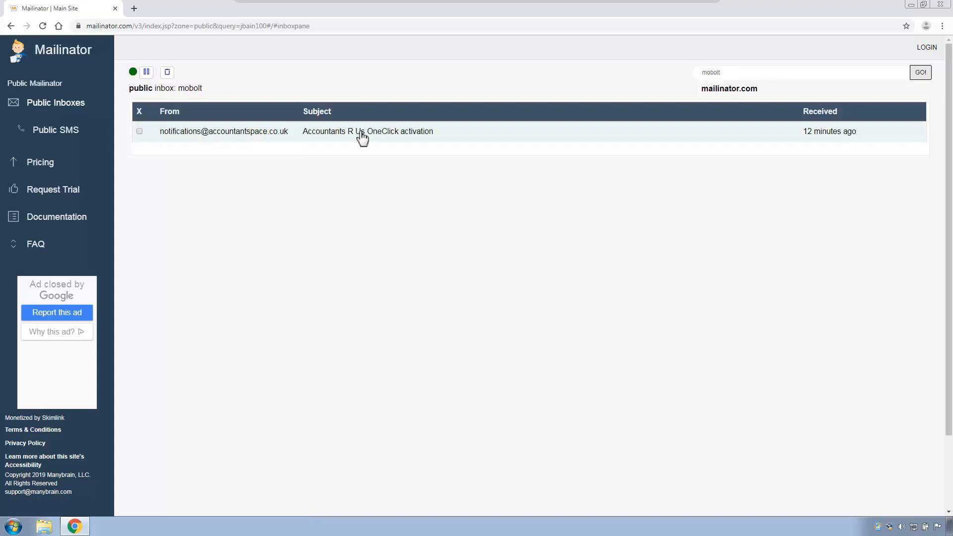
{"action": "left_click", "coordinate": [367, 131]}
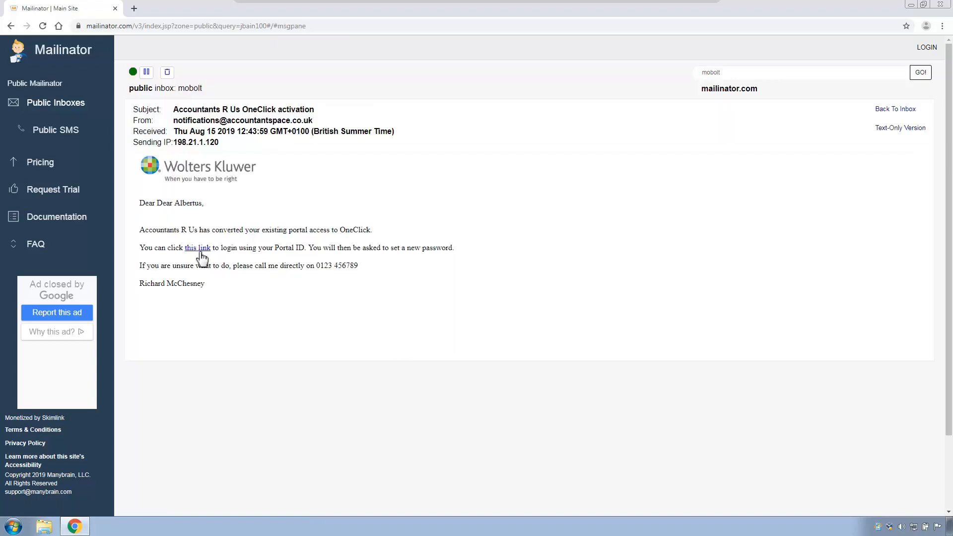
{"action": "left_click", "coordinate": [197, 247]}
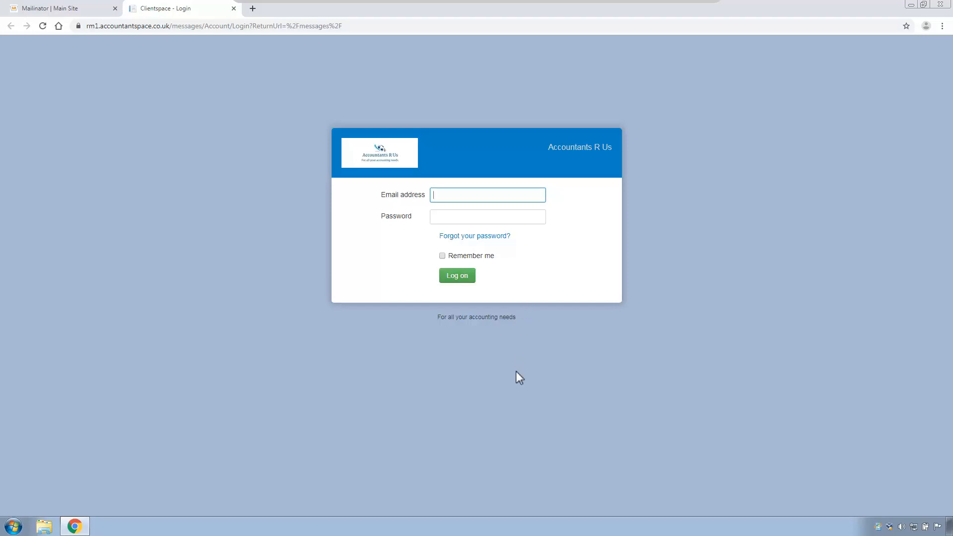
{"action": "mouse_move", "coordinate": [516, 376]}
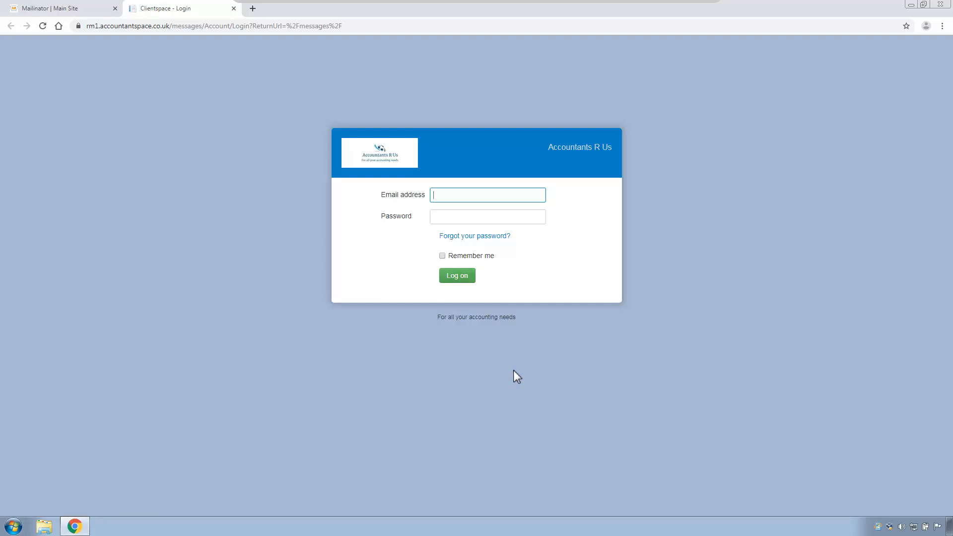
{"action": "mouse_move", "coordinate": [497, 248]}
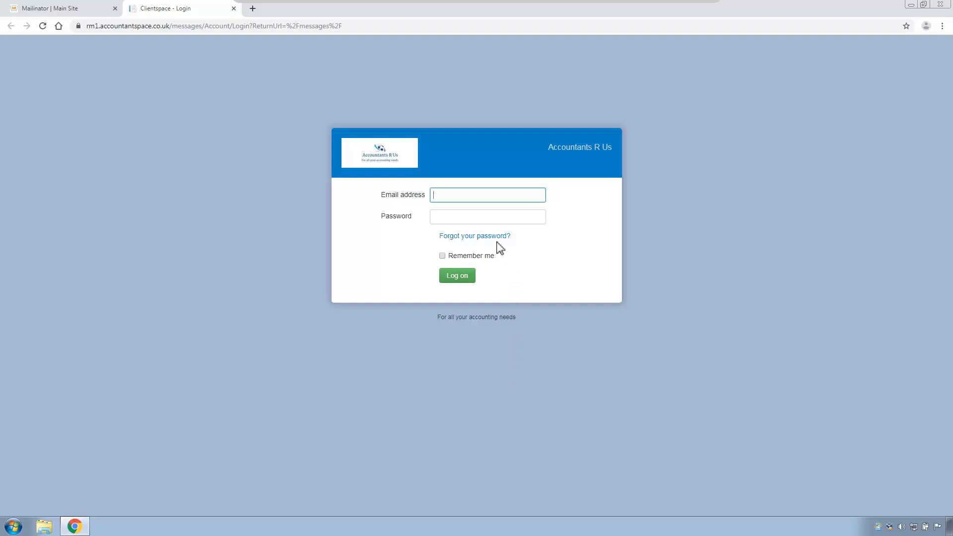
- Request a temporary password for the client's mobolo Mailinator address, then return to Mailinator
{"action": "left_click", "coordinate": [474, 235]}
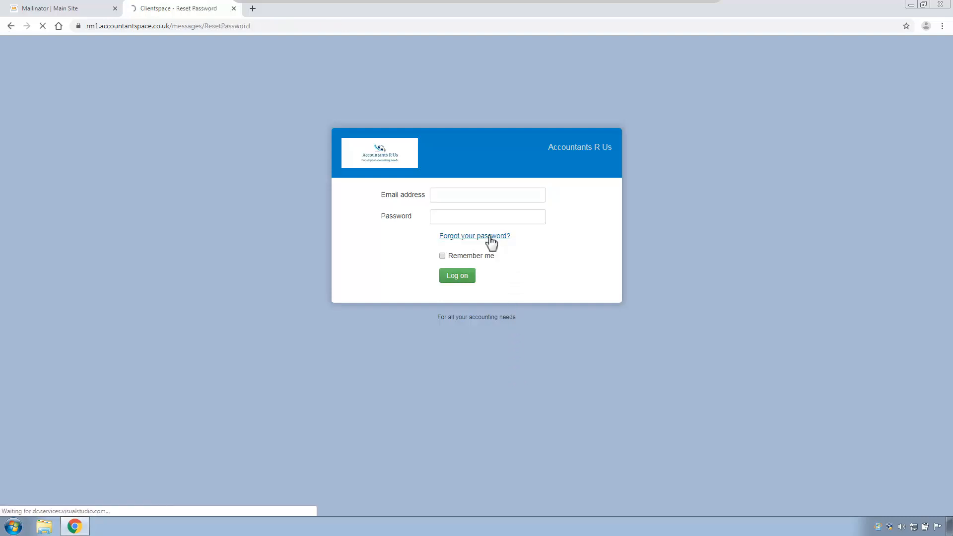
{"action": "left_click", "coordinate": [474, 236]}
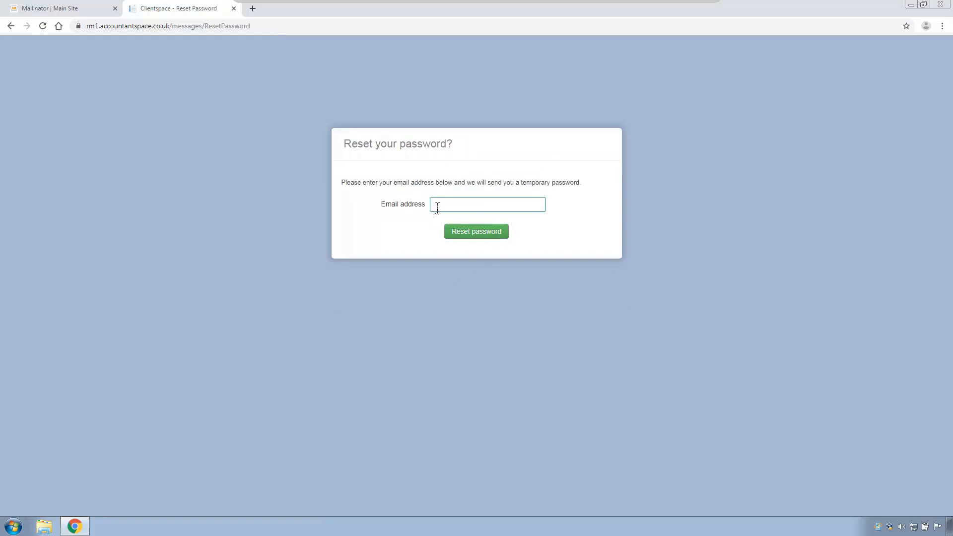
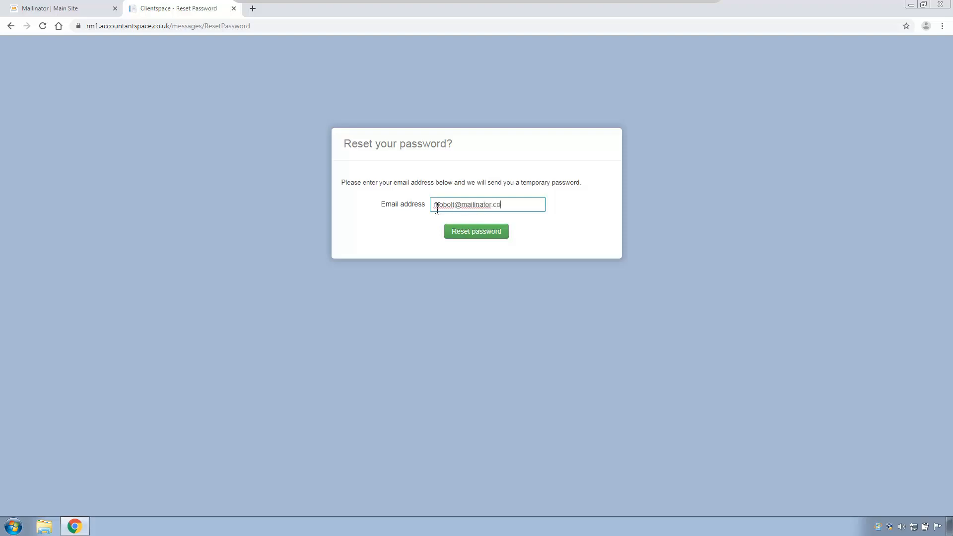
{"action": "left_click", "coordinate": [476, 231]}
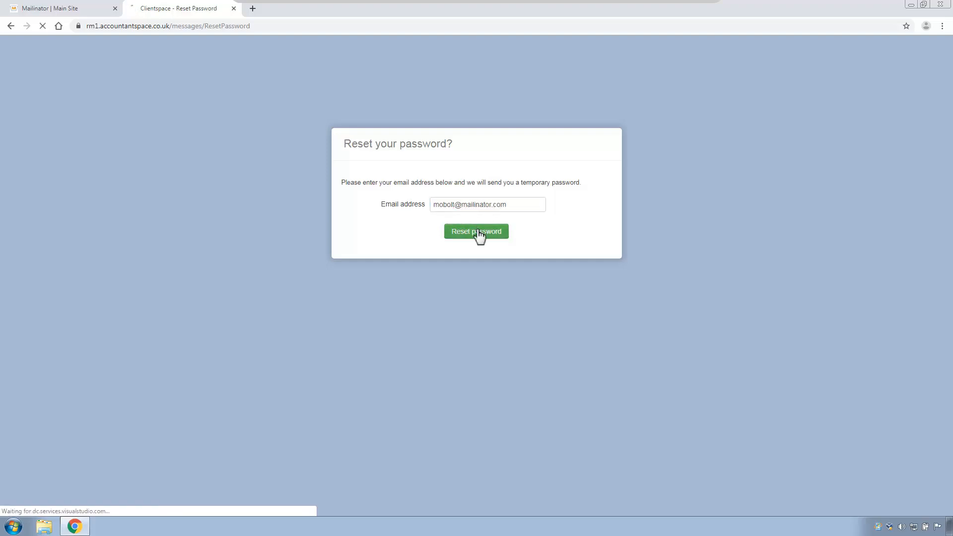
{"action": "left_click", "coordinate": [475, 232]}
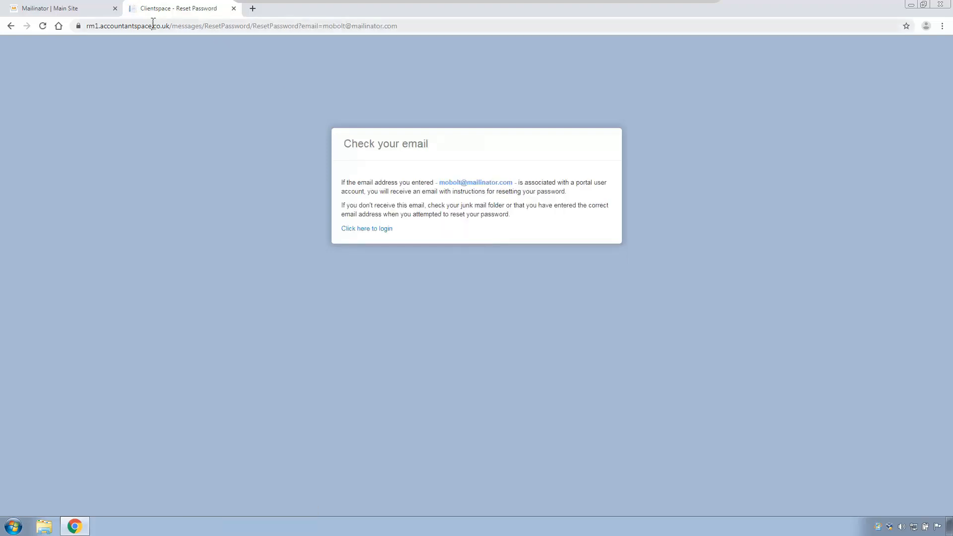
{"action": "left_click", "coordinate": [57, 8]}
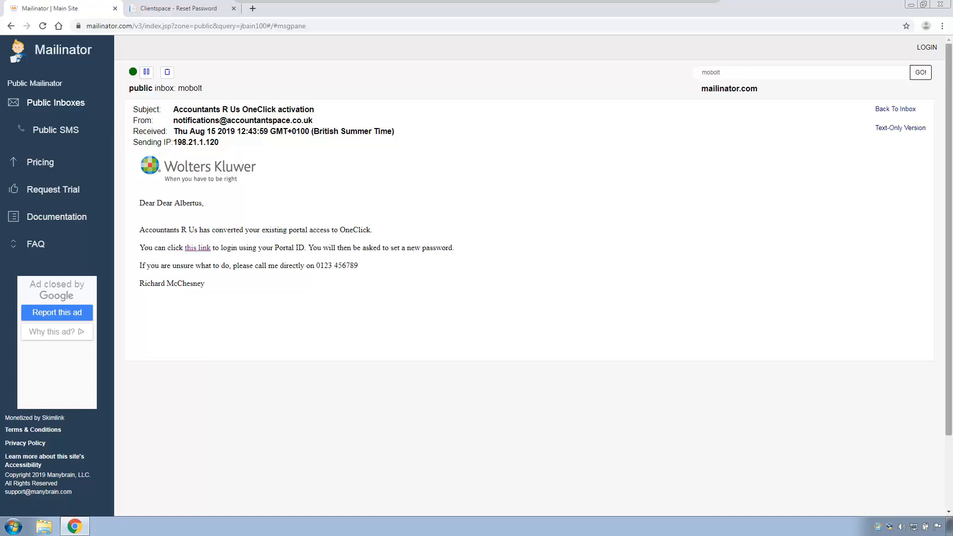
{"action": "left_click", "coordinate": [894, 109]}
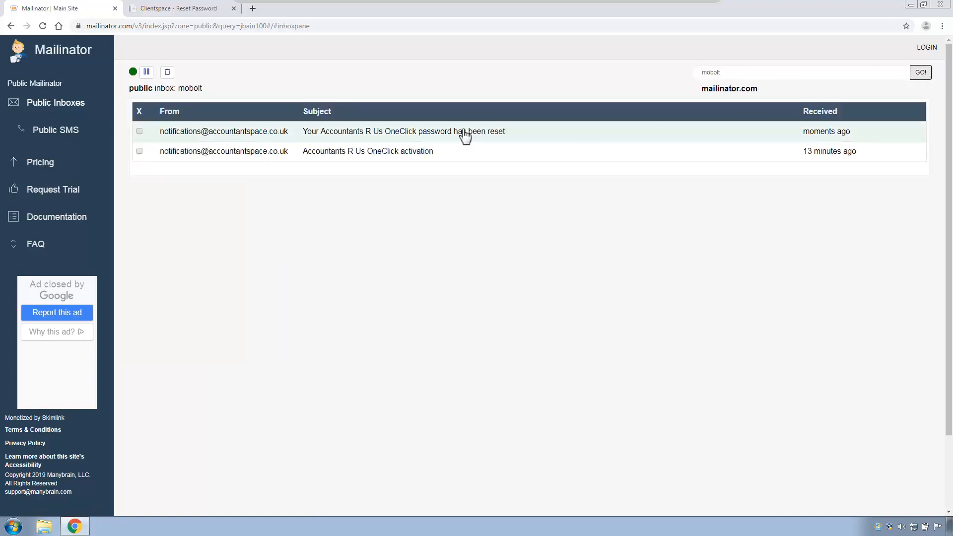
{"action": "left_click", "coordinate": [403, 131]}
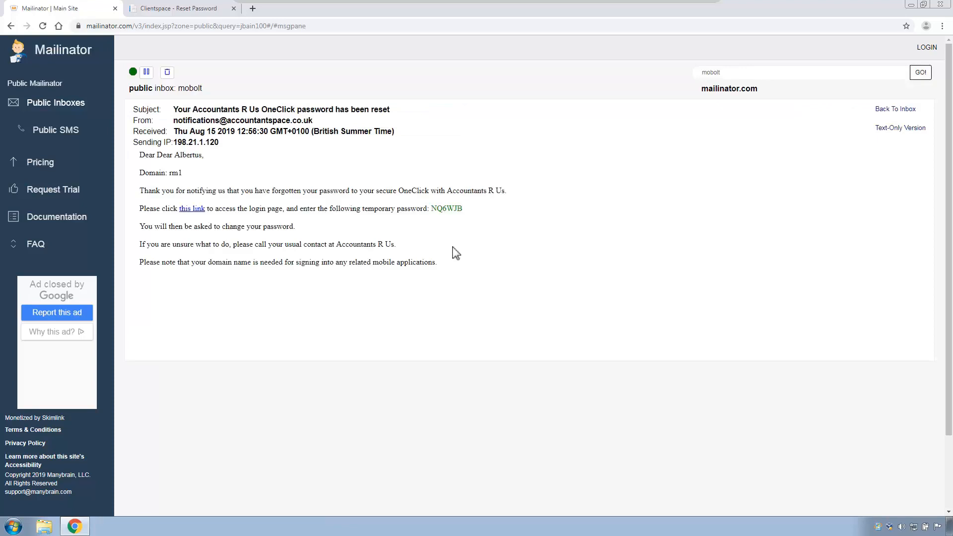
{"action": "double_click", "coordinate": [446, 208]}
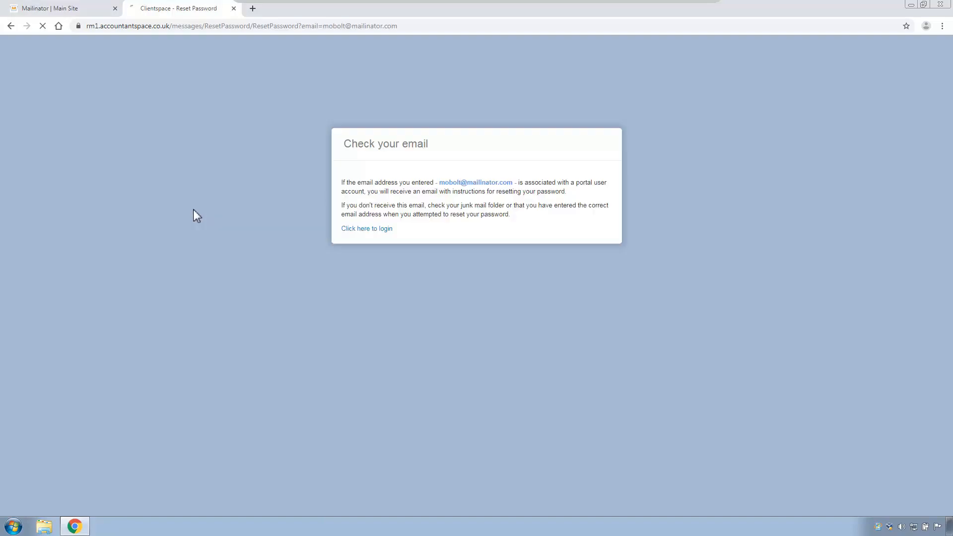
{"action": "left_click", "coordinate": [366, 229]}
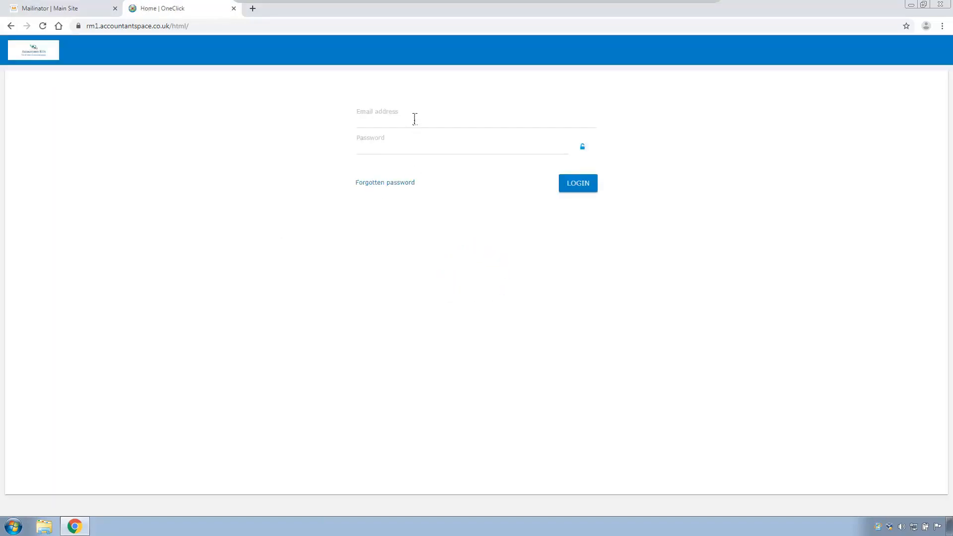
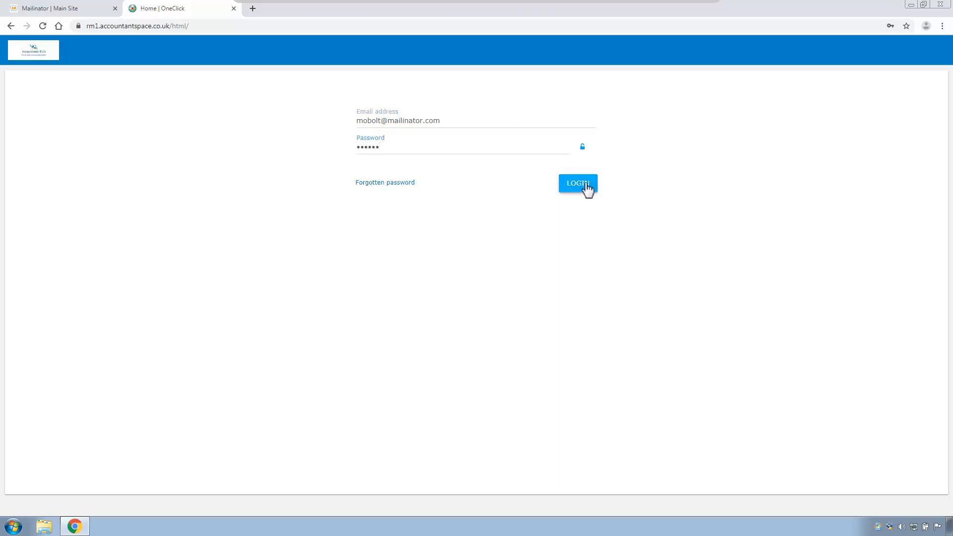
{"action": "left_click", "coordinate": [576, 183]}
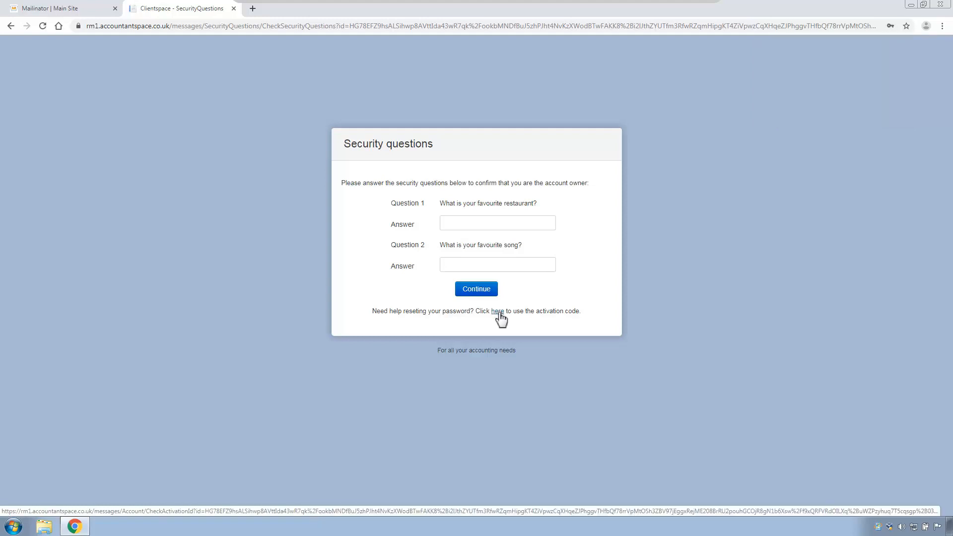
{"action": "left_click", "coordinate": [497, 310]}
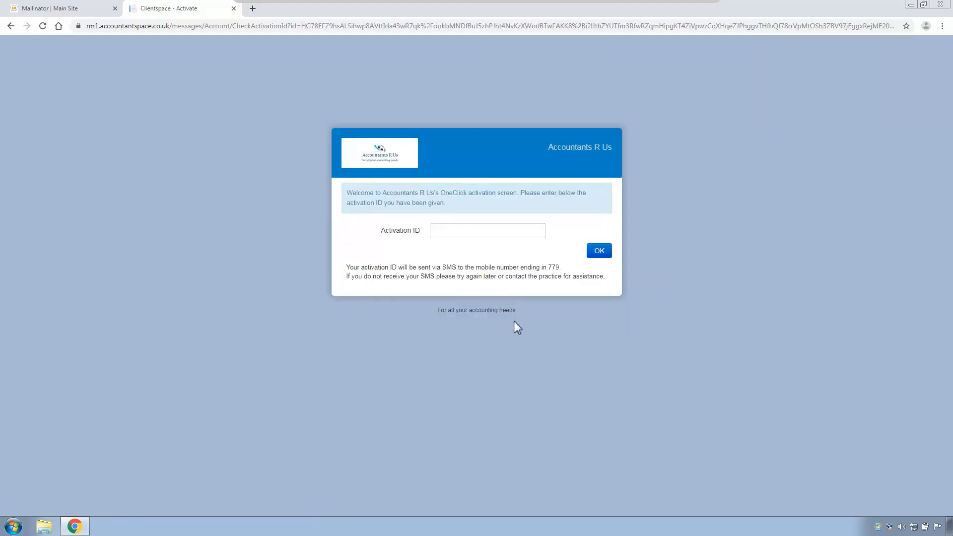
{"action": "left_click_drag", "start_coordinate": [365, 267], "coordinate": [528, 267]}
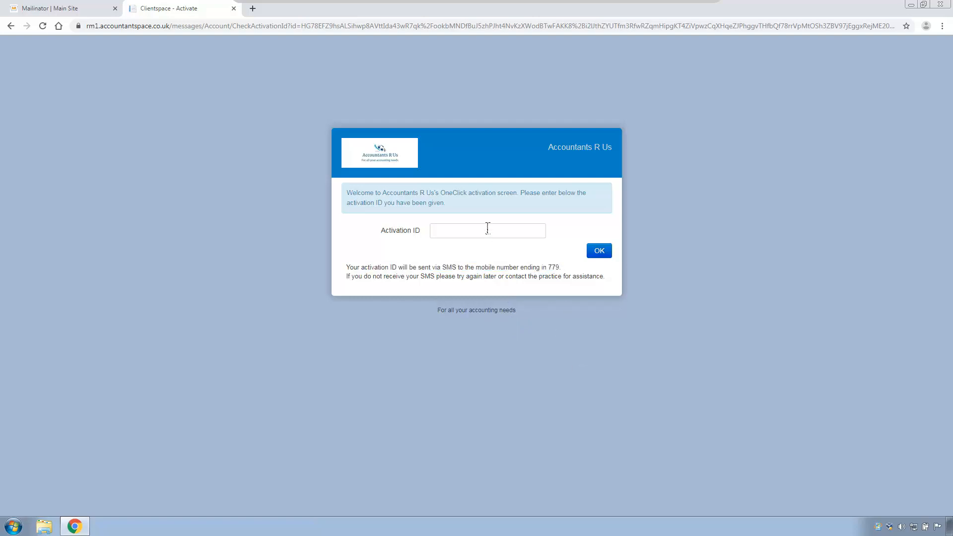
{"action": "left_click", "coordinate": [486, 230]}
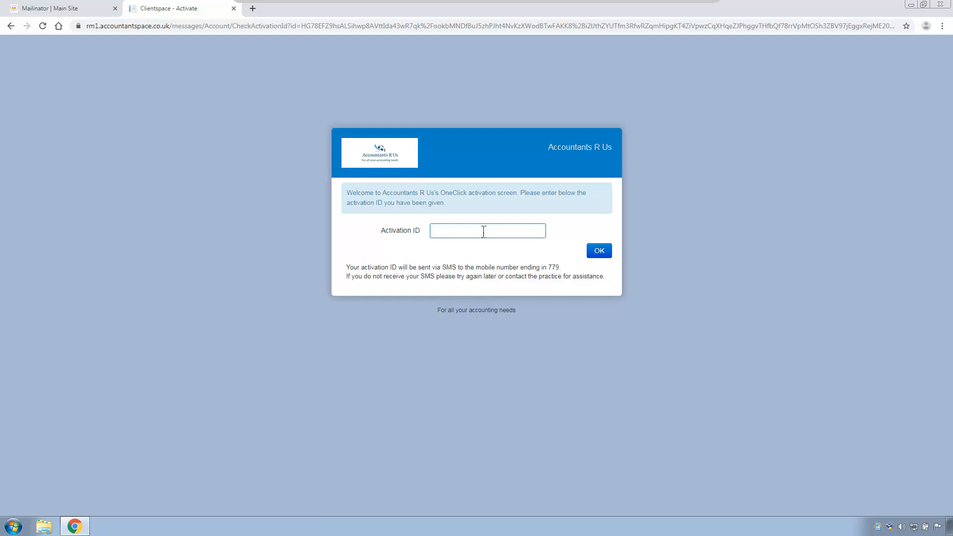
{"action": "left_click", "coordinate": [488, 230]}
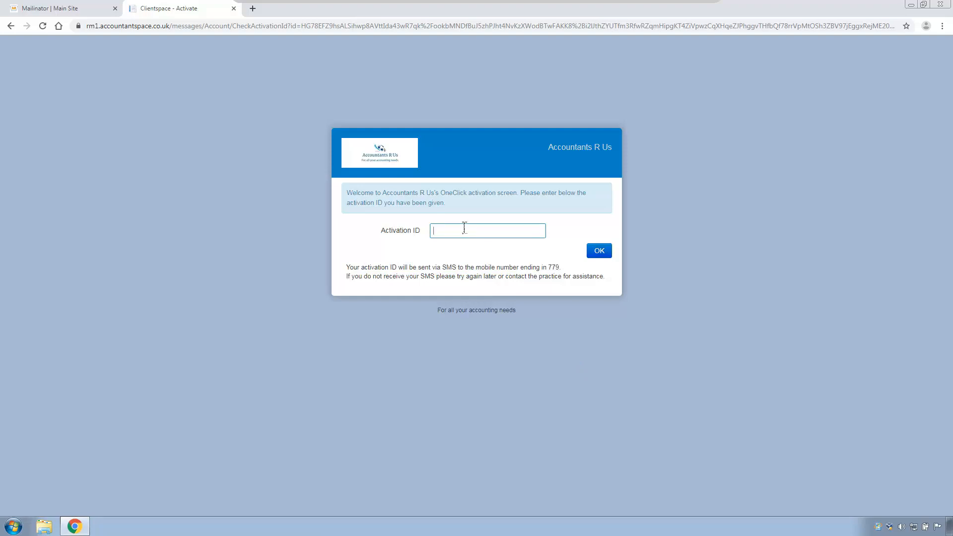
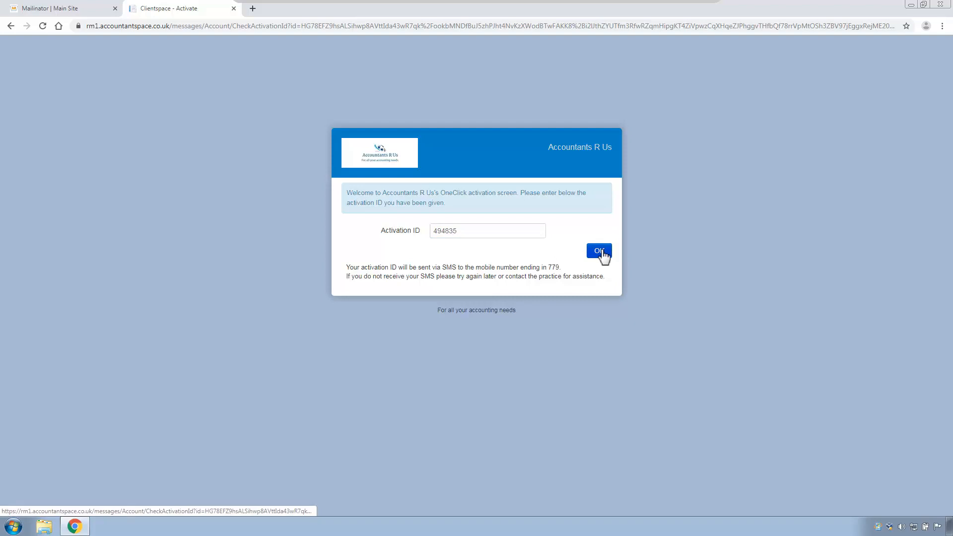
{"action": "left_click", "coordinate": [598, 251]}
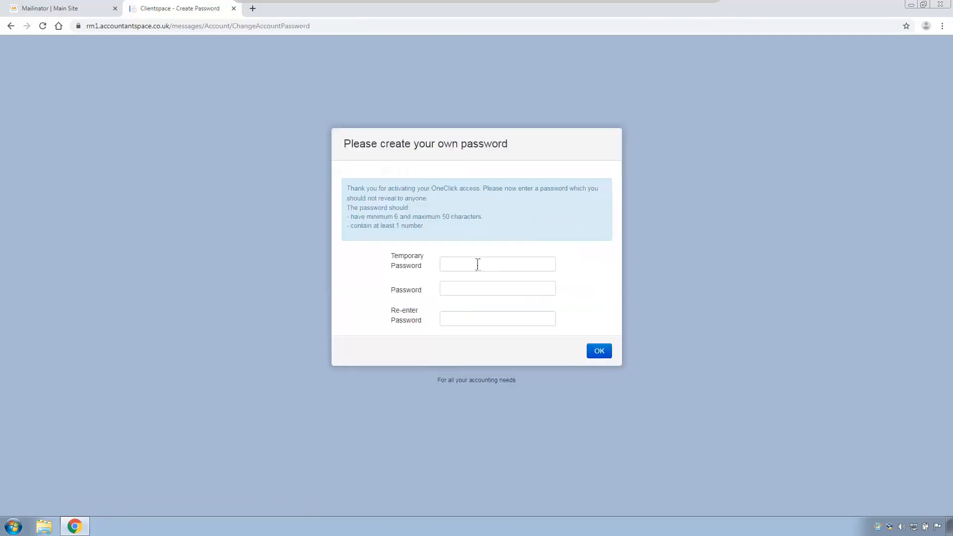
- Enter the temporary password and the new password twice, then confirm the change
{"action": "left_click", "coordinate": [496, 263]}
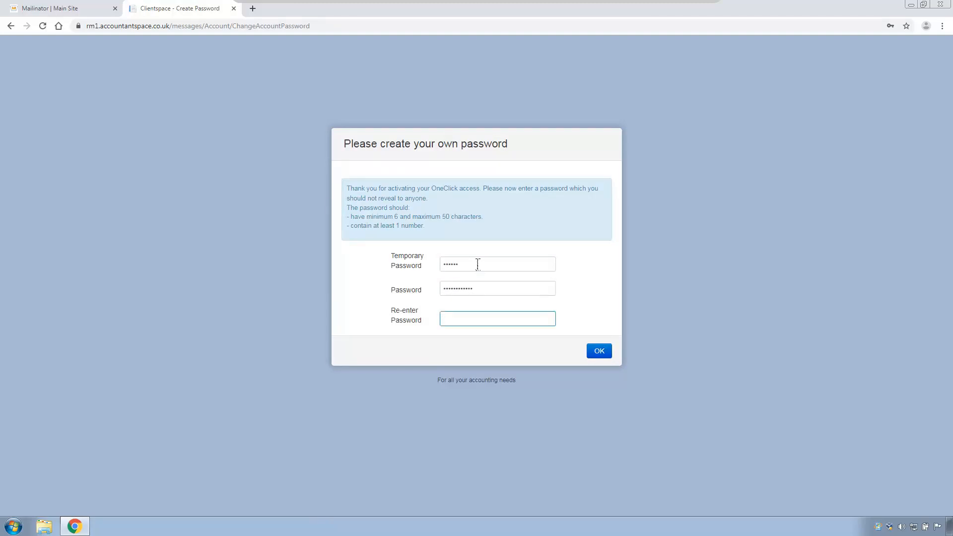
{"action": "type", "text": "•••••"}
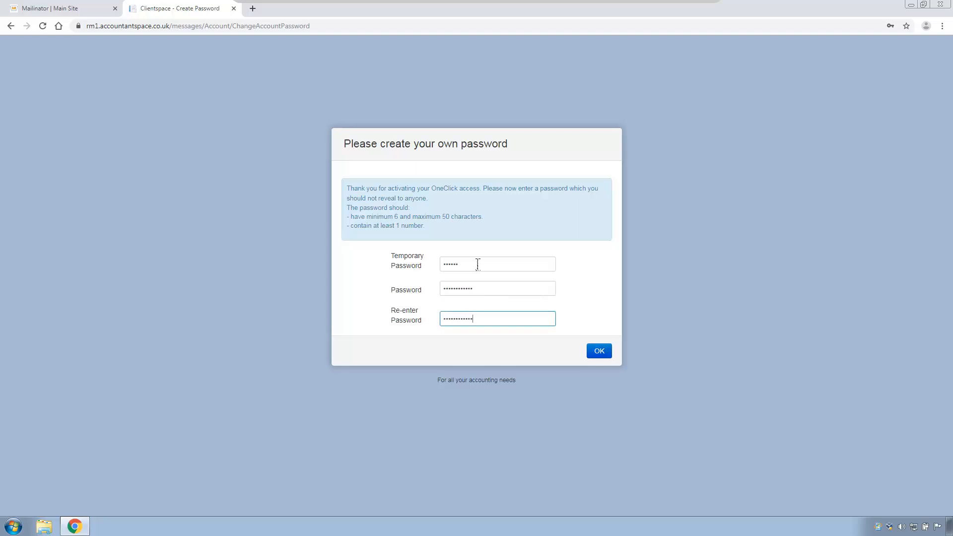
{"action": "left_click", "coordinate": [597, 351]}
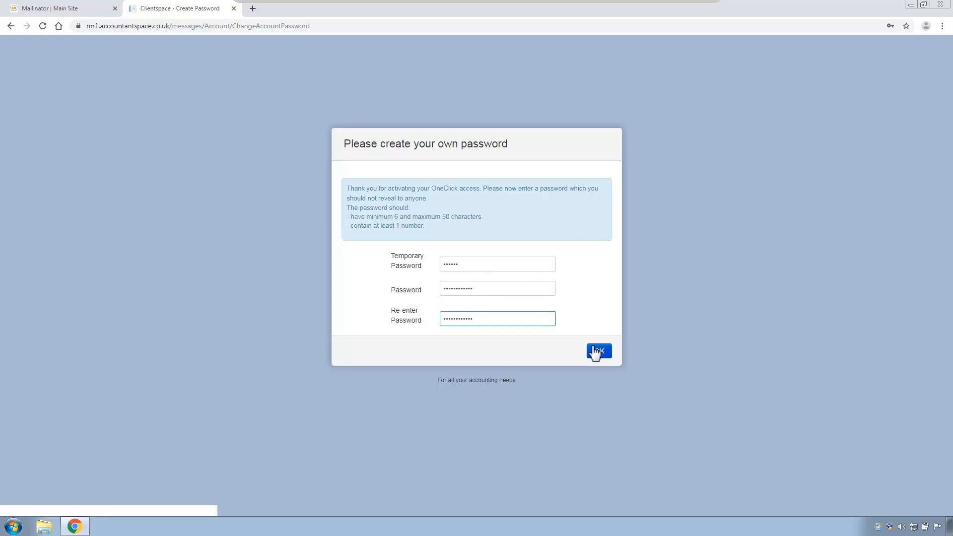
{"action": "left_click", "coordinate": [597, 351]}
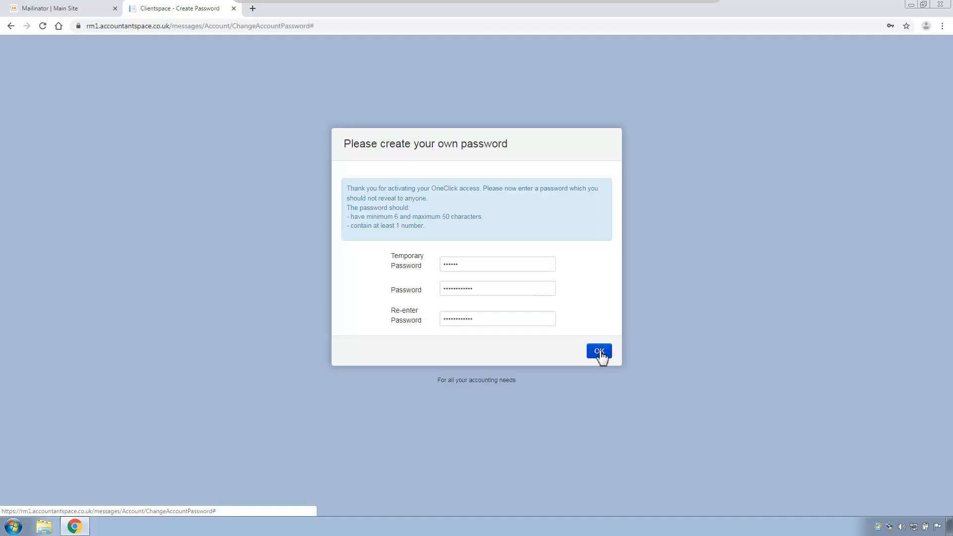
{"action": "left_click", "coordinate": [598, 351]}
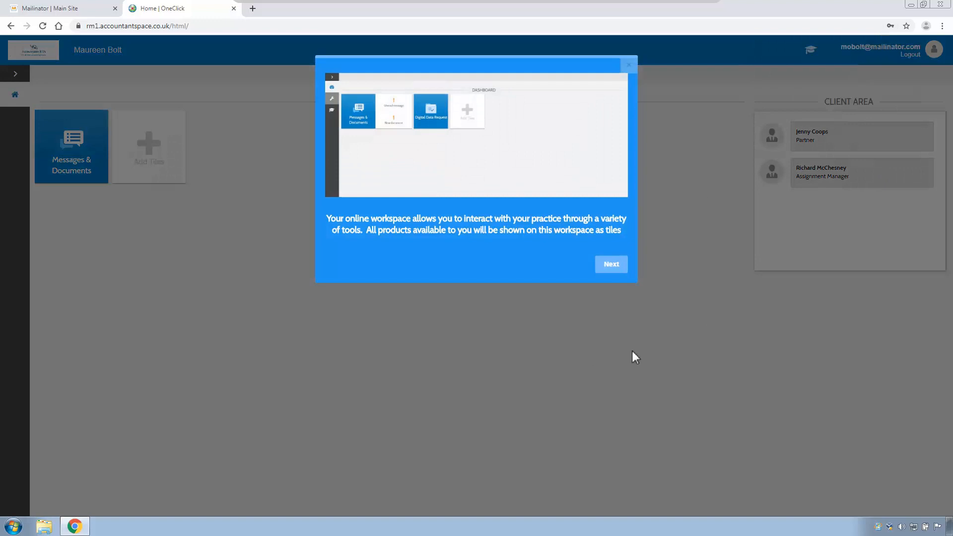
- Close the Home | OneClick workspace tab to get back to Mailinator
{"action": "left_click", "coordinate": [627, 65]}
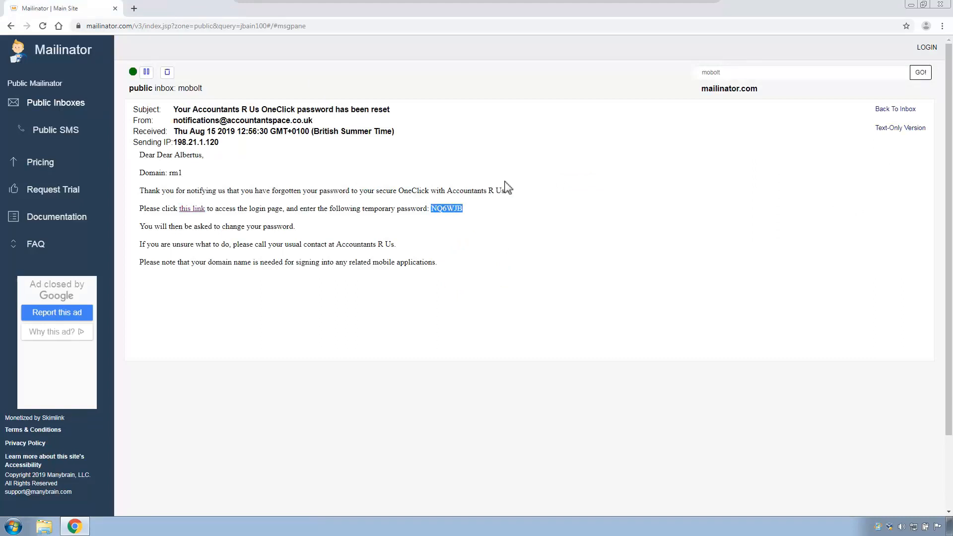
{"action": "mouse_move", "coordinate": [518, 185]}
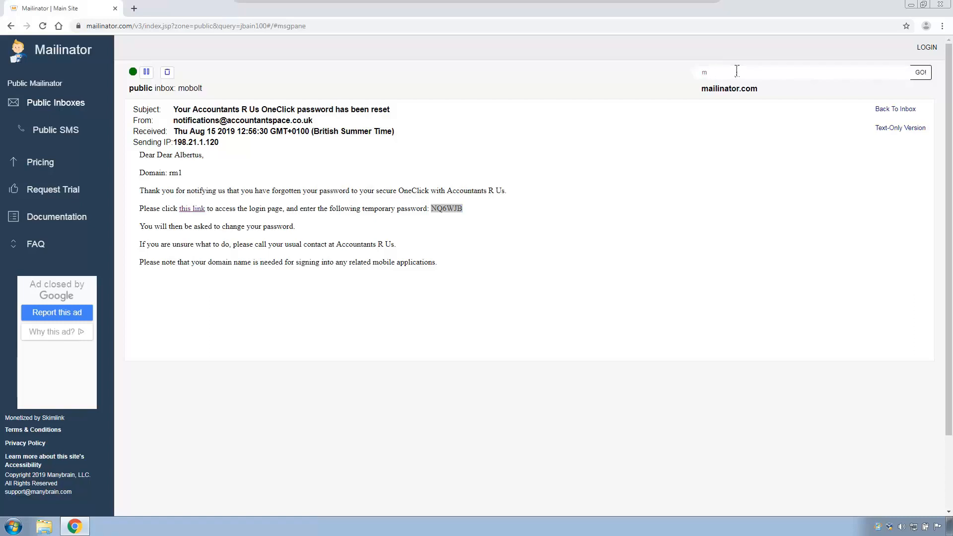
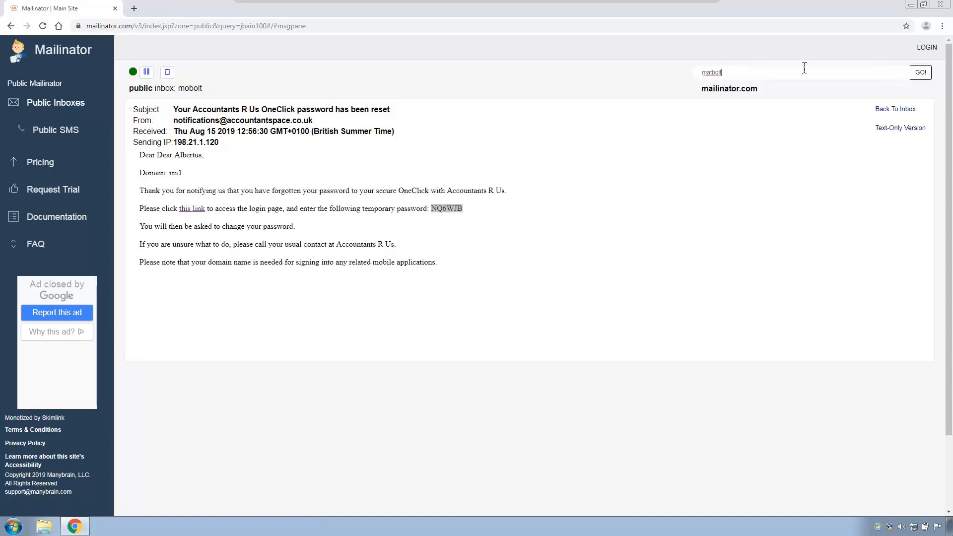
- Load the next client's 'atb…' inbox and open the Accountants R Us OneClick activation email
{"action": "left_click", "coordinate": [920, 72]}
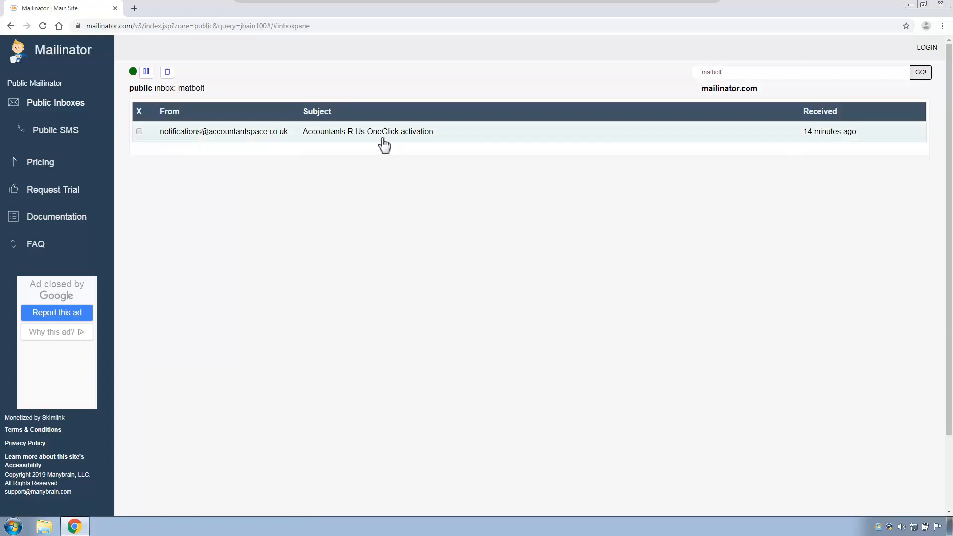
{"action": "mouse_move", "coordinate": [375, 135]}
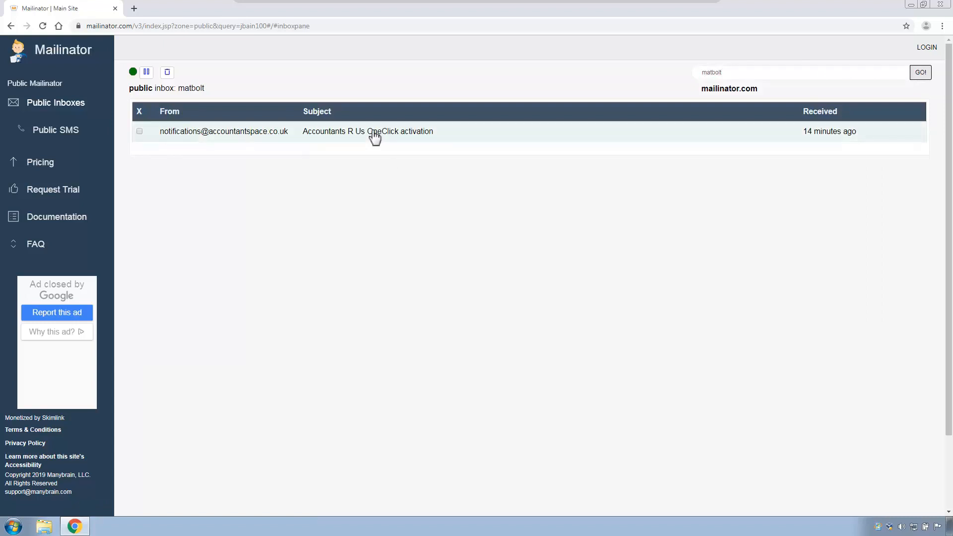
{"action": "left_click", "coordinate": [367, 131]}
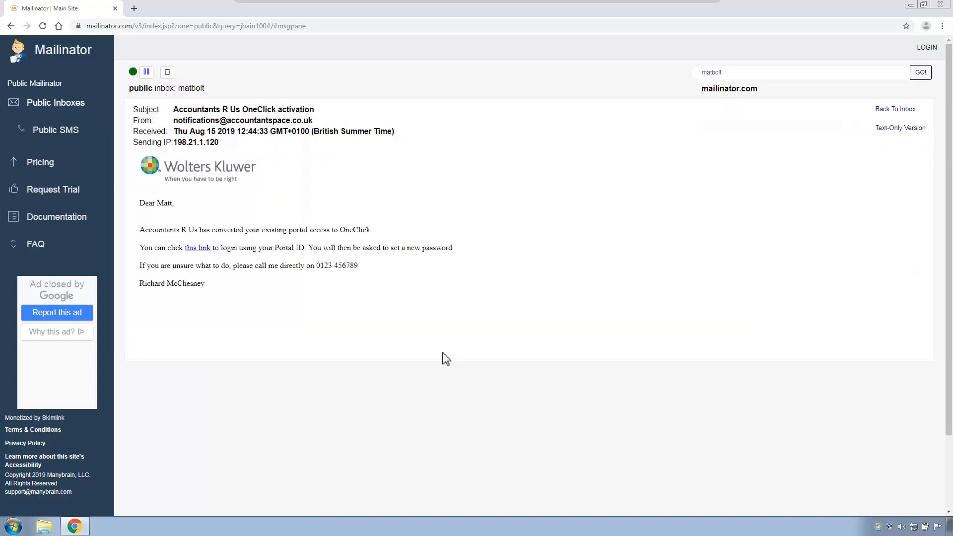
{"action": "mouse_move", "coordinate": [314, 314]}
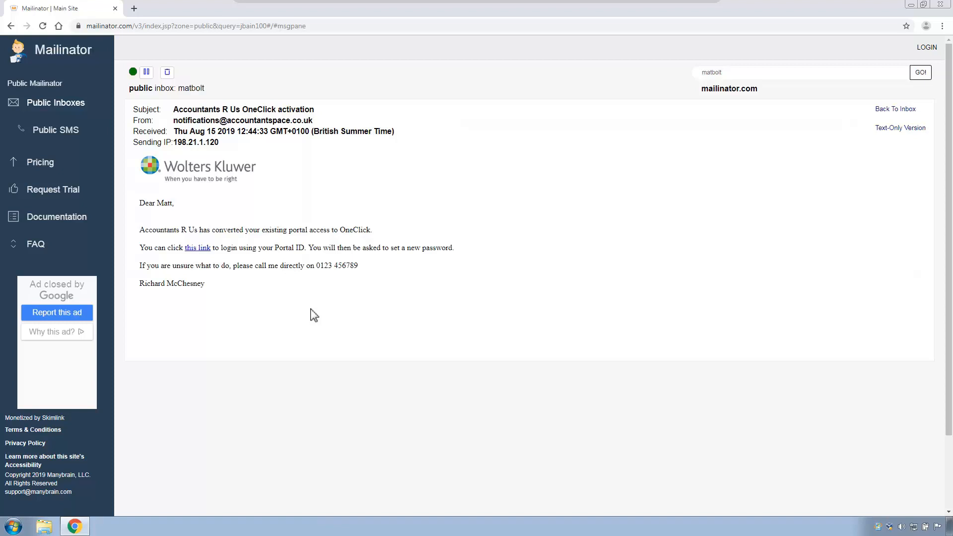
{"action": "mouse_move", "coordinate": [281, 313]}
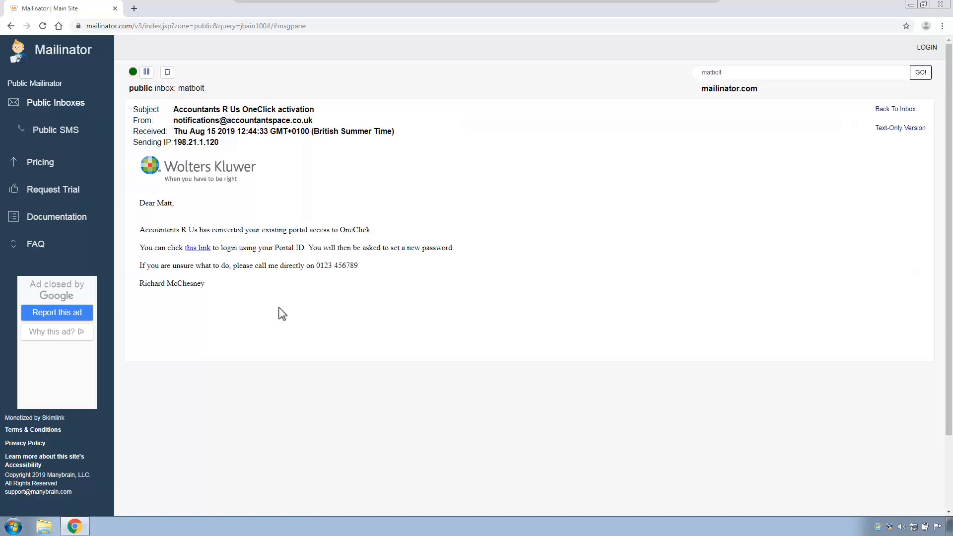
{"action": "mouse_move", "coordinate": [198, 247]}
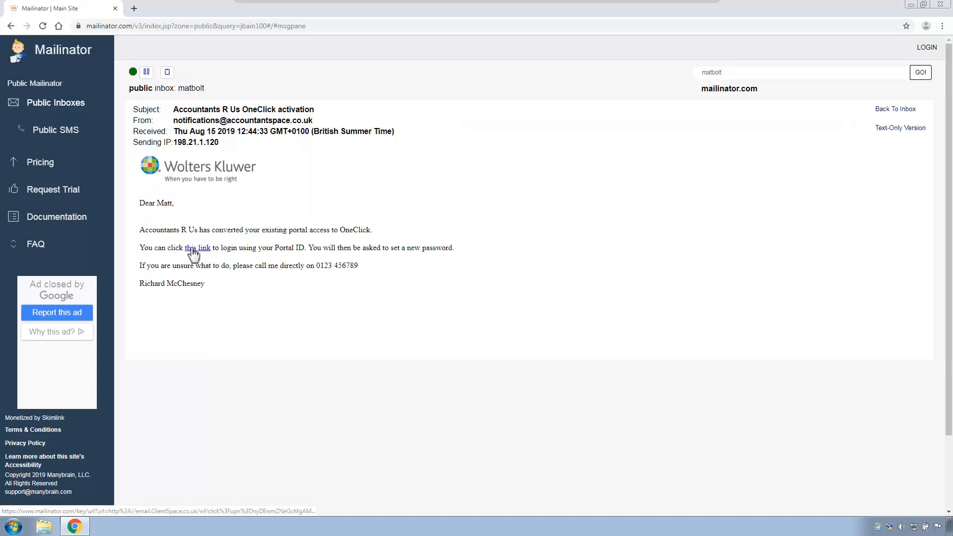
{"action": "mouse_move", "coordinate": [366, 254]}
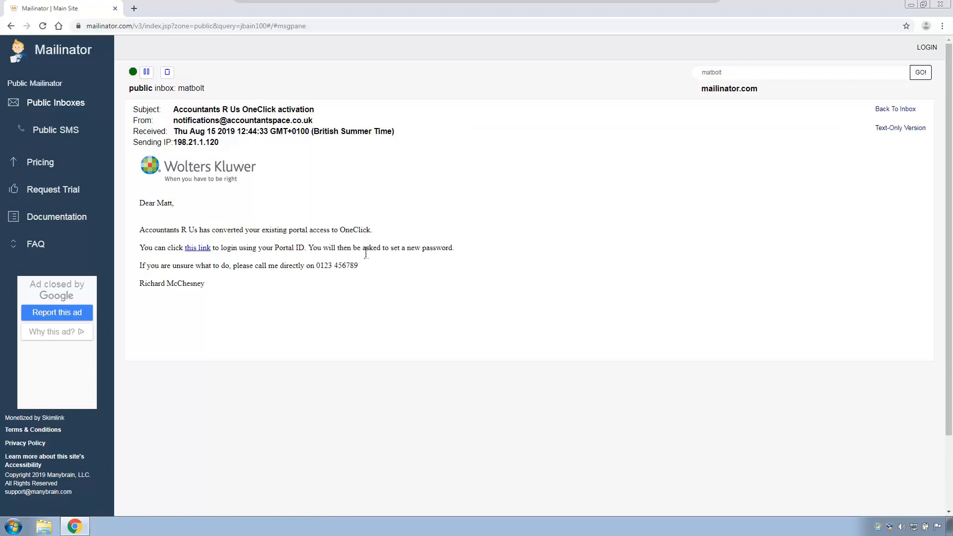
{"action": "mouse_move", "coordinate": [197, 248]}
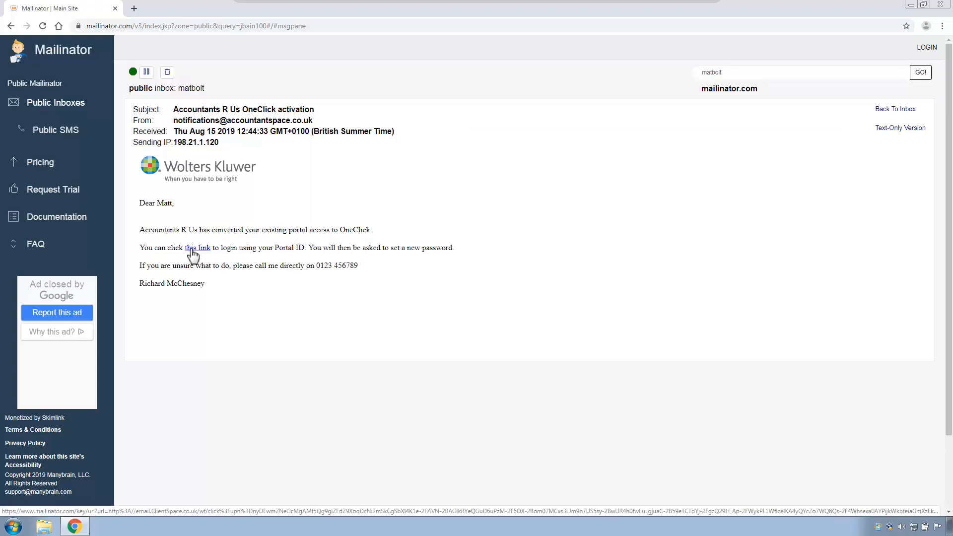
{"action": "left_click", "coordinate": [197, 247]}
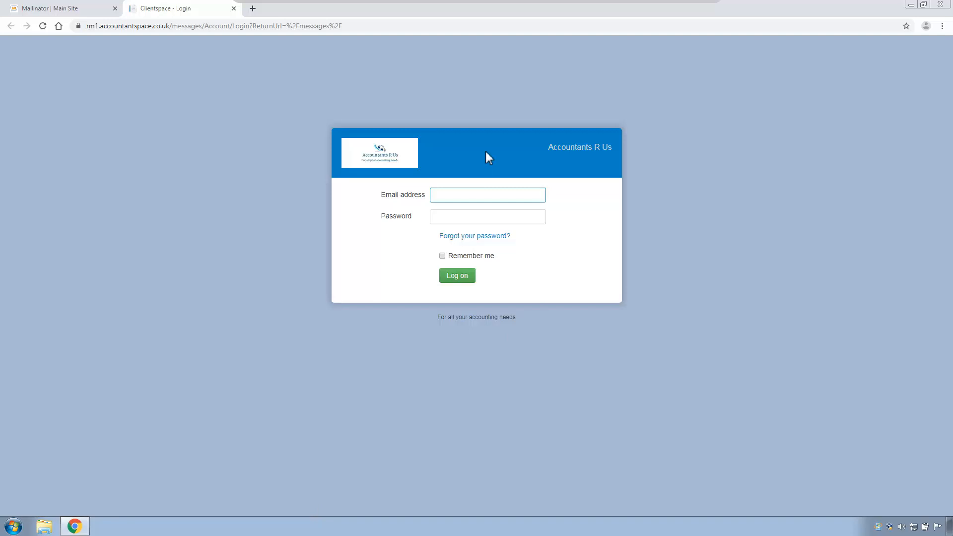
{"action": "left_click", "coordinate": [486, 194]}
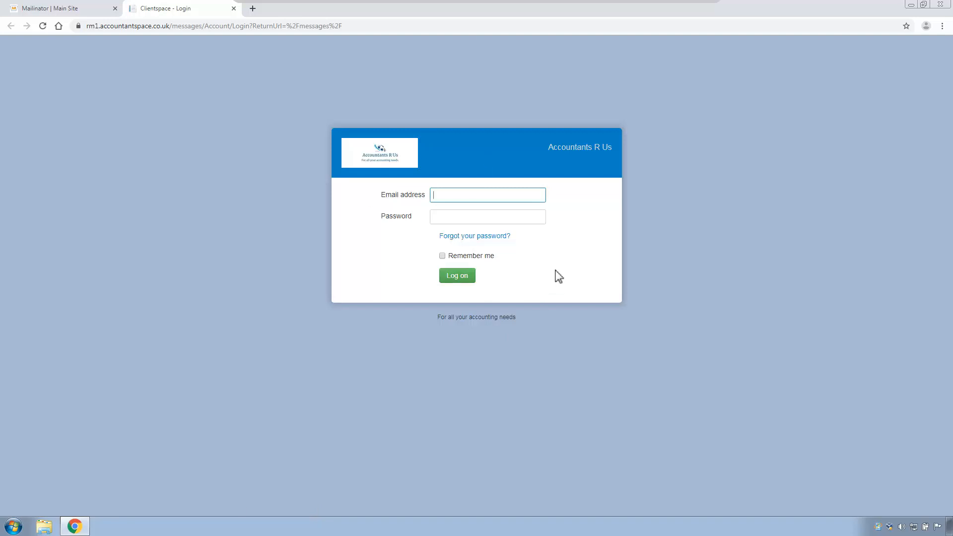
{"action": "mouse_move", "coordinate": [580, 185]}
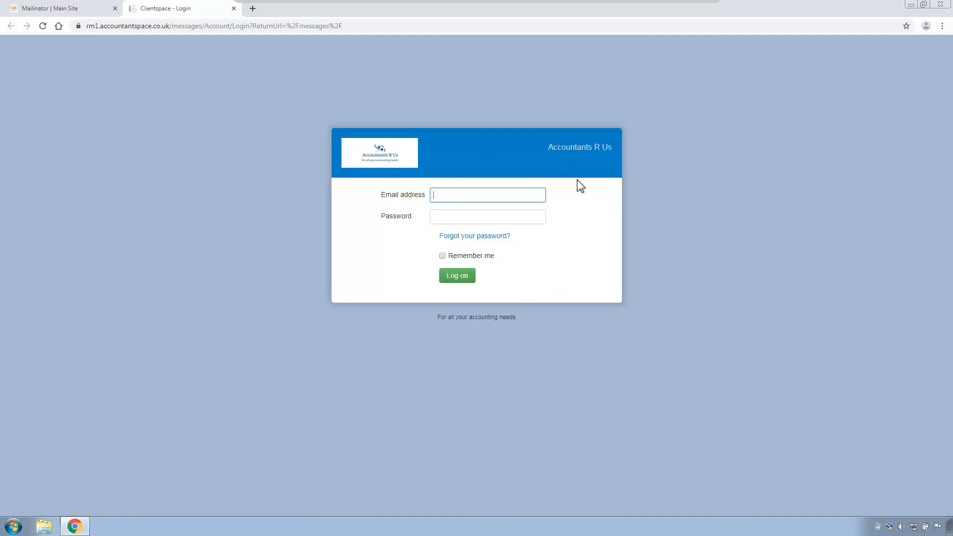
{"action": "mouse_move", "coordinate": [542, 316]}
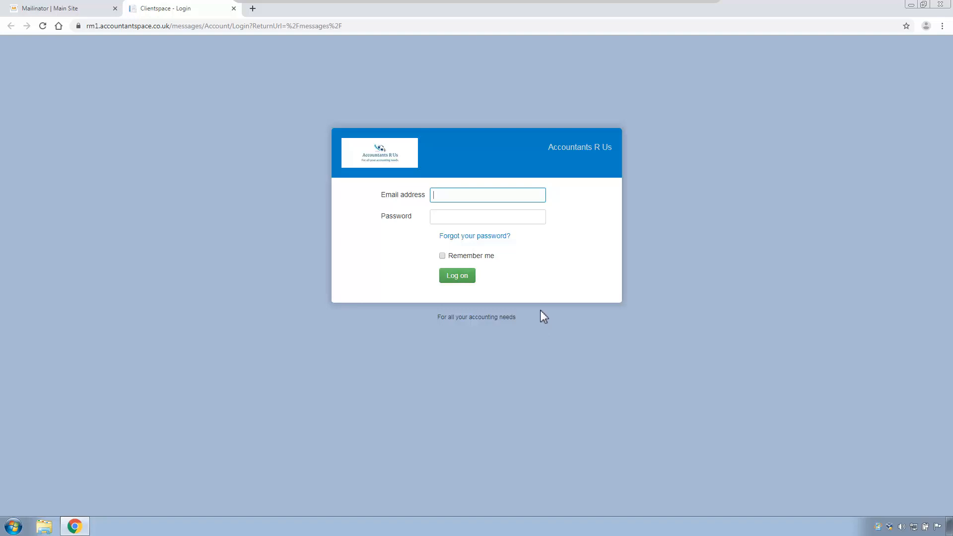
{"action": "mouse_move", "coordinate": [509, 262]}
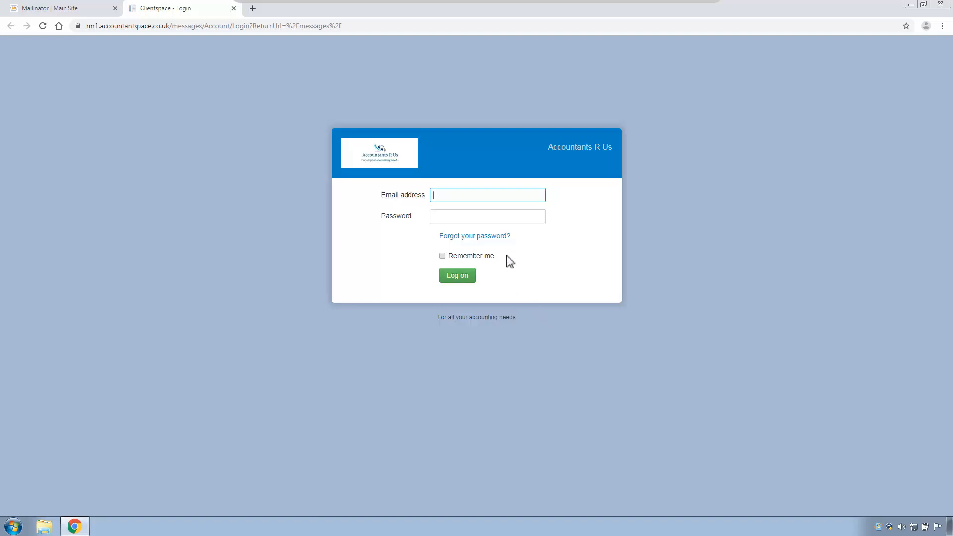
{"action": "mouse_move", "coordinate": [475, 235]}
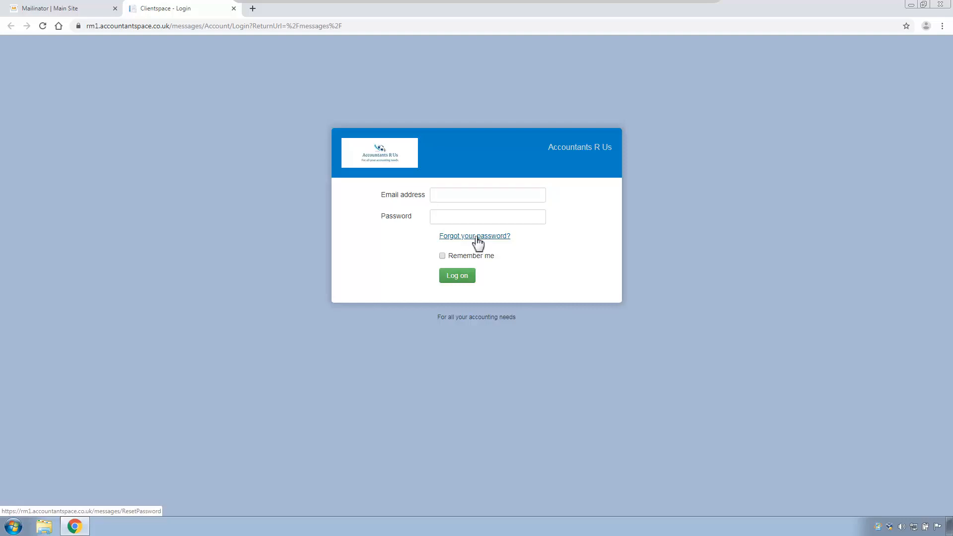
{"action": "left_click", "coordinate": [474, 236]}
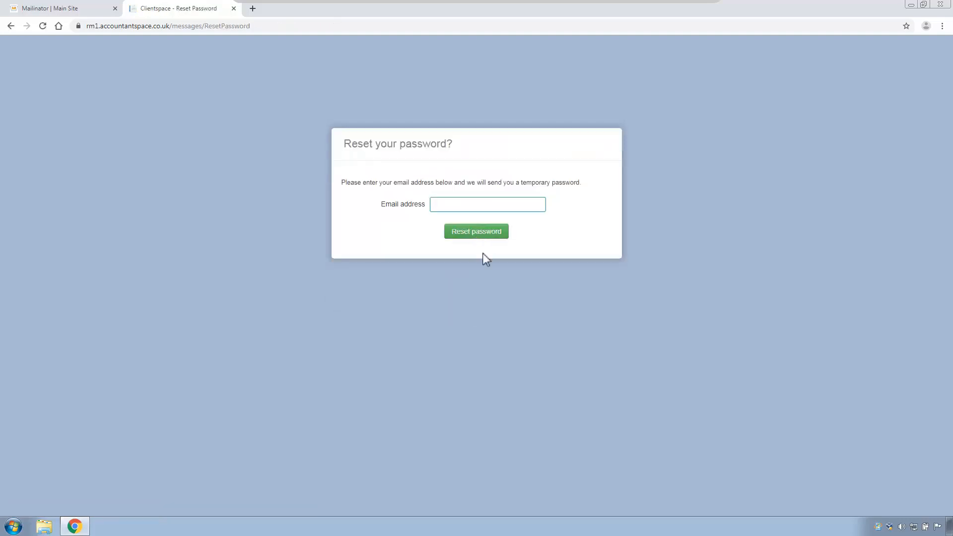
{"action": "left_click", "coordinate": [487, 204]}
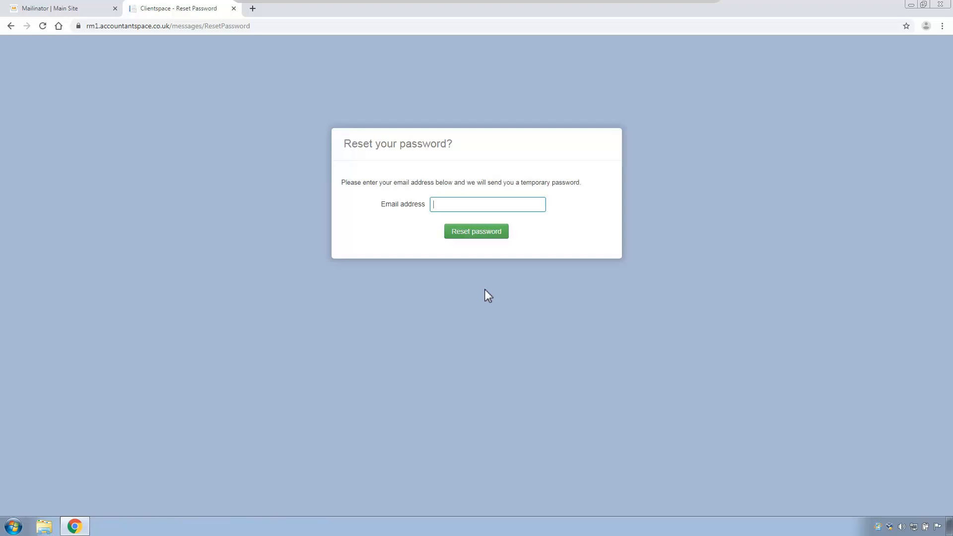
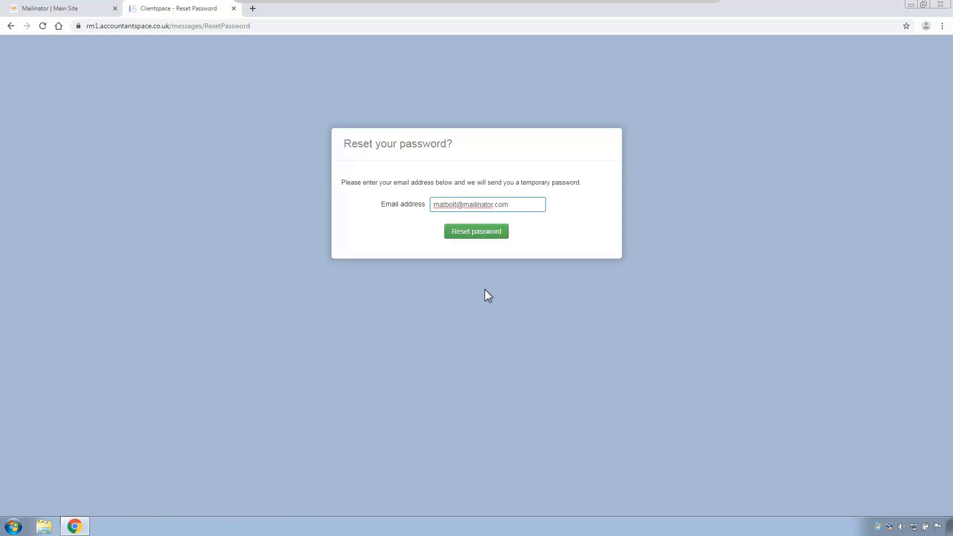
{"action": "left_click", "coordinate": [476, 231]}
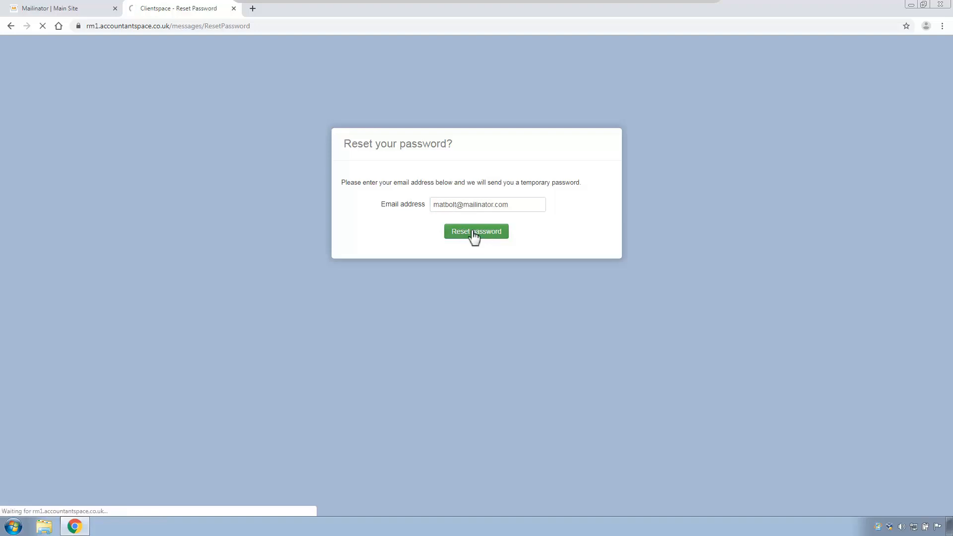
{"action": "left_click", "coordinate": [476, 230]}
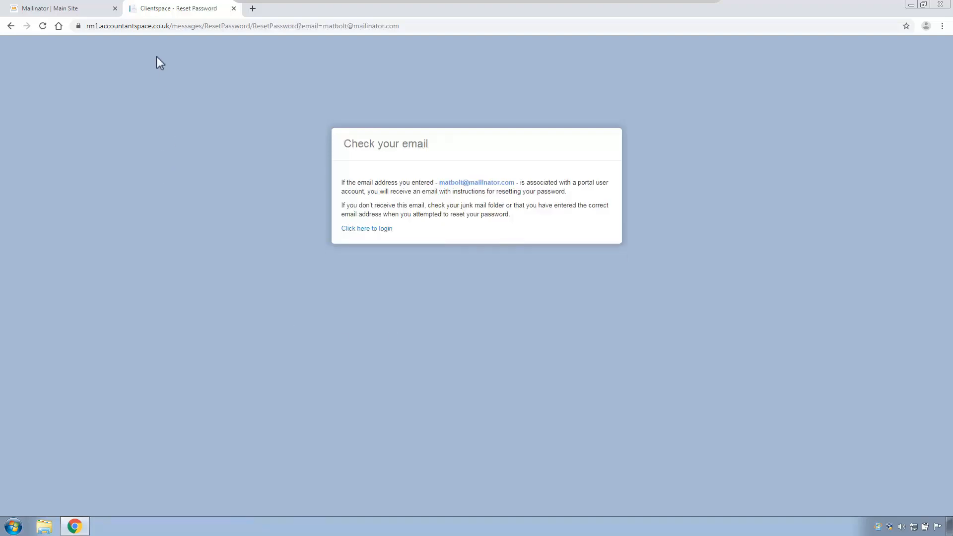
{"action": "left_click", "coordinate": [49, 8]}
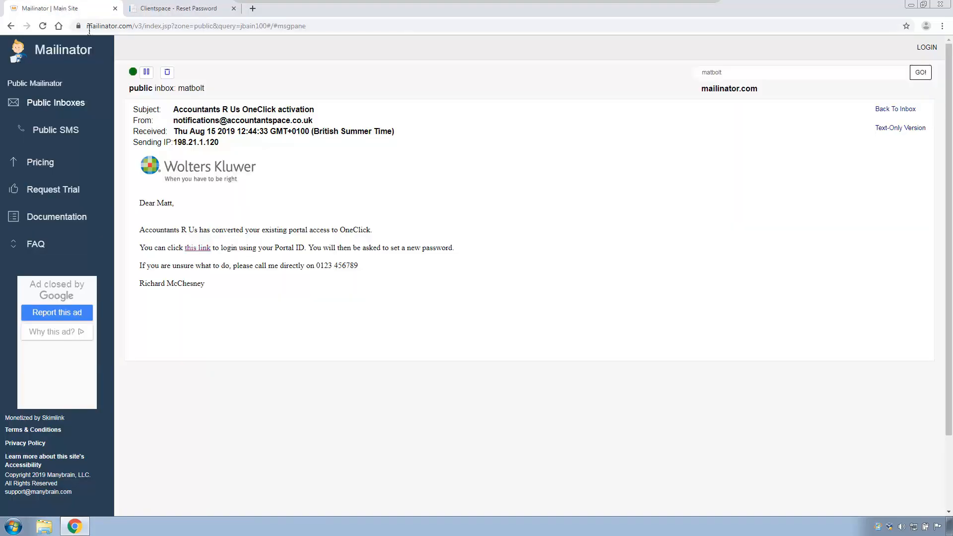
{"action": "left_click", "coordinate": [919, 72]}
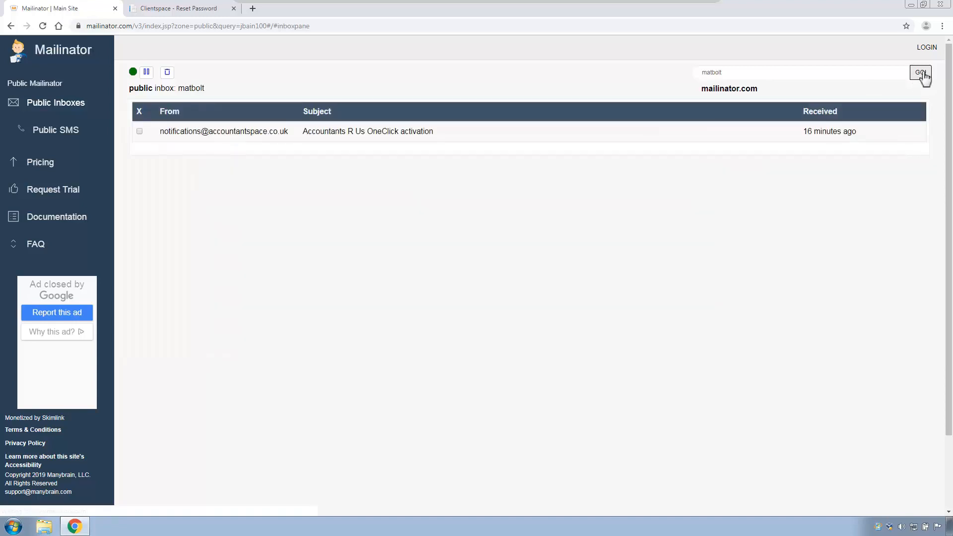
{"action": "left_click", "coordinate": [919, 72]}
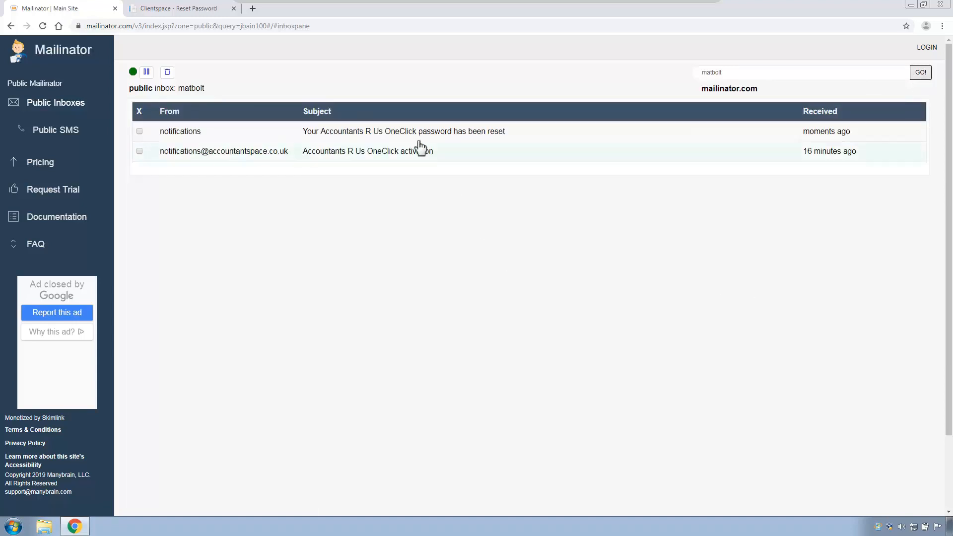
{"action": "left_click", "coordinate": [403, 130]}
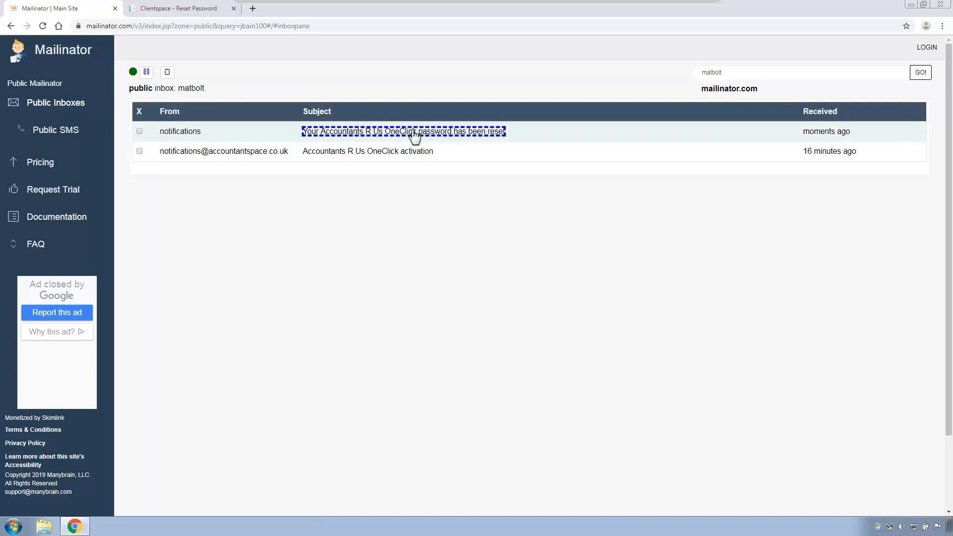
{"action": "left_click", "coordinate": [403, 131]}
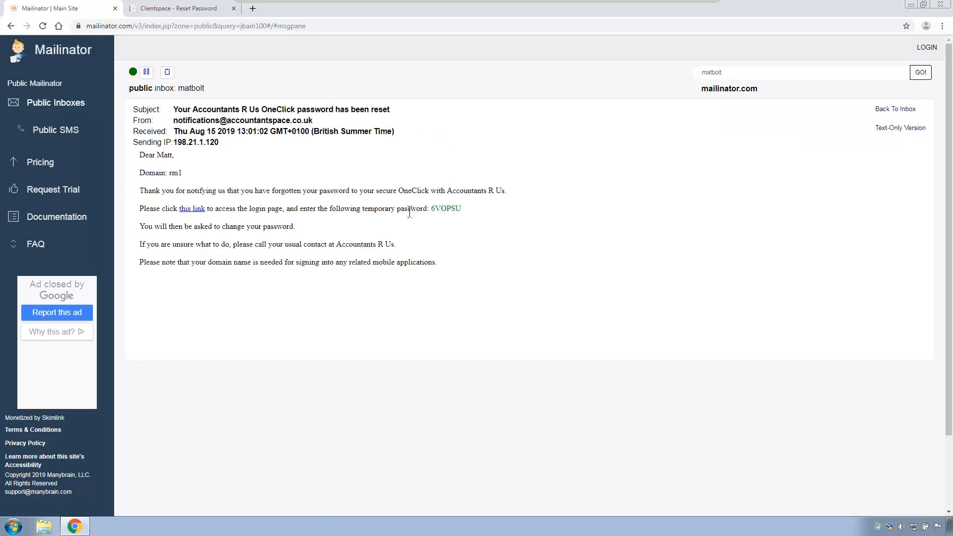
{"action": "mouse_move", "coordinate": [458, 219]}
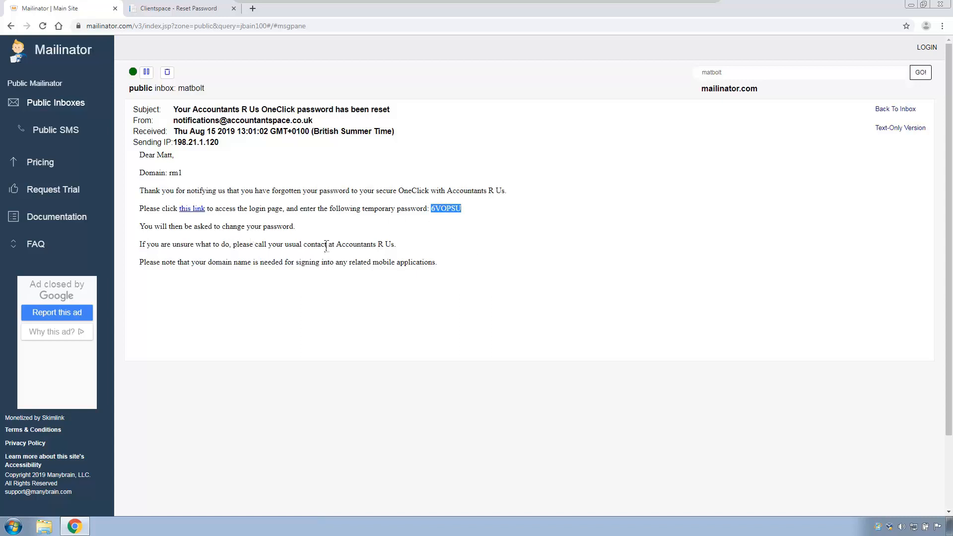
{"action": "mouse_move", "coordinate": [333, 258]}
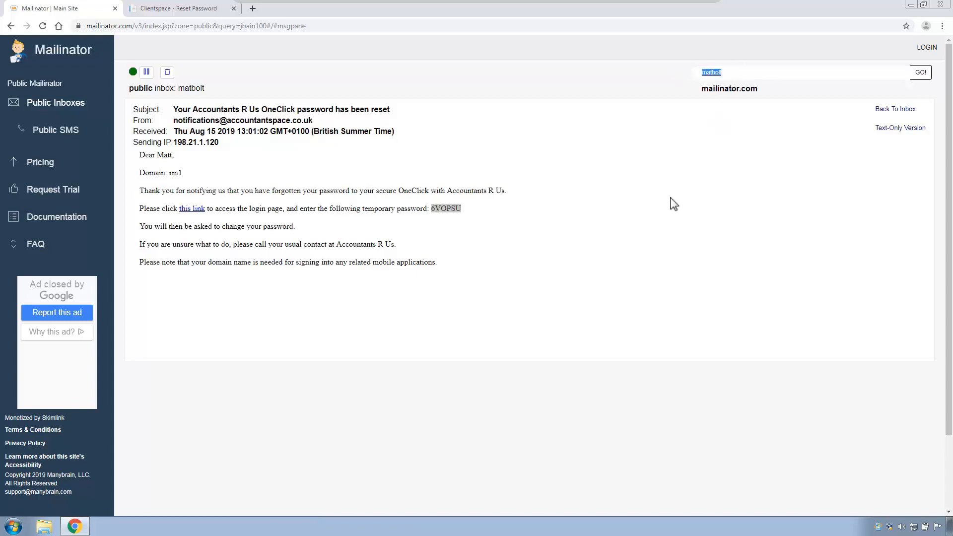
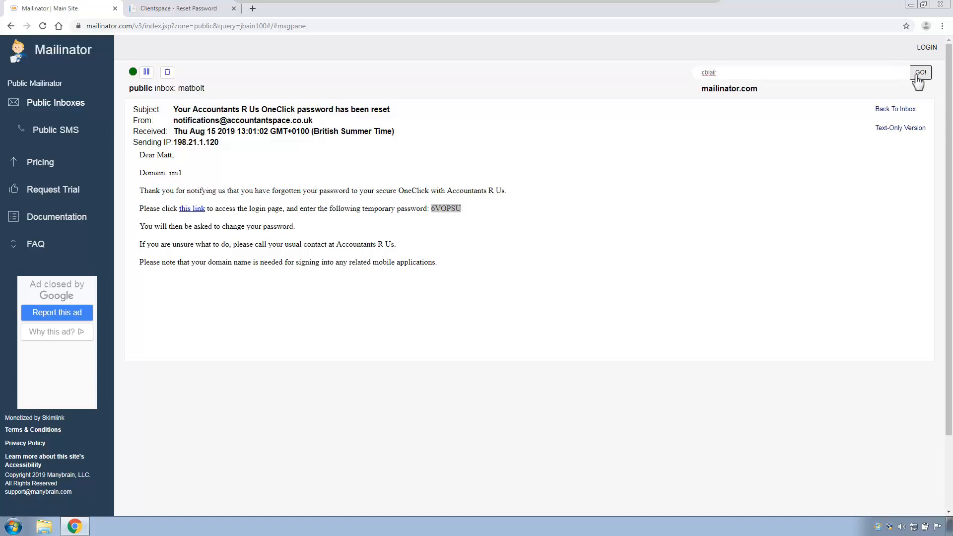
- Load the 'cb…' client's public inbox and find it empty
{"action": "left_click", "coordinate": [920, 72]}
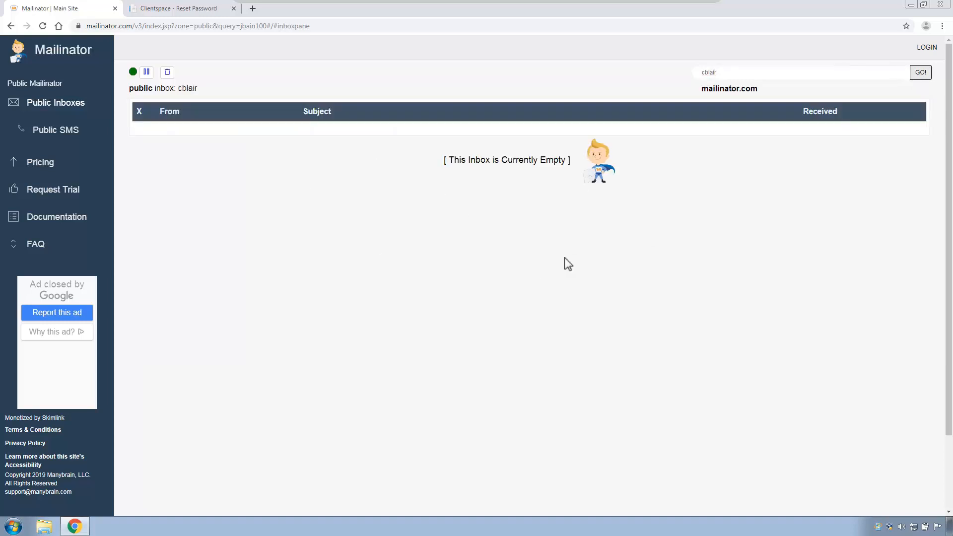
{"action": "mouse_move", "coordinate": [561, 263]}
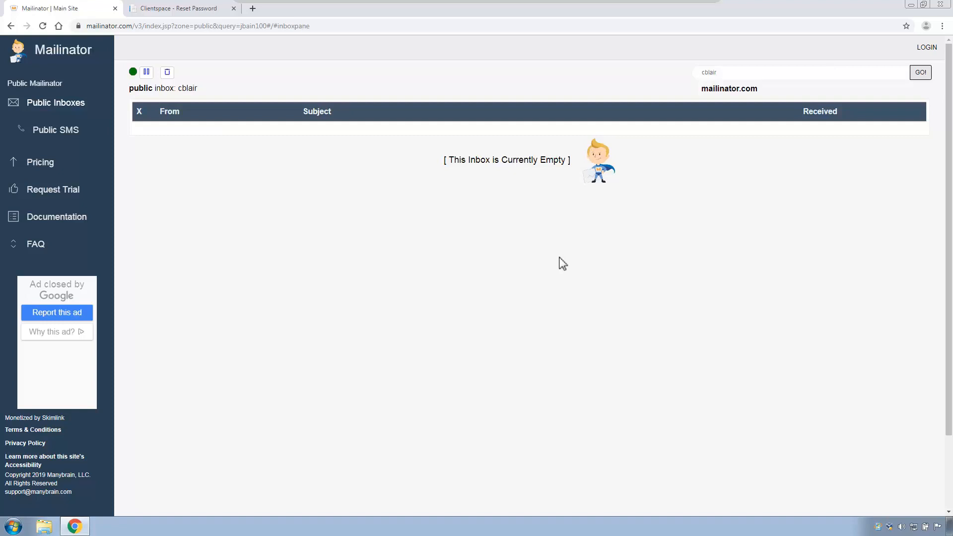
{"action": "mouse_move", "coordinate": [568, 259]}
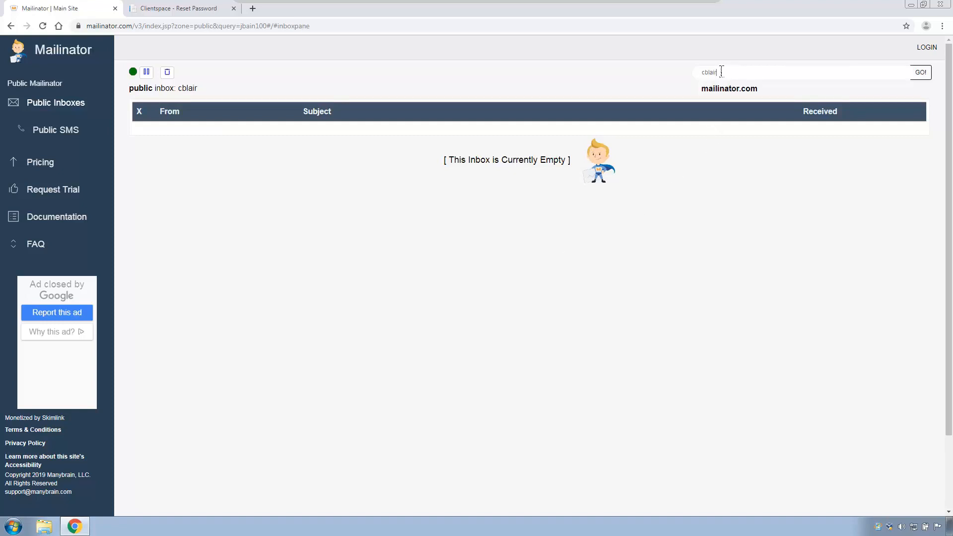
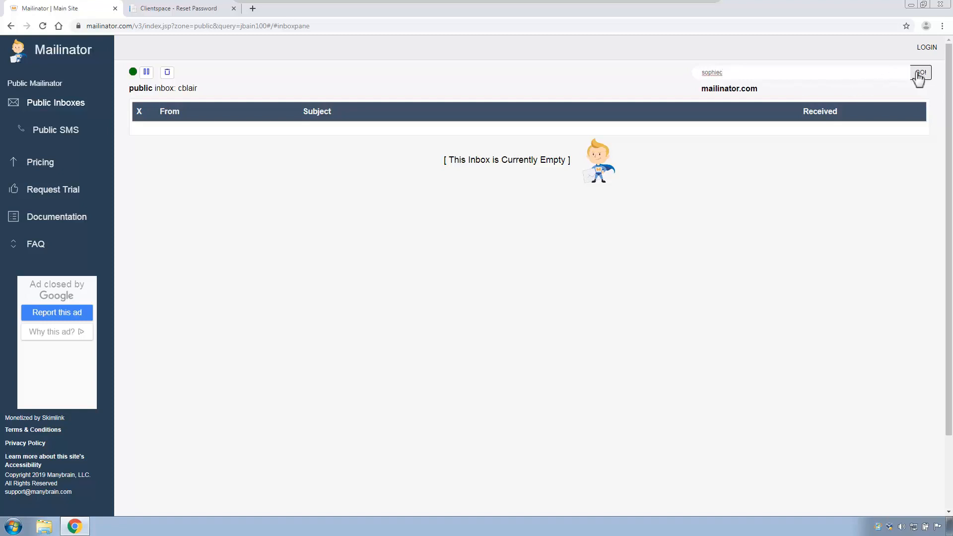
- Load the 'sop' client's public Mailinator inbox and confirm it is empty
{"action": "left_click", "coordinate": [920, 73]}
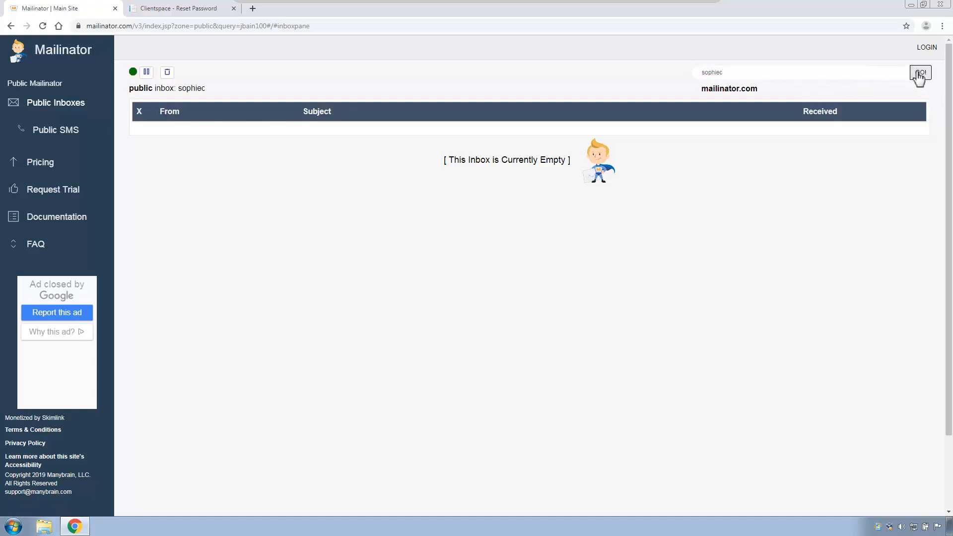
{"action": "mouse_move", "coordinate": [589, 254]}
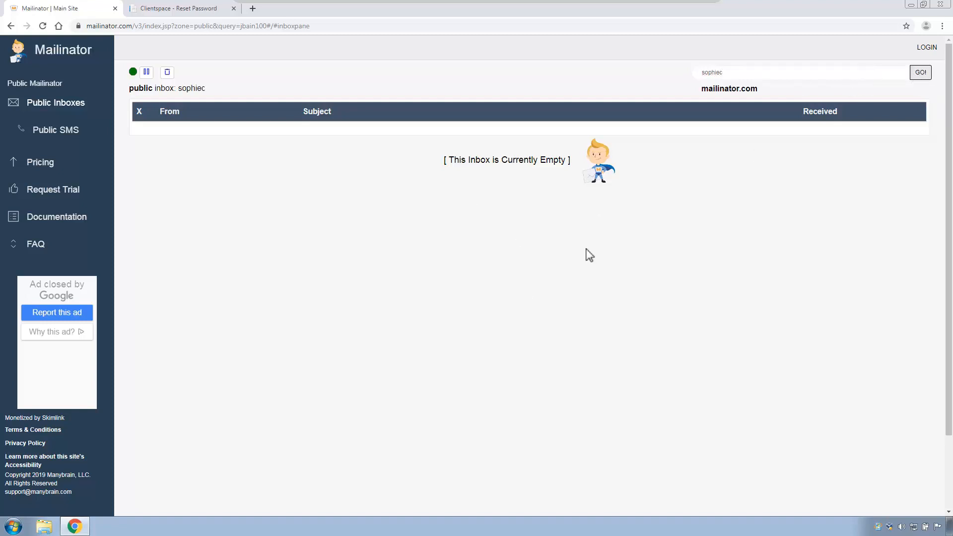